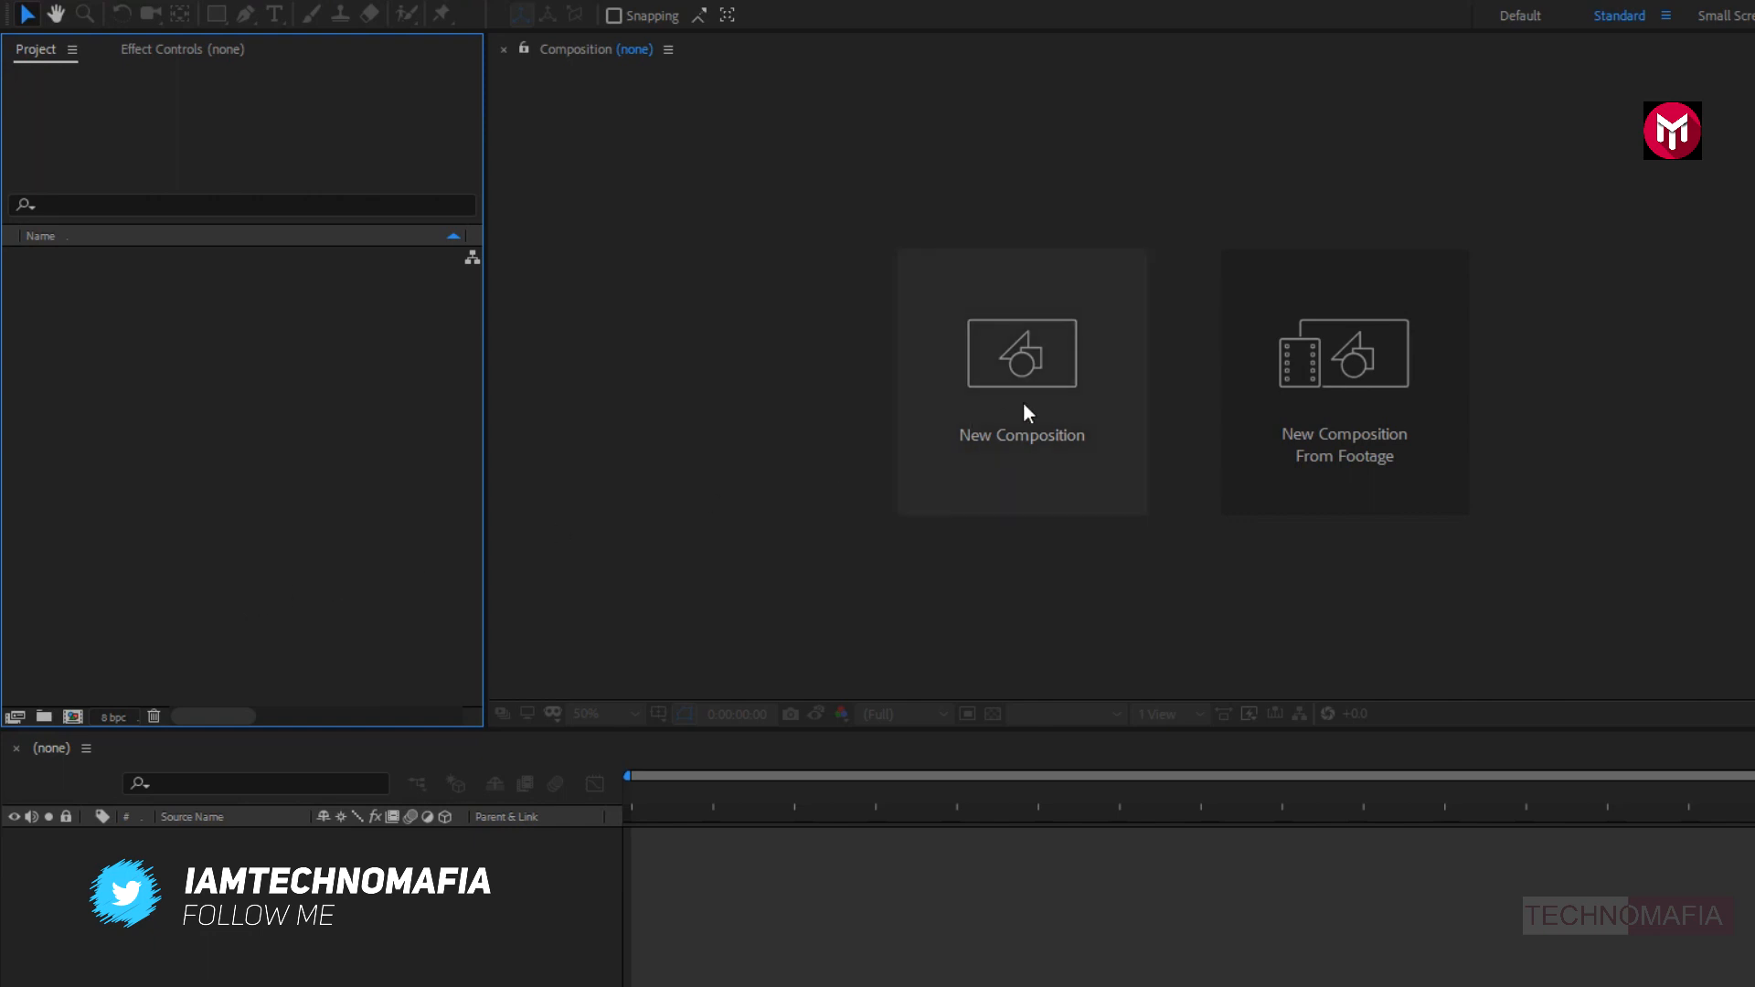
- Create a 1920×5000, 30 fps, one-minute composition named Cast
{"action": "left_click", "coordinate": [1020, 380]}
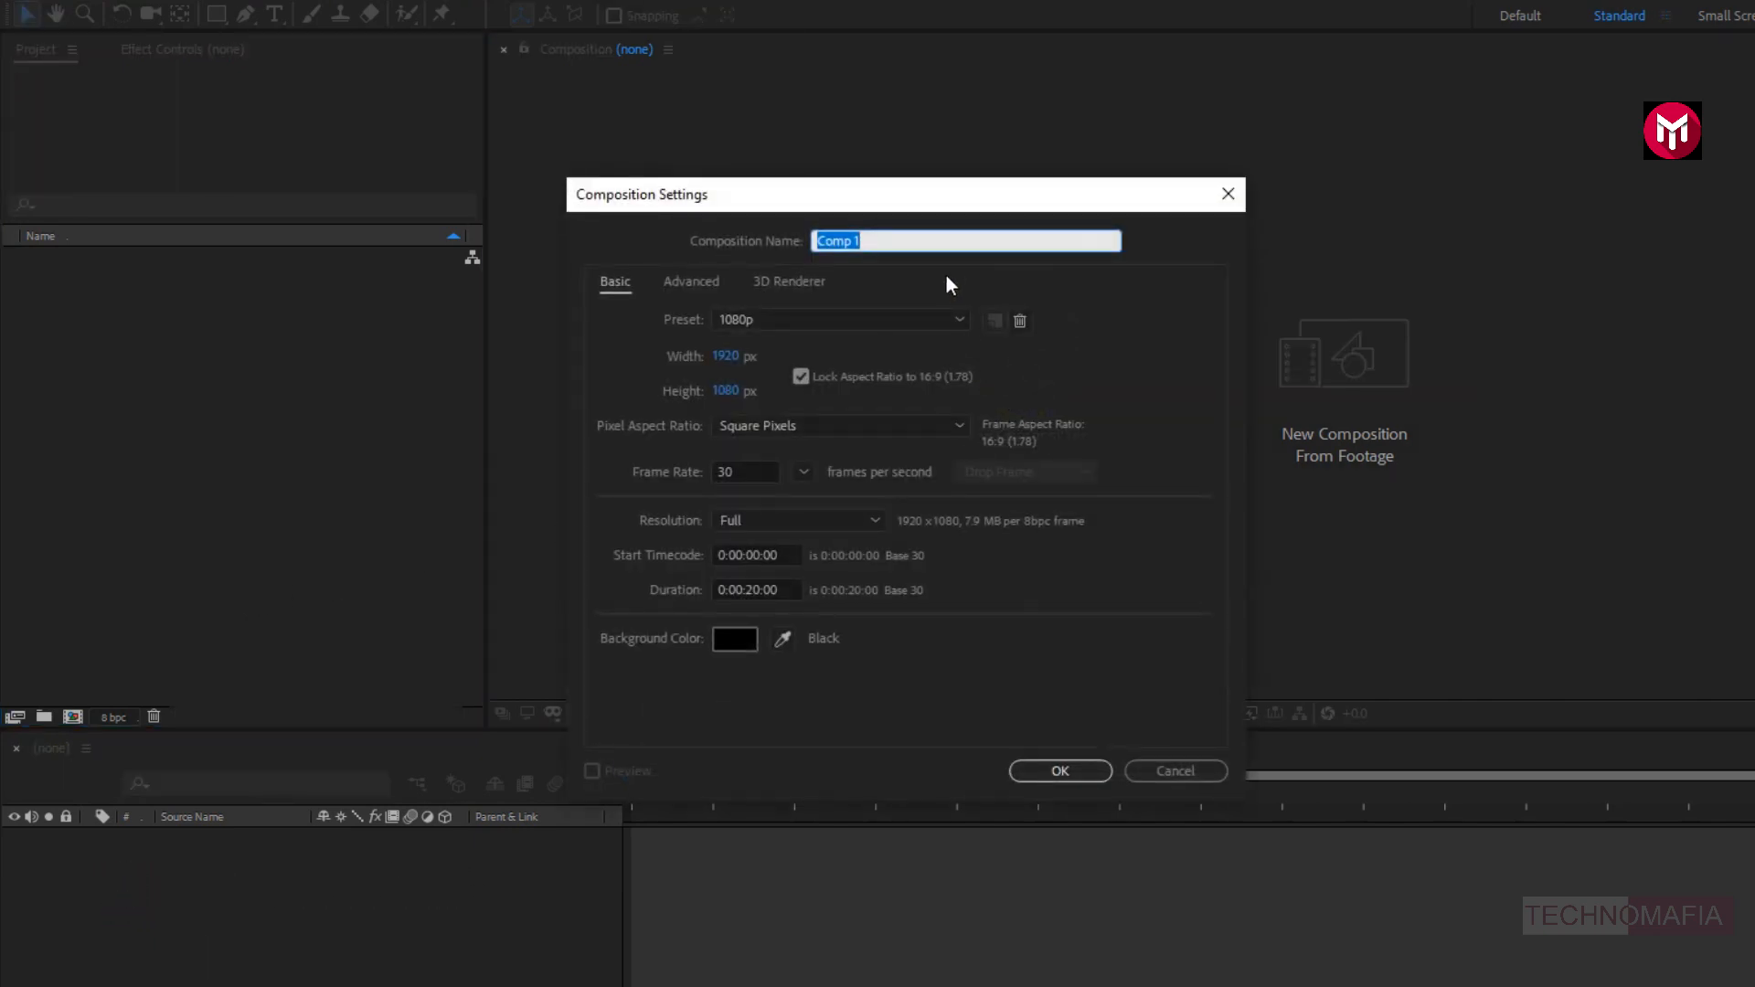
{"action": "type", "text": "Cast"}
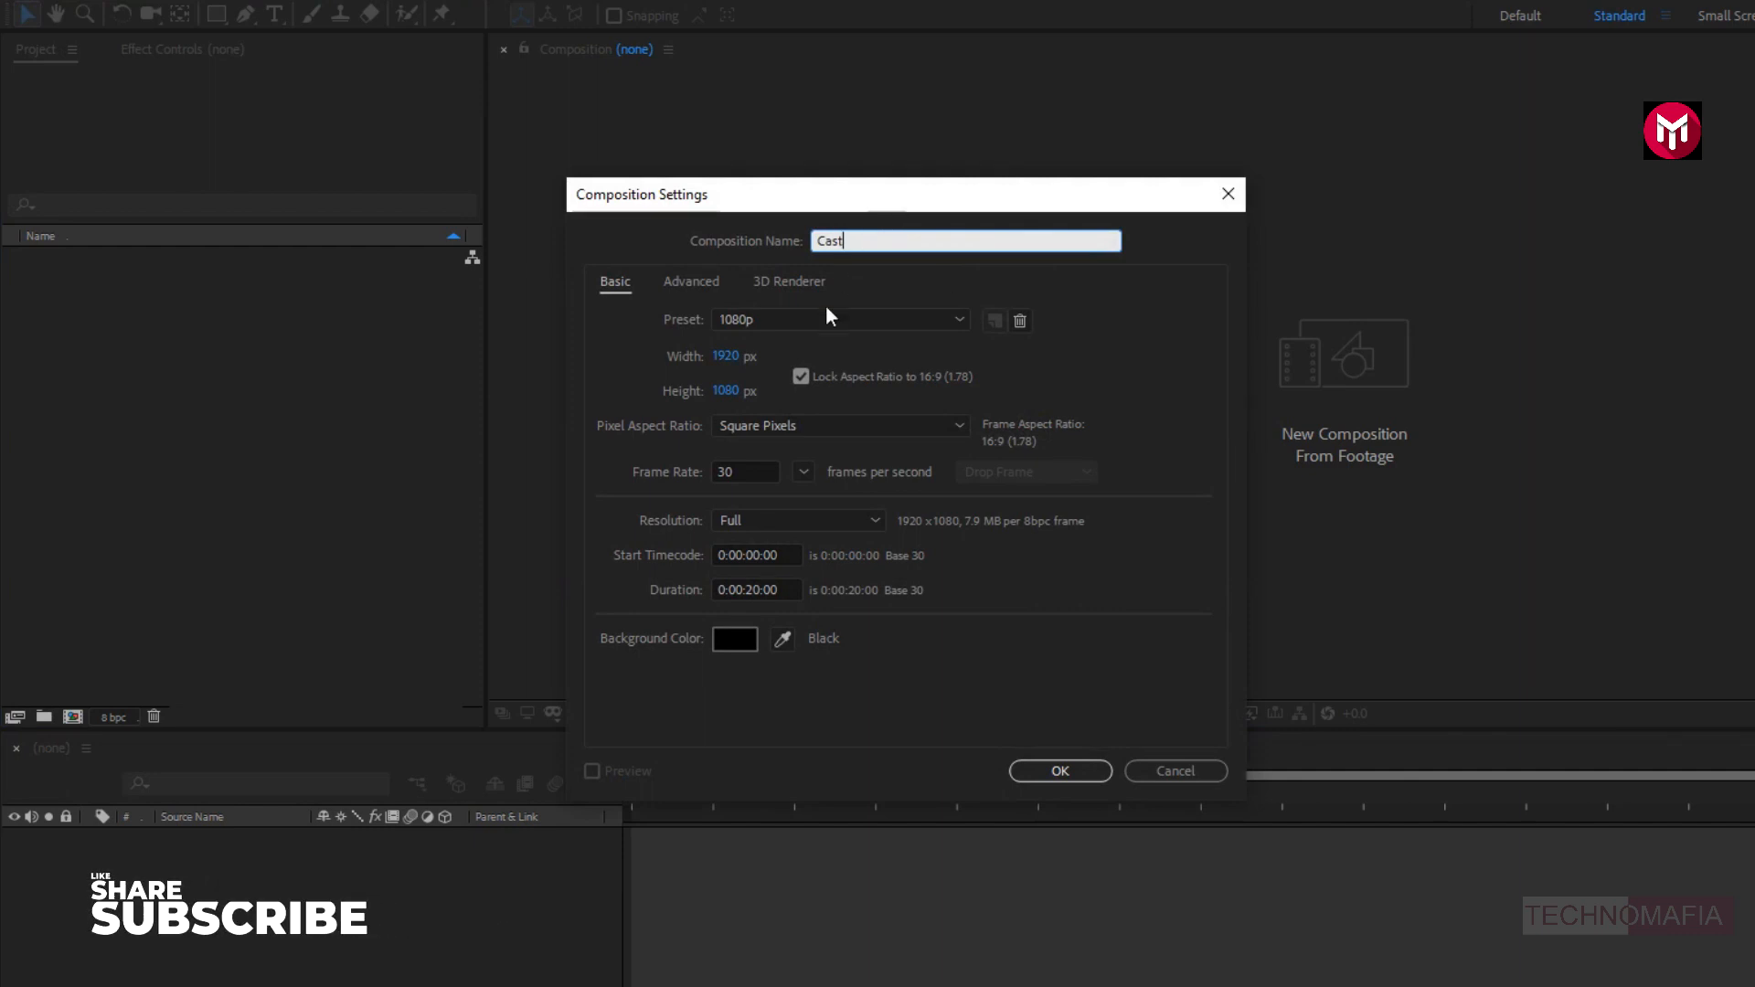
{"action": "left_click", "coordinate": [800, 375]}
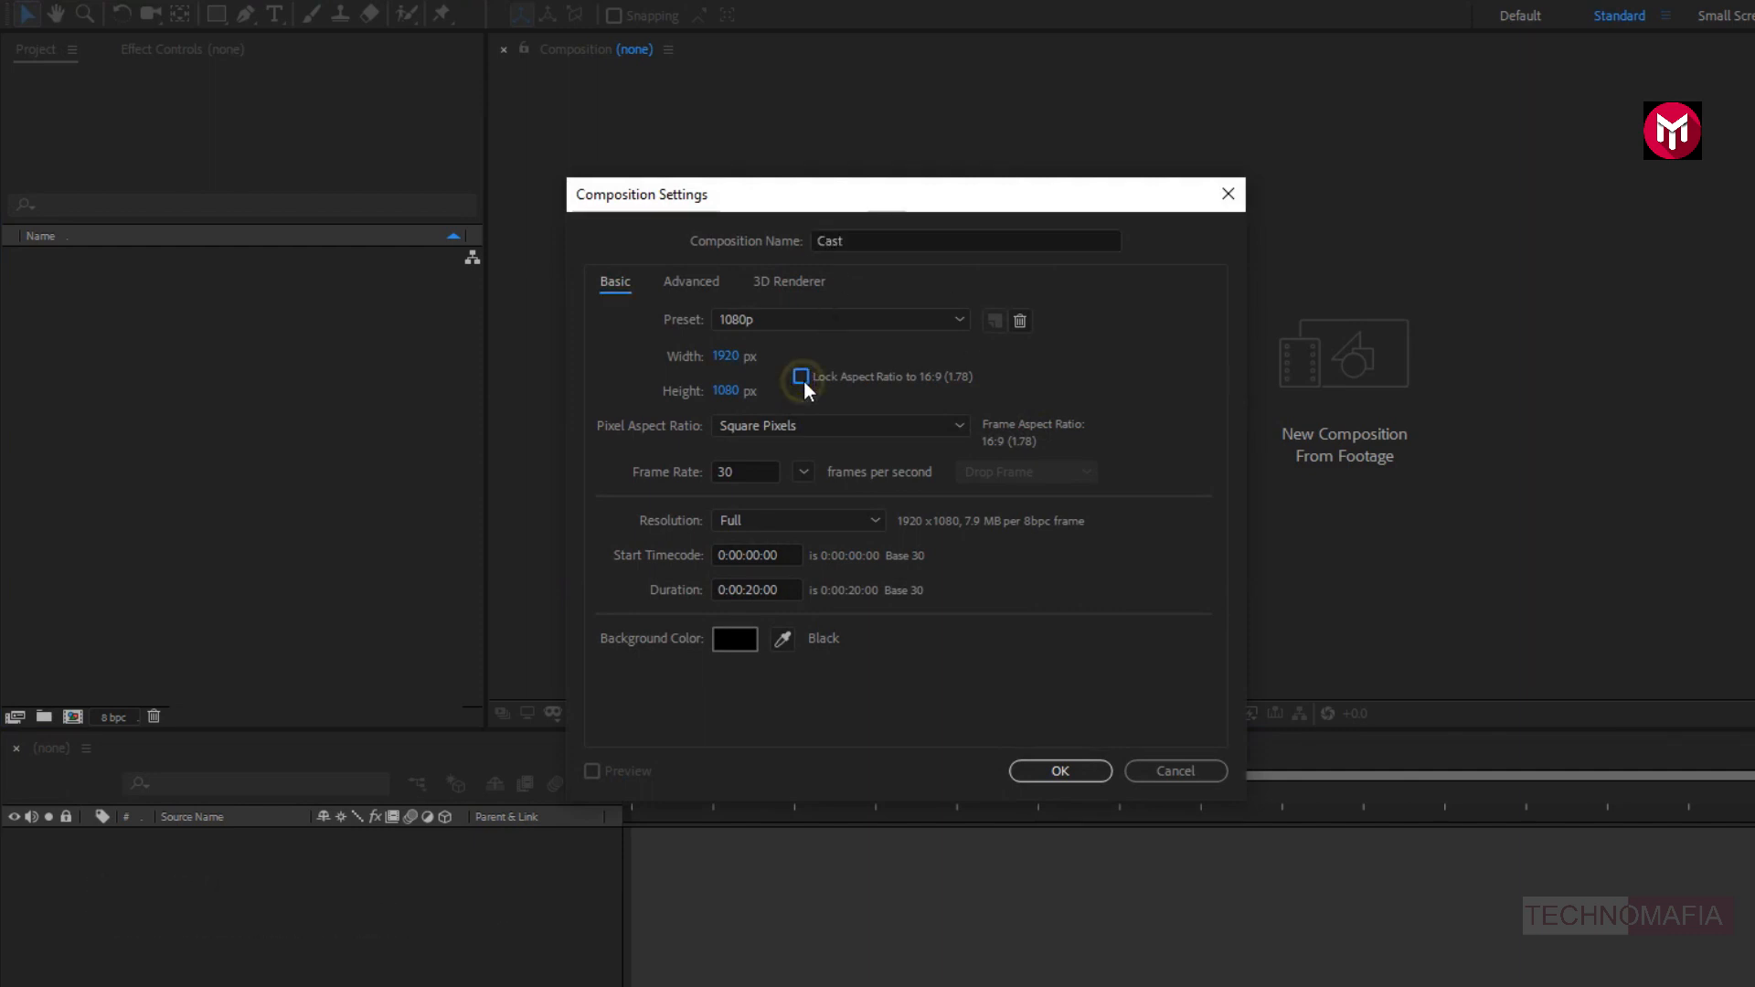
{"action": "left_click", "coordinate": [801, 376]}
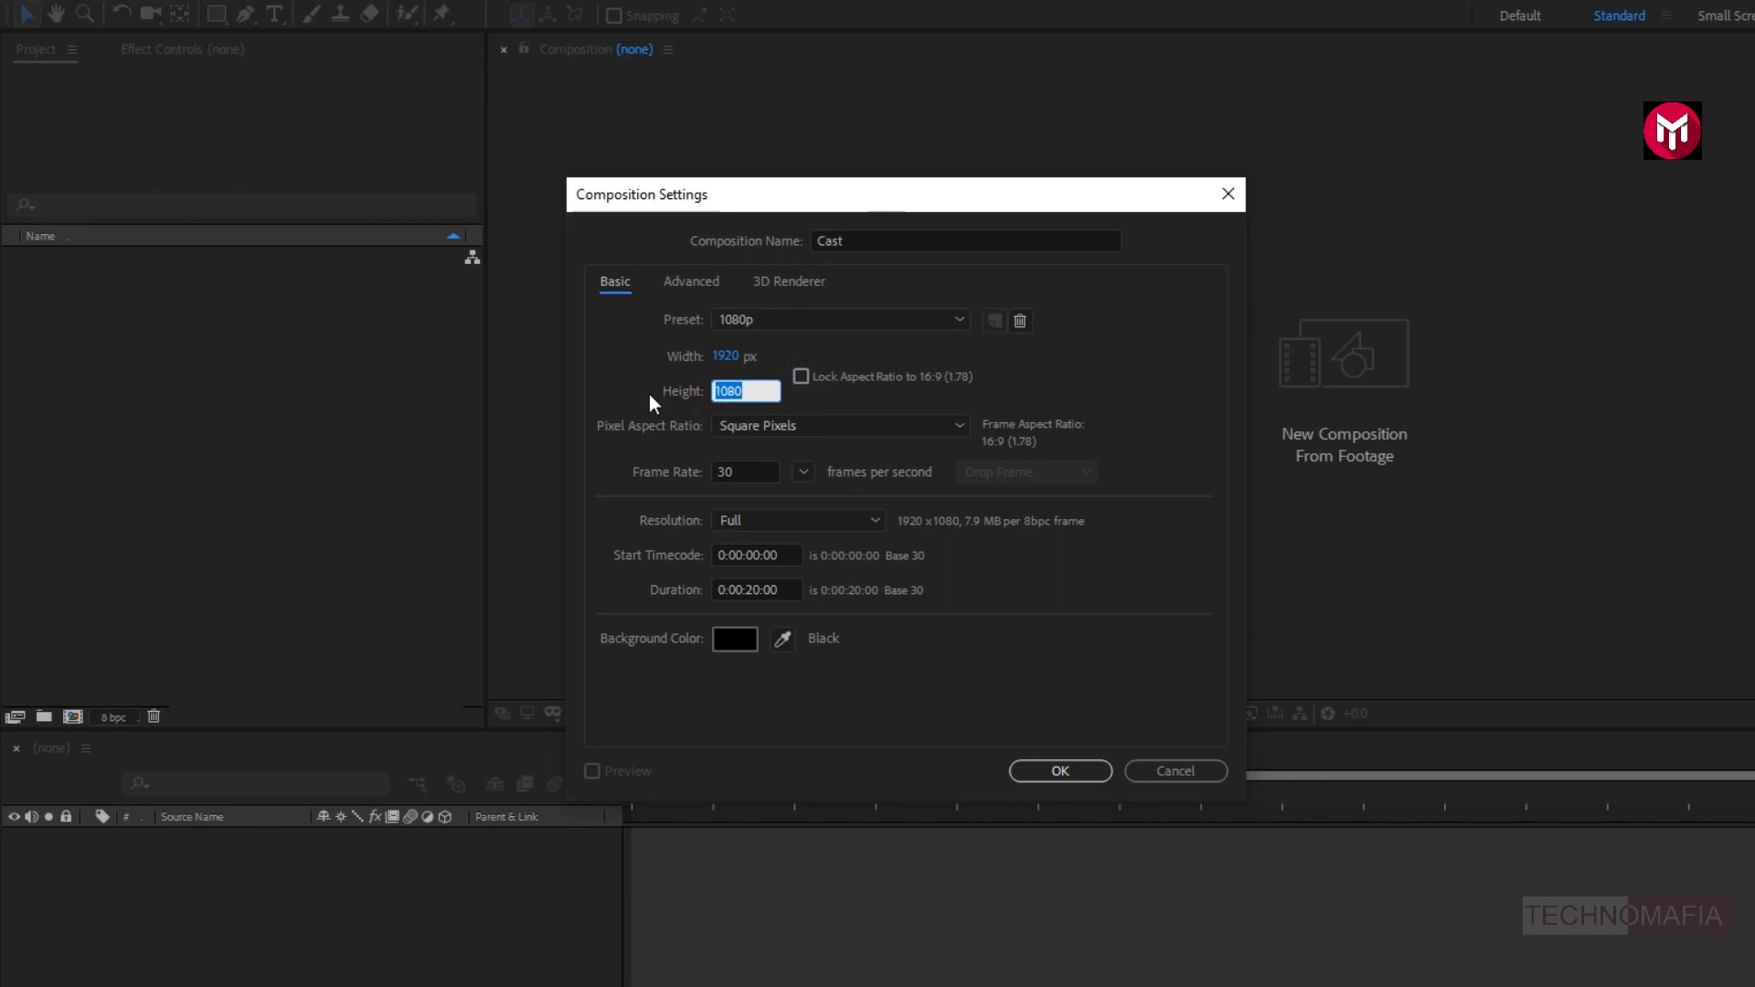
{"action": "type", "text": "500"}
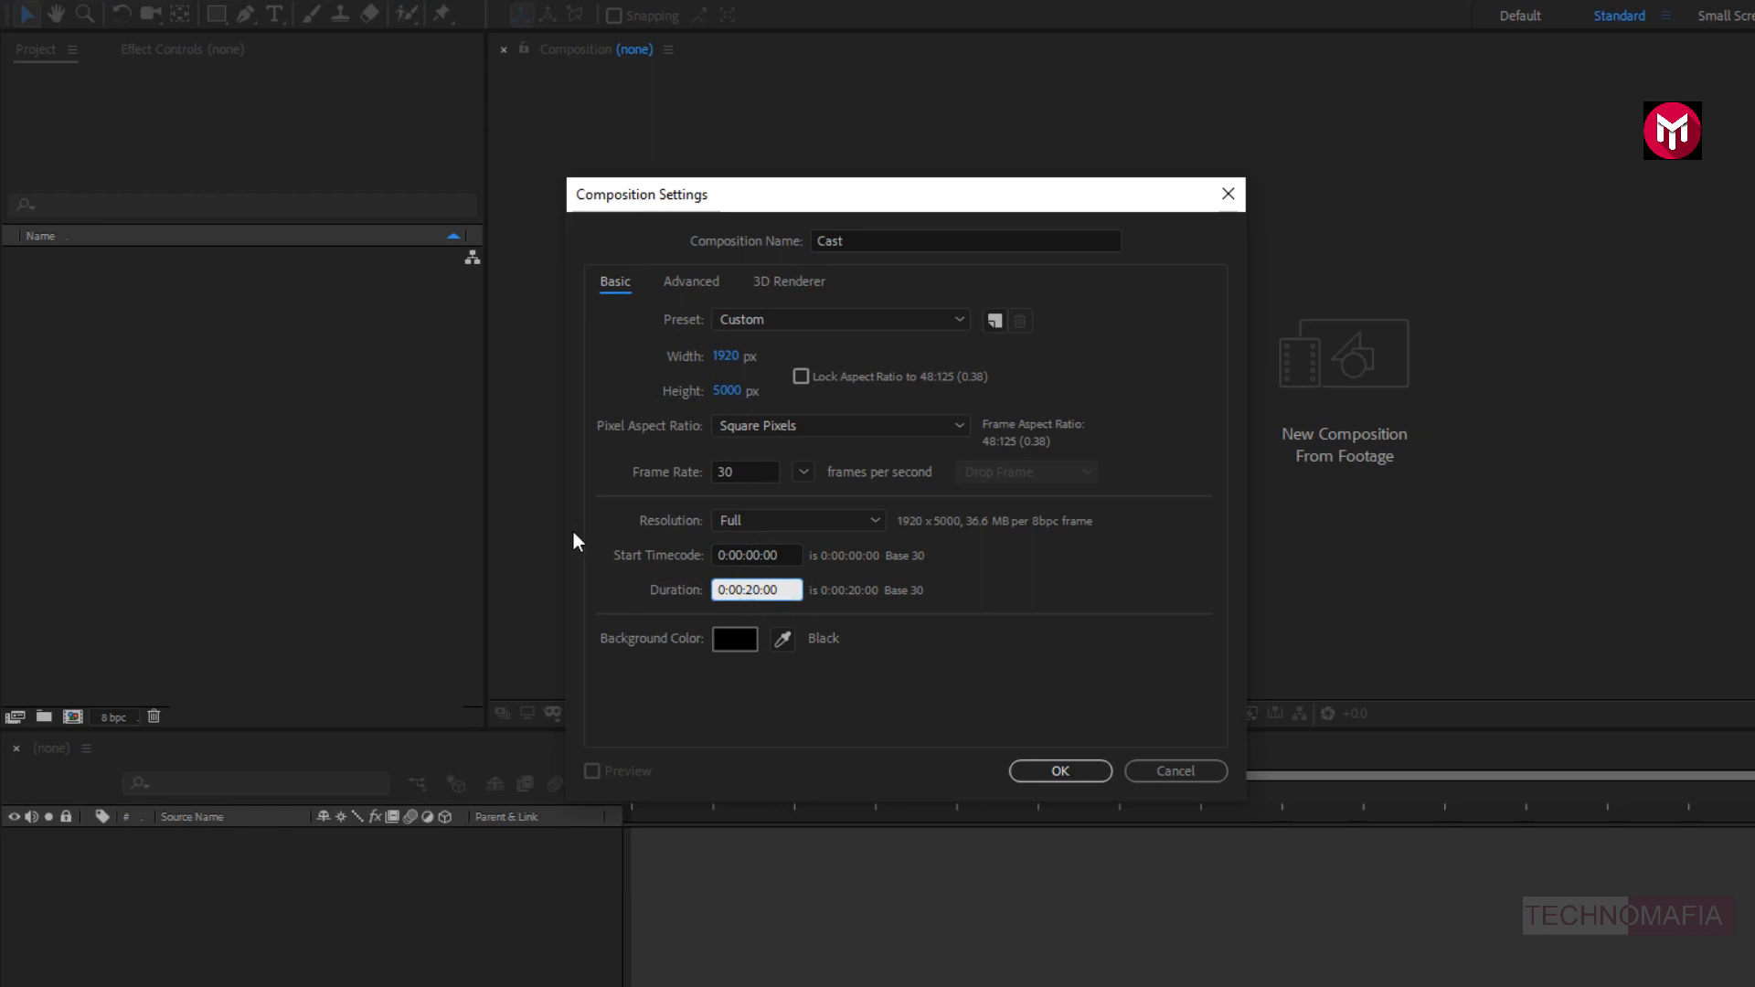
{"action": "type", "text": "0:00:00:00"}
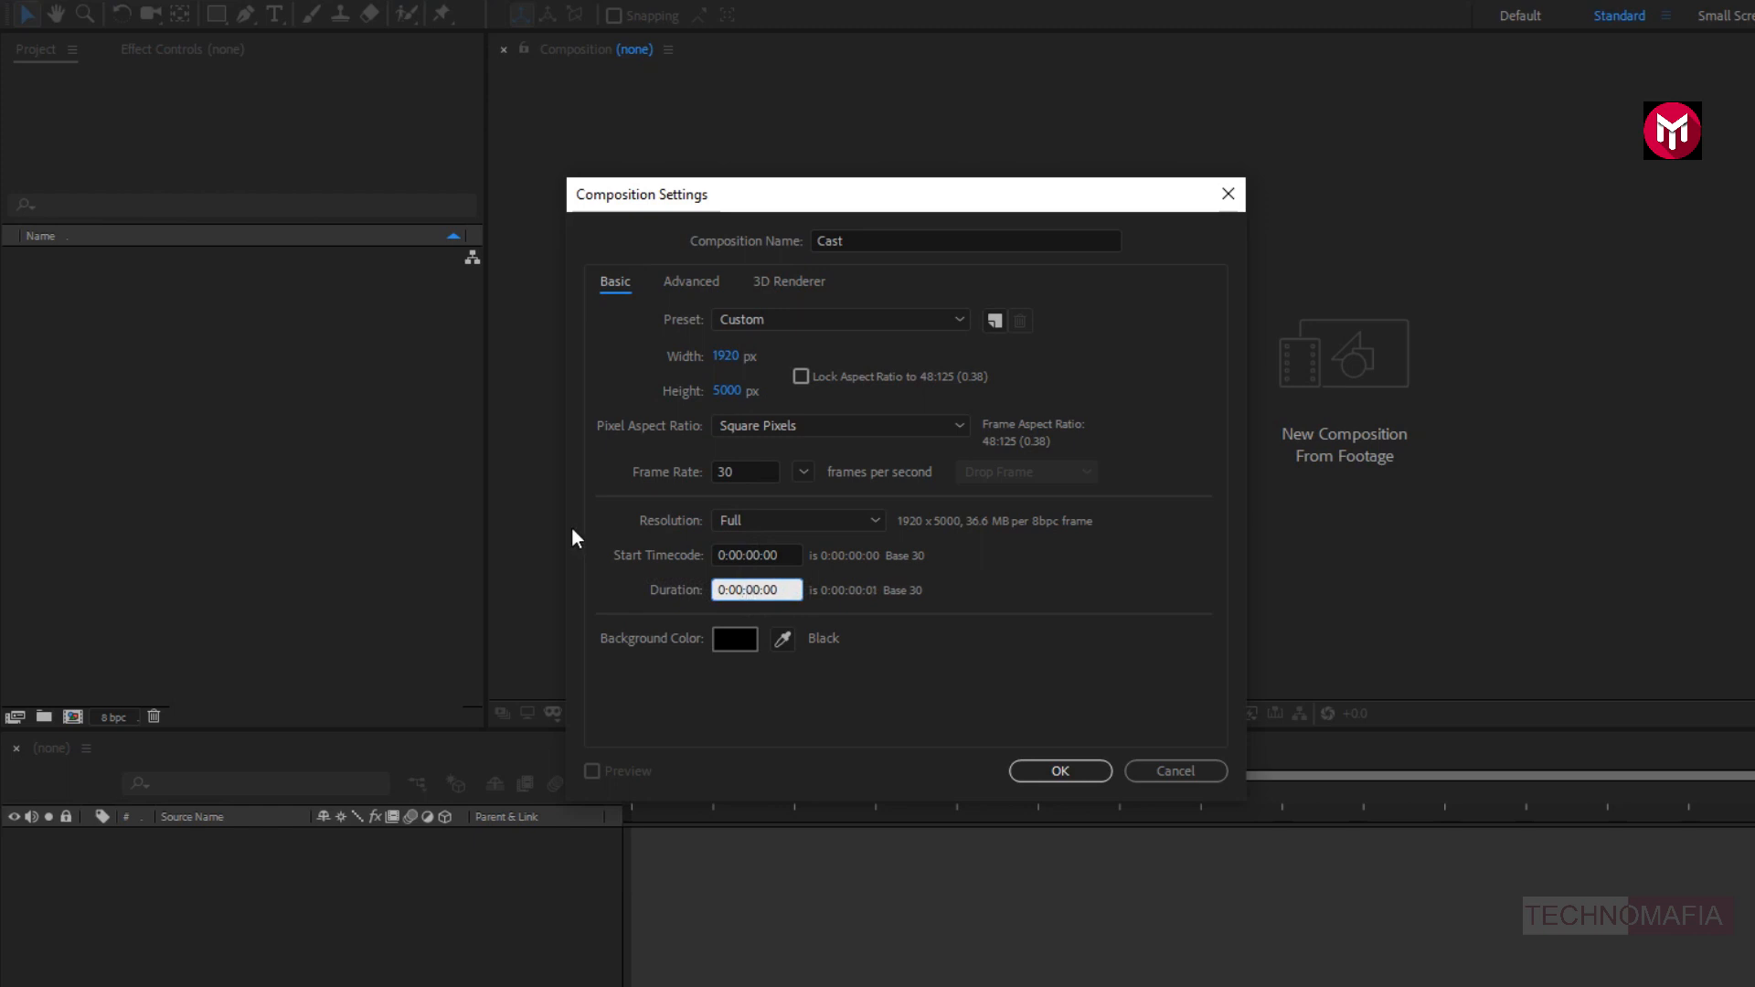
{"action": "type", "text": "0:01:00:00"}
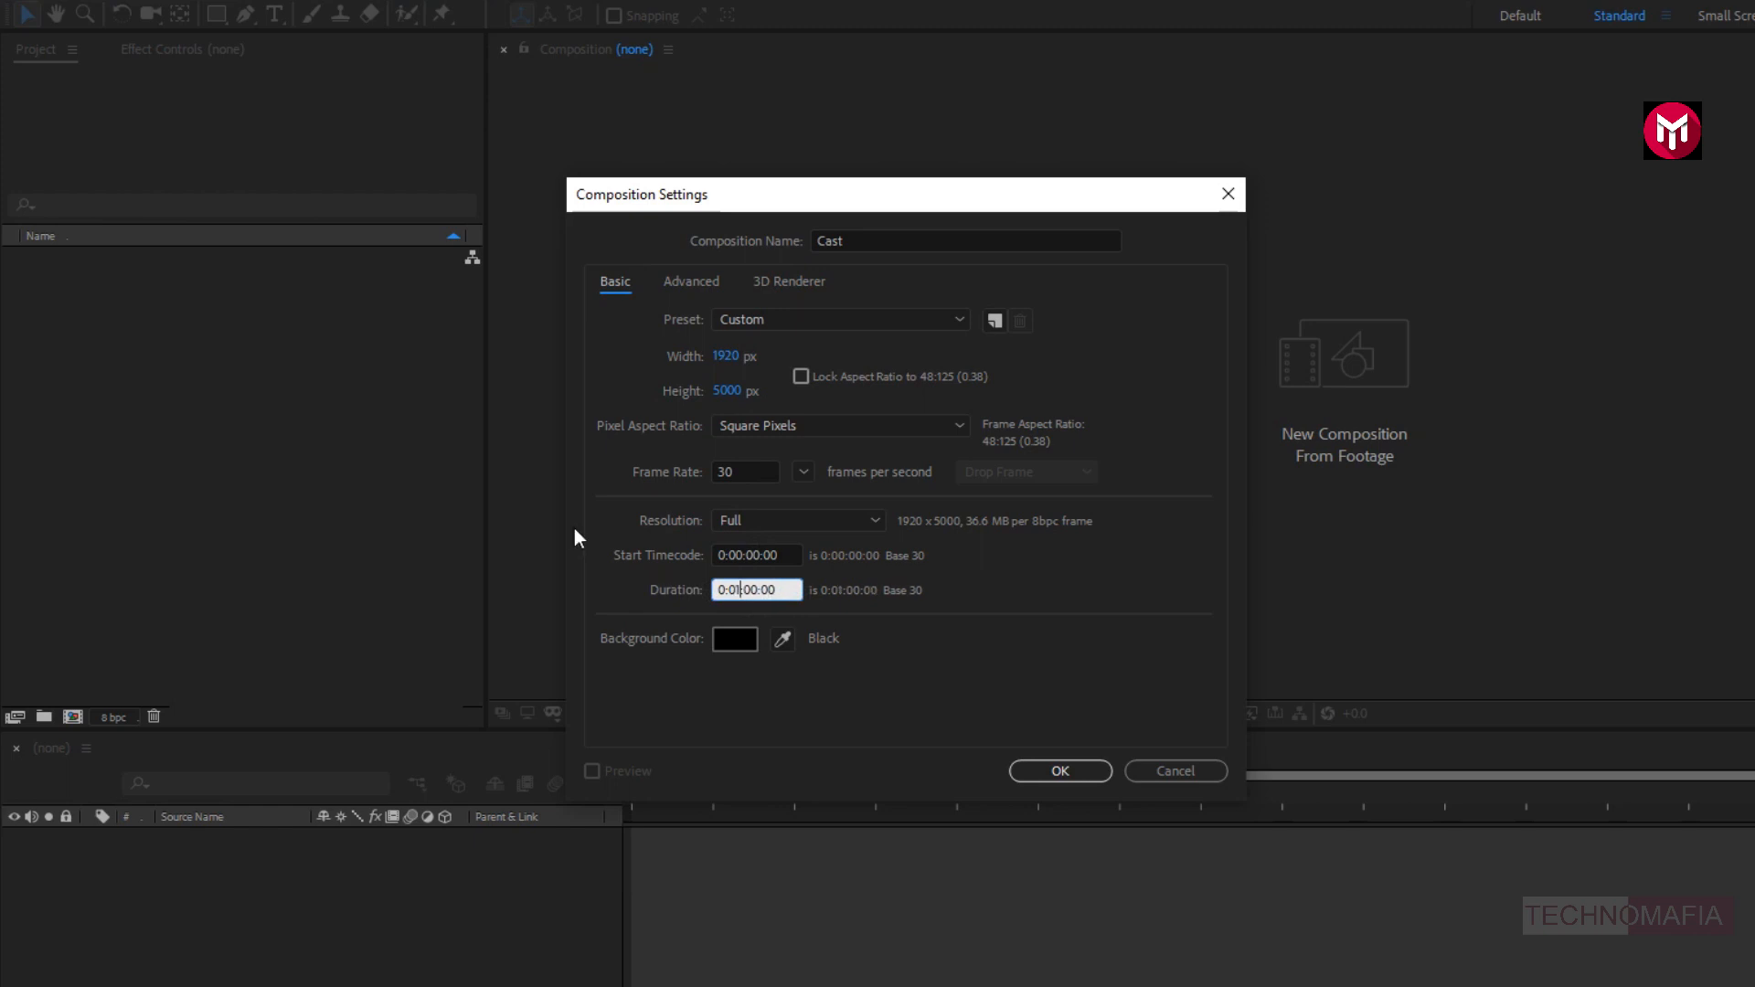
{"action": "left_click", "coordinate": [1058, 770]}
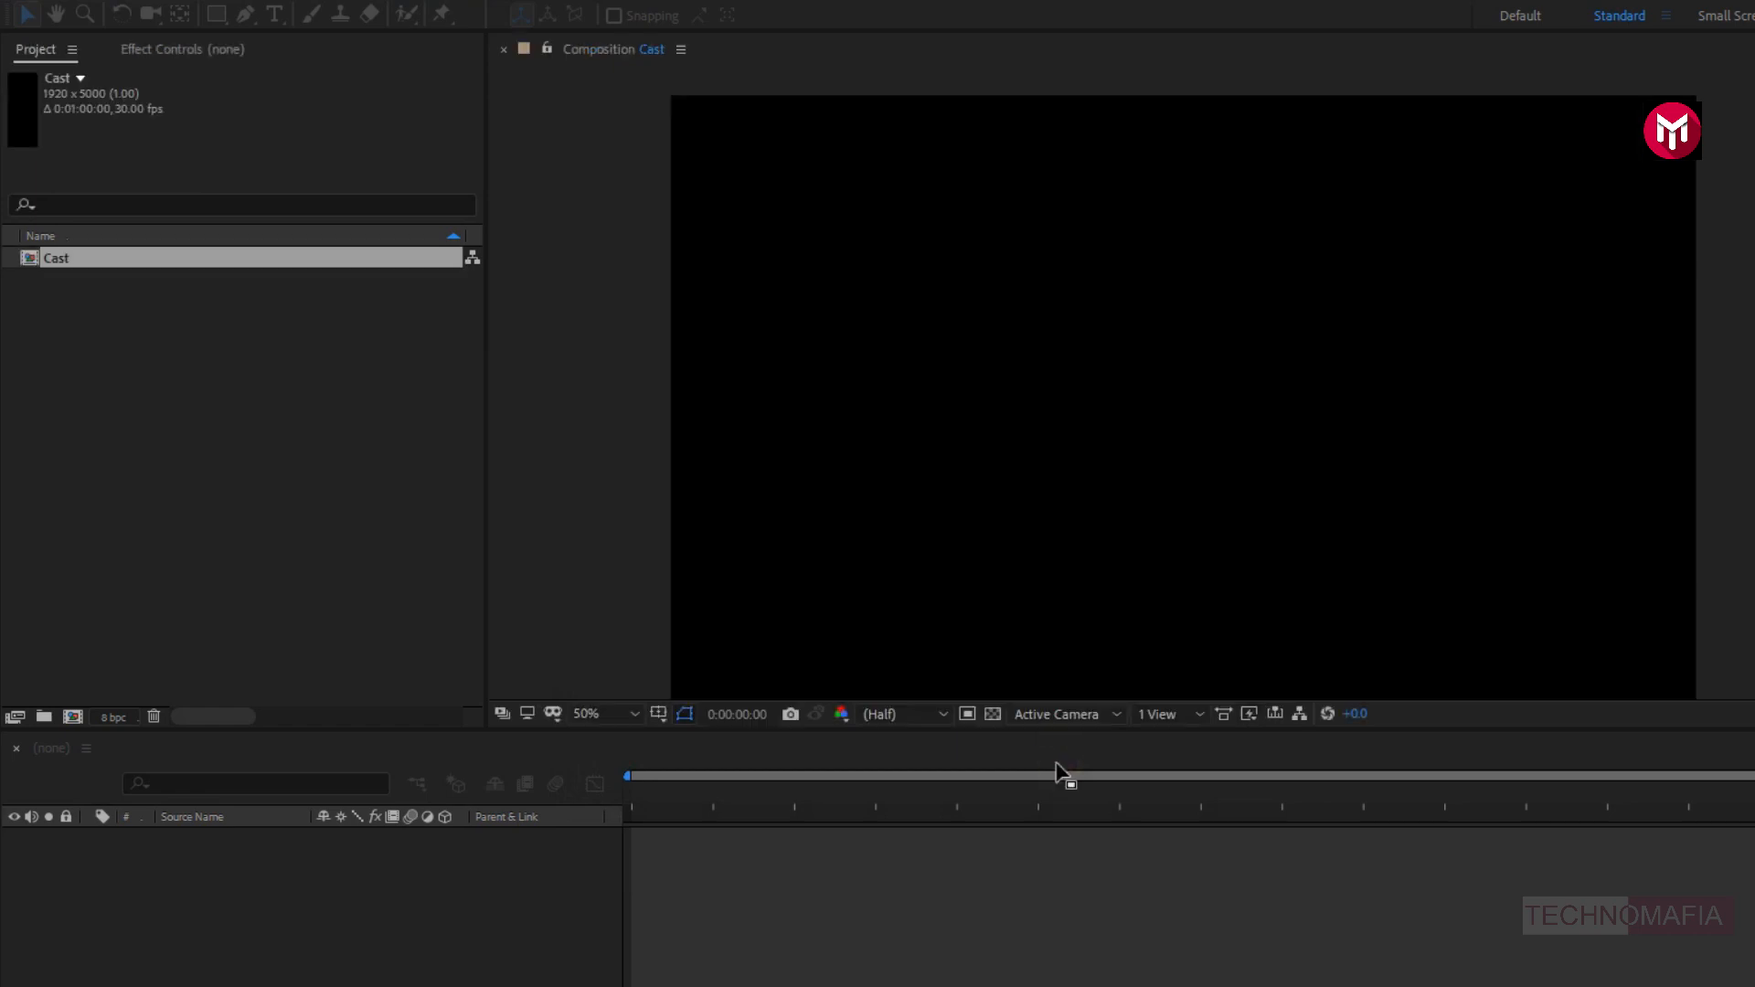
- Zoom out to view the whole tall frame, return to 50%, and pick the Type Tool
{"action": "left_click", "coordinate": [659, 714]}
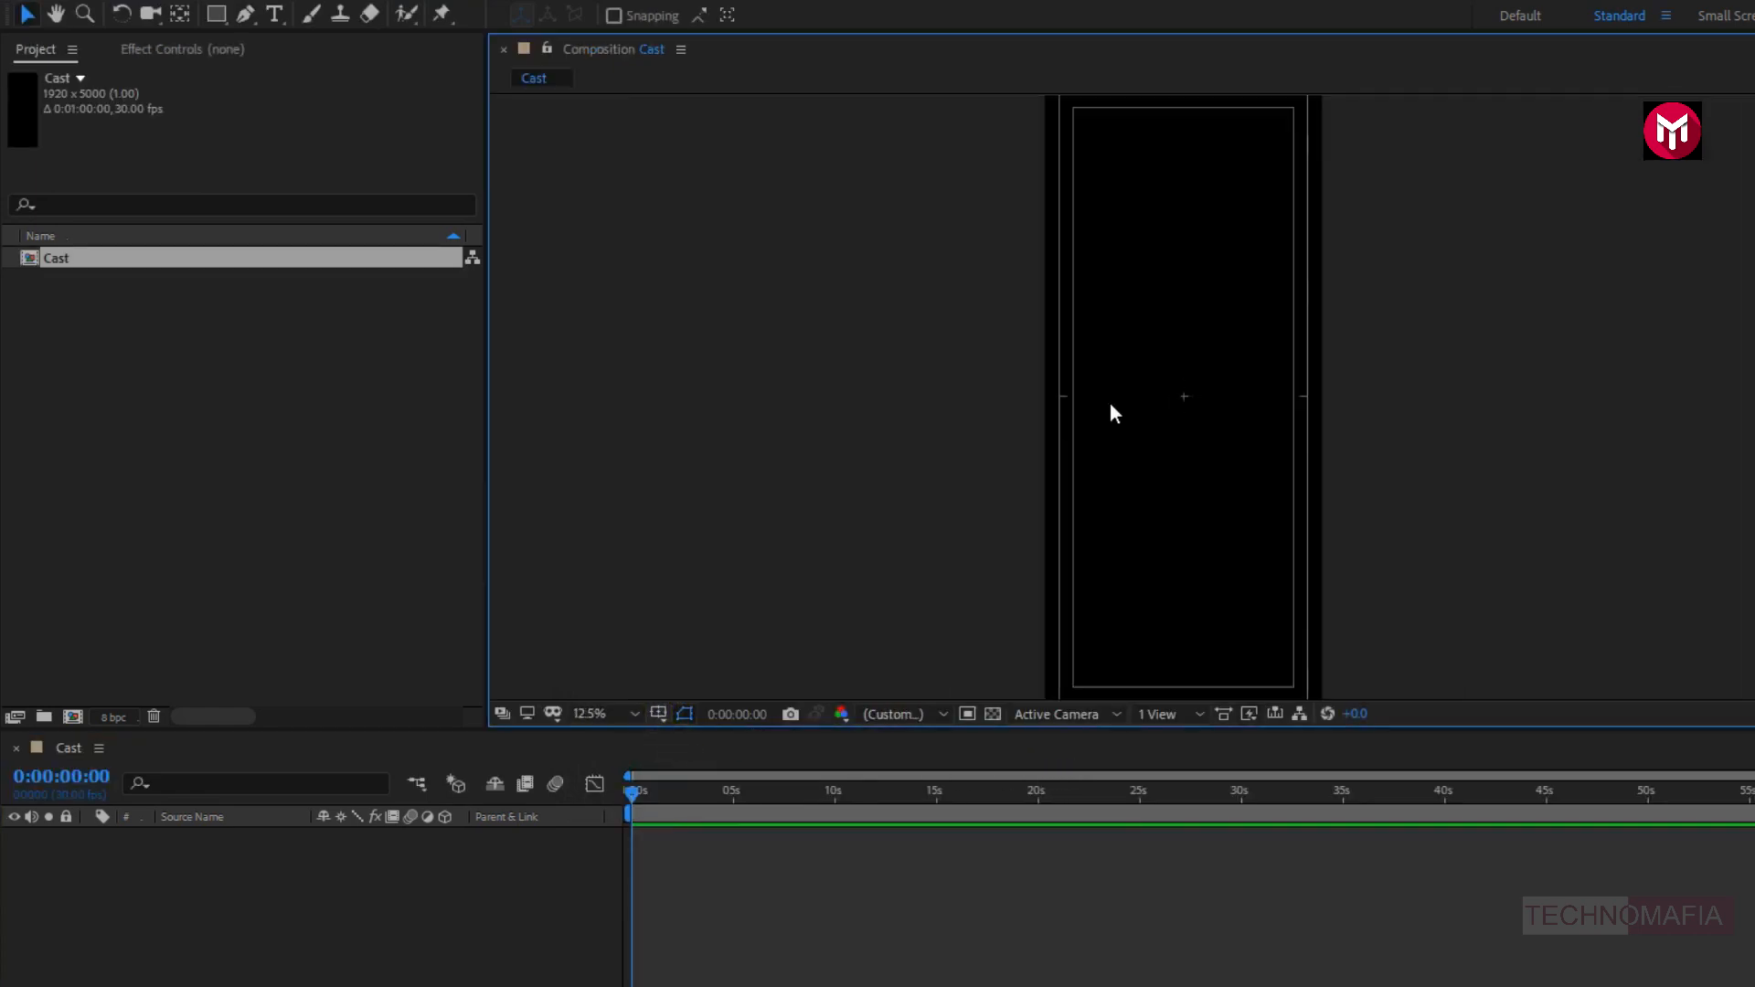
{"action": "left_click", "coordinate": [618, 714]}
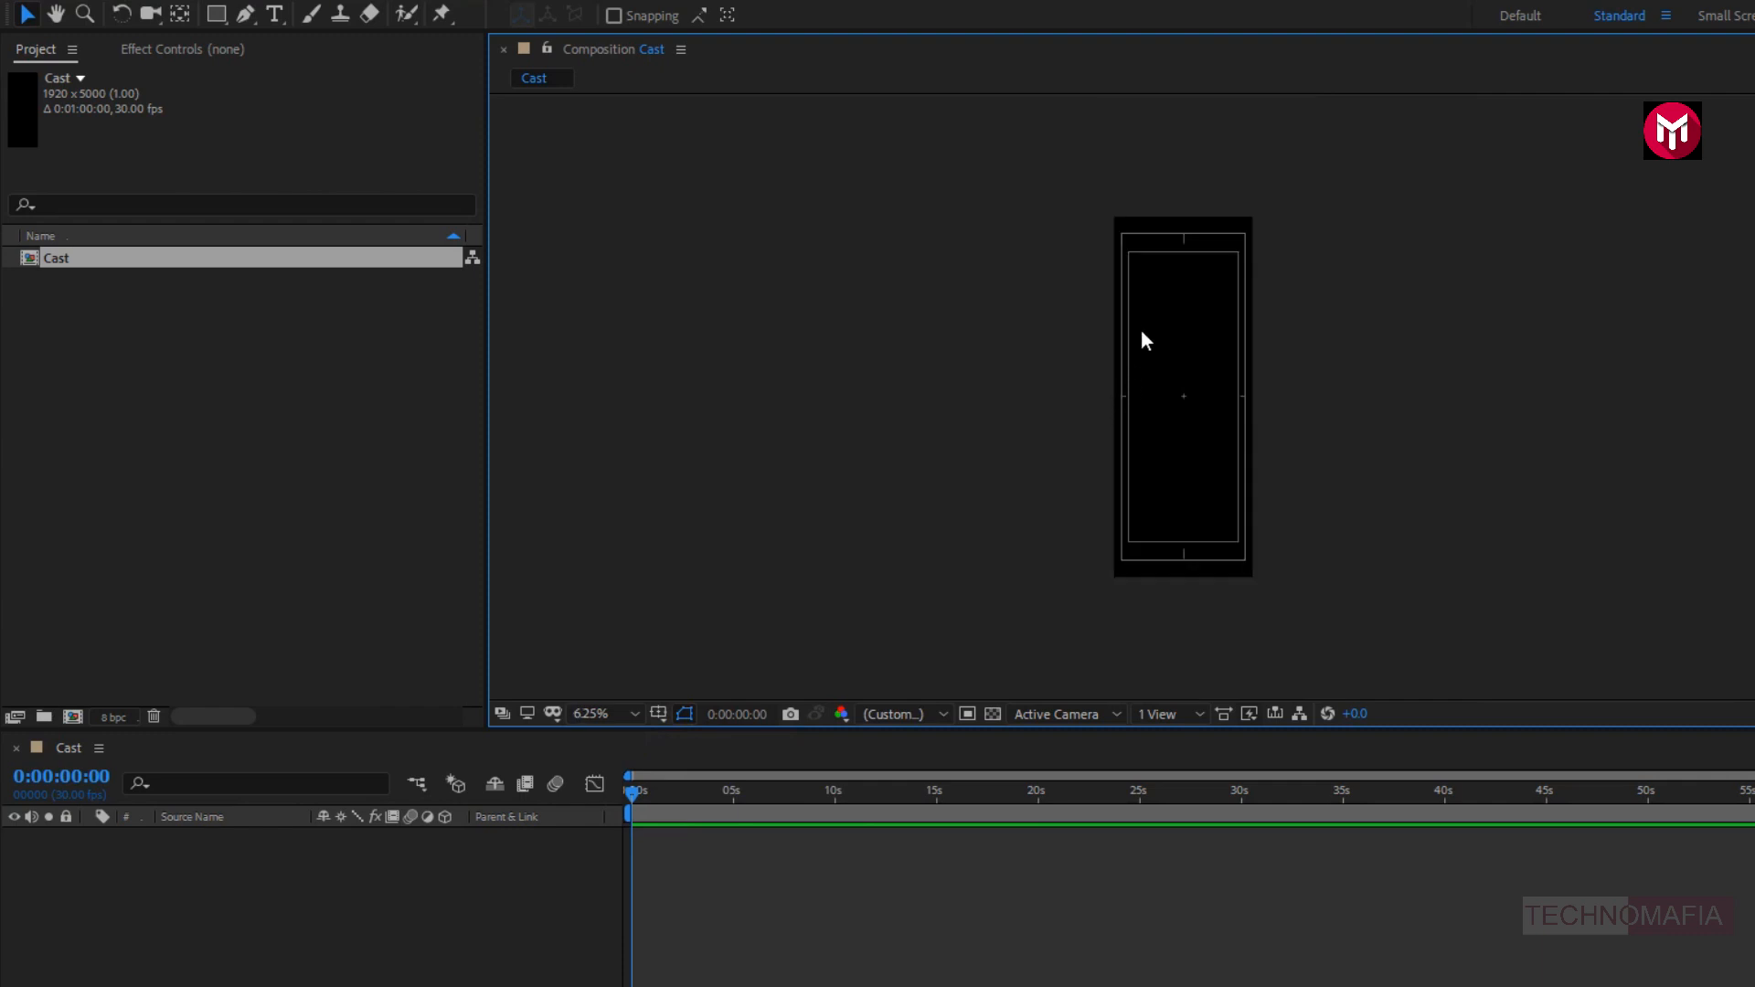
{"action": "left_click", "coordinate": [590, 714]}
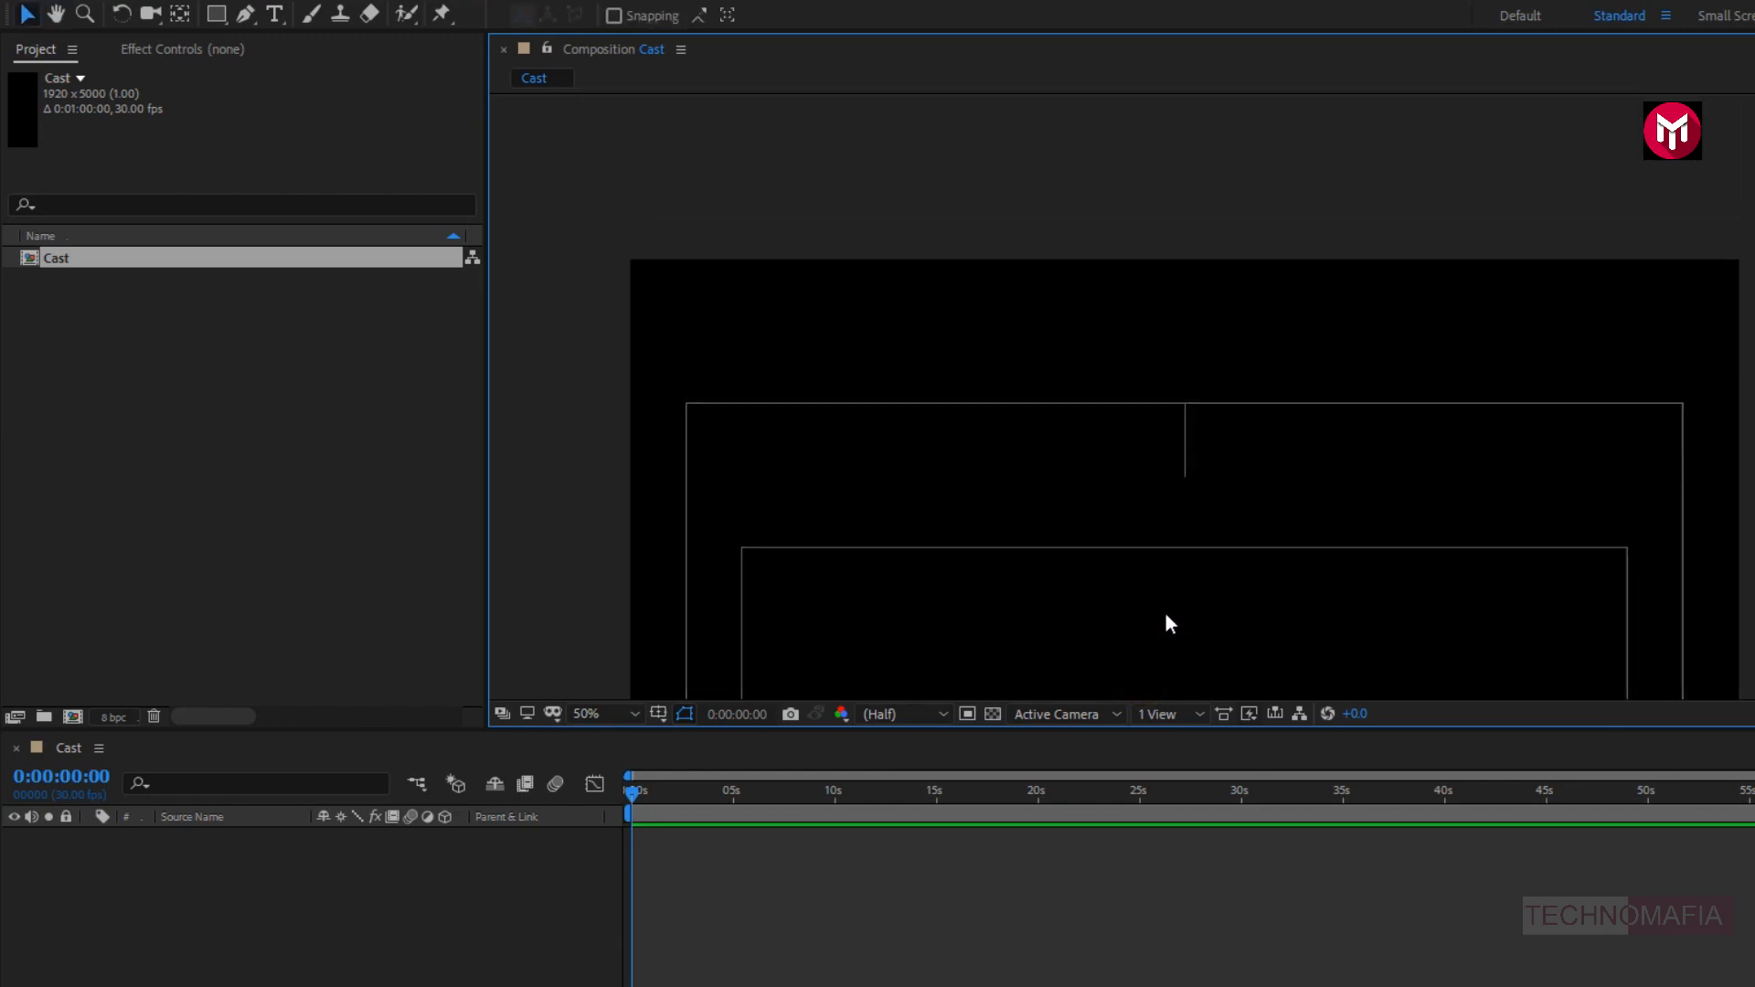
{"action": "left_click", "coordinate": [273, 14]}
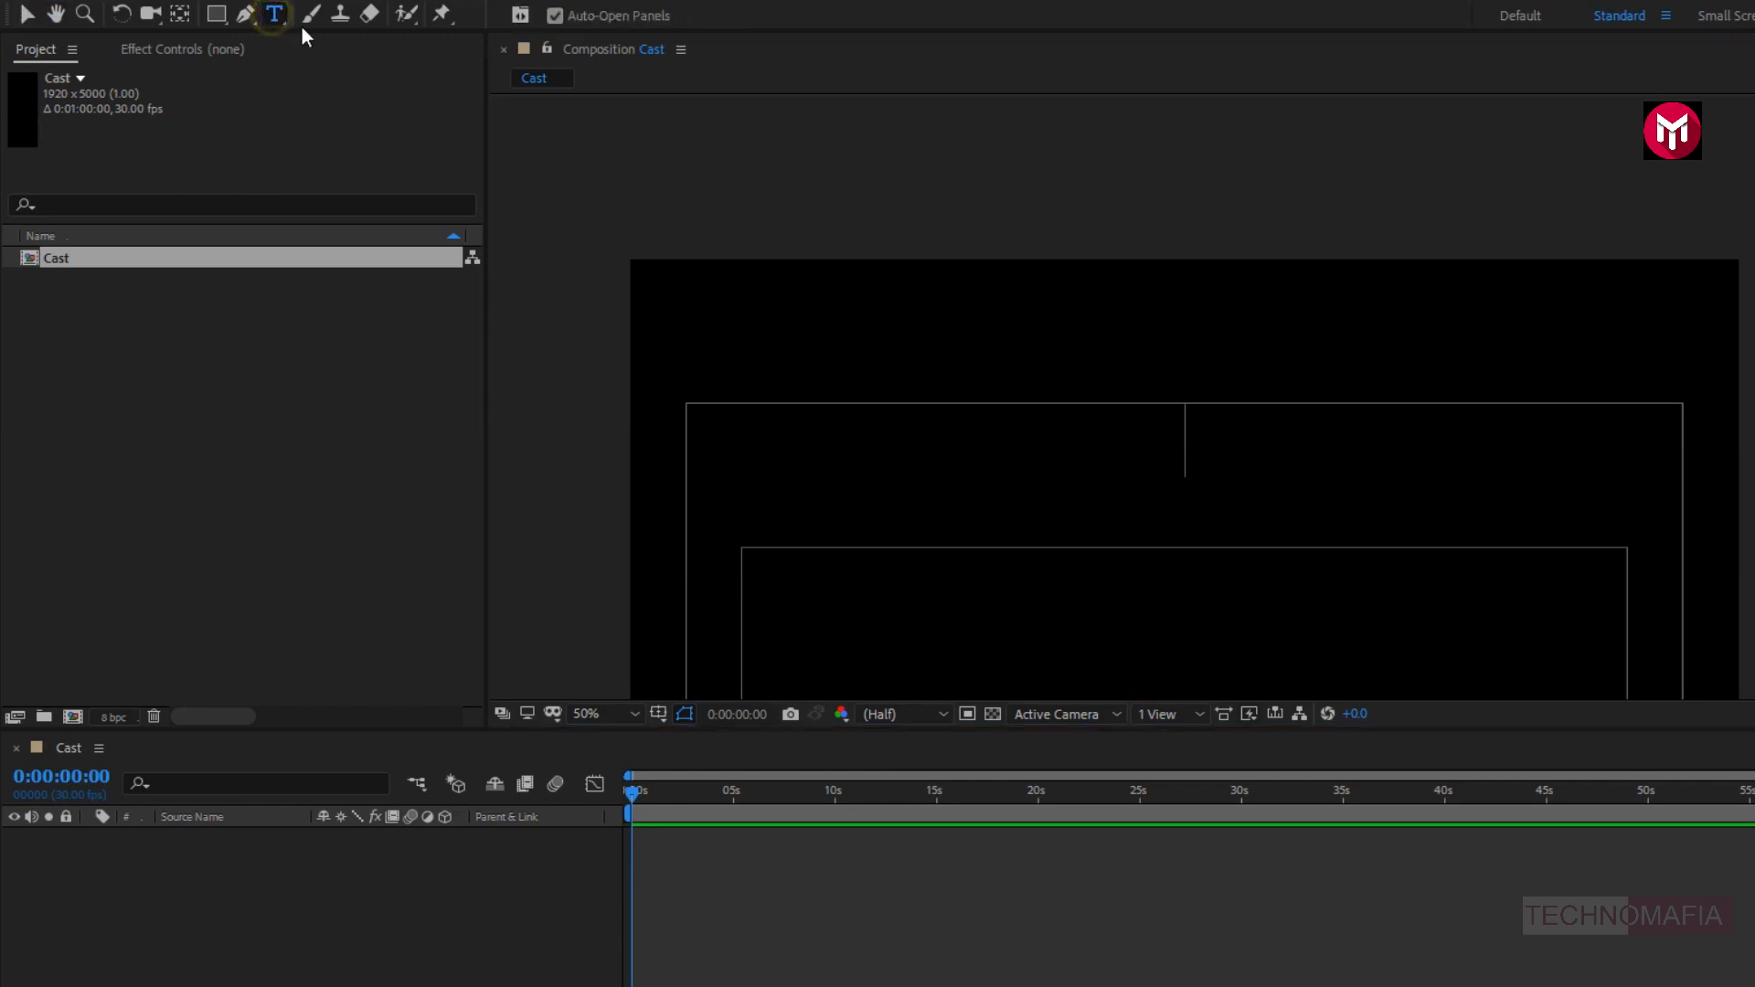
{"action": "mouse_move", "coordinate": [1128, 503]}
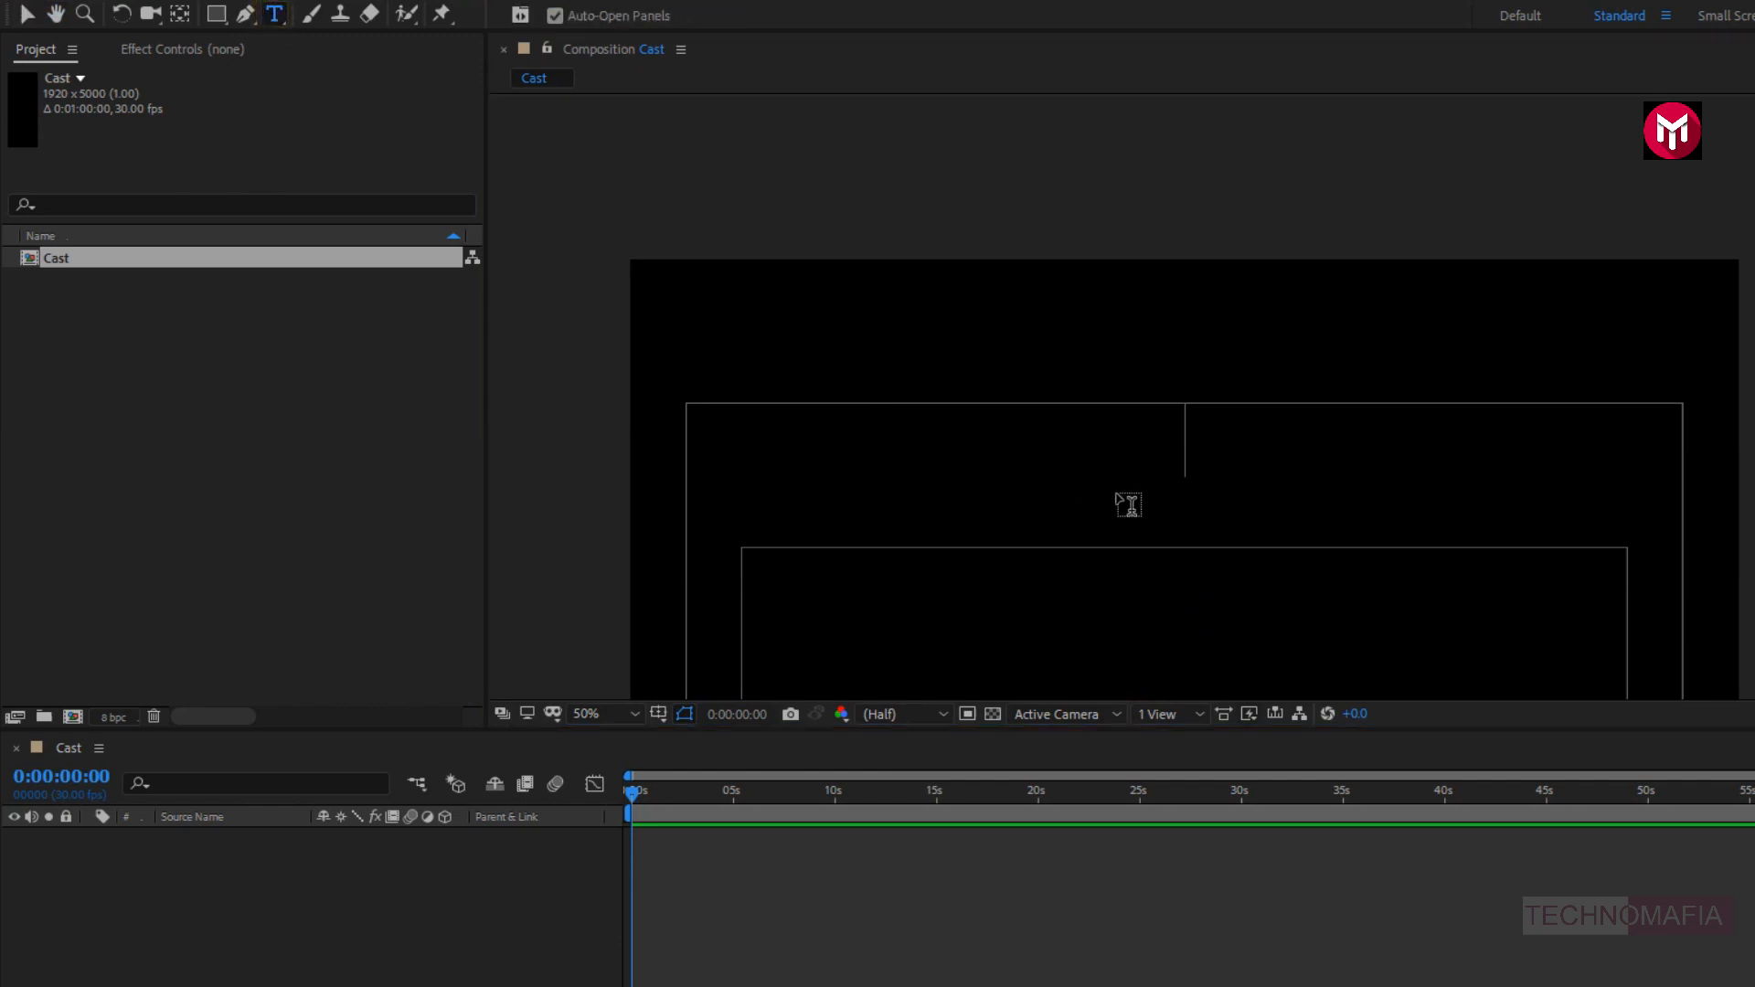
- Add a horizontally centred CAST heading in Roboto Bold at 60 px near the top
{"action": "left_click", "coordinate": [1127, 503]}
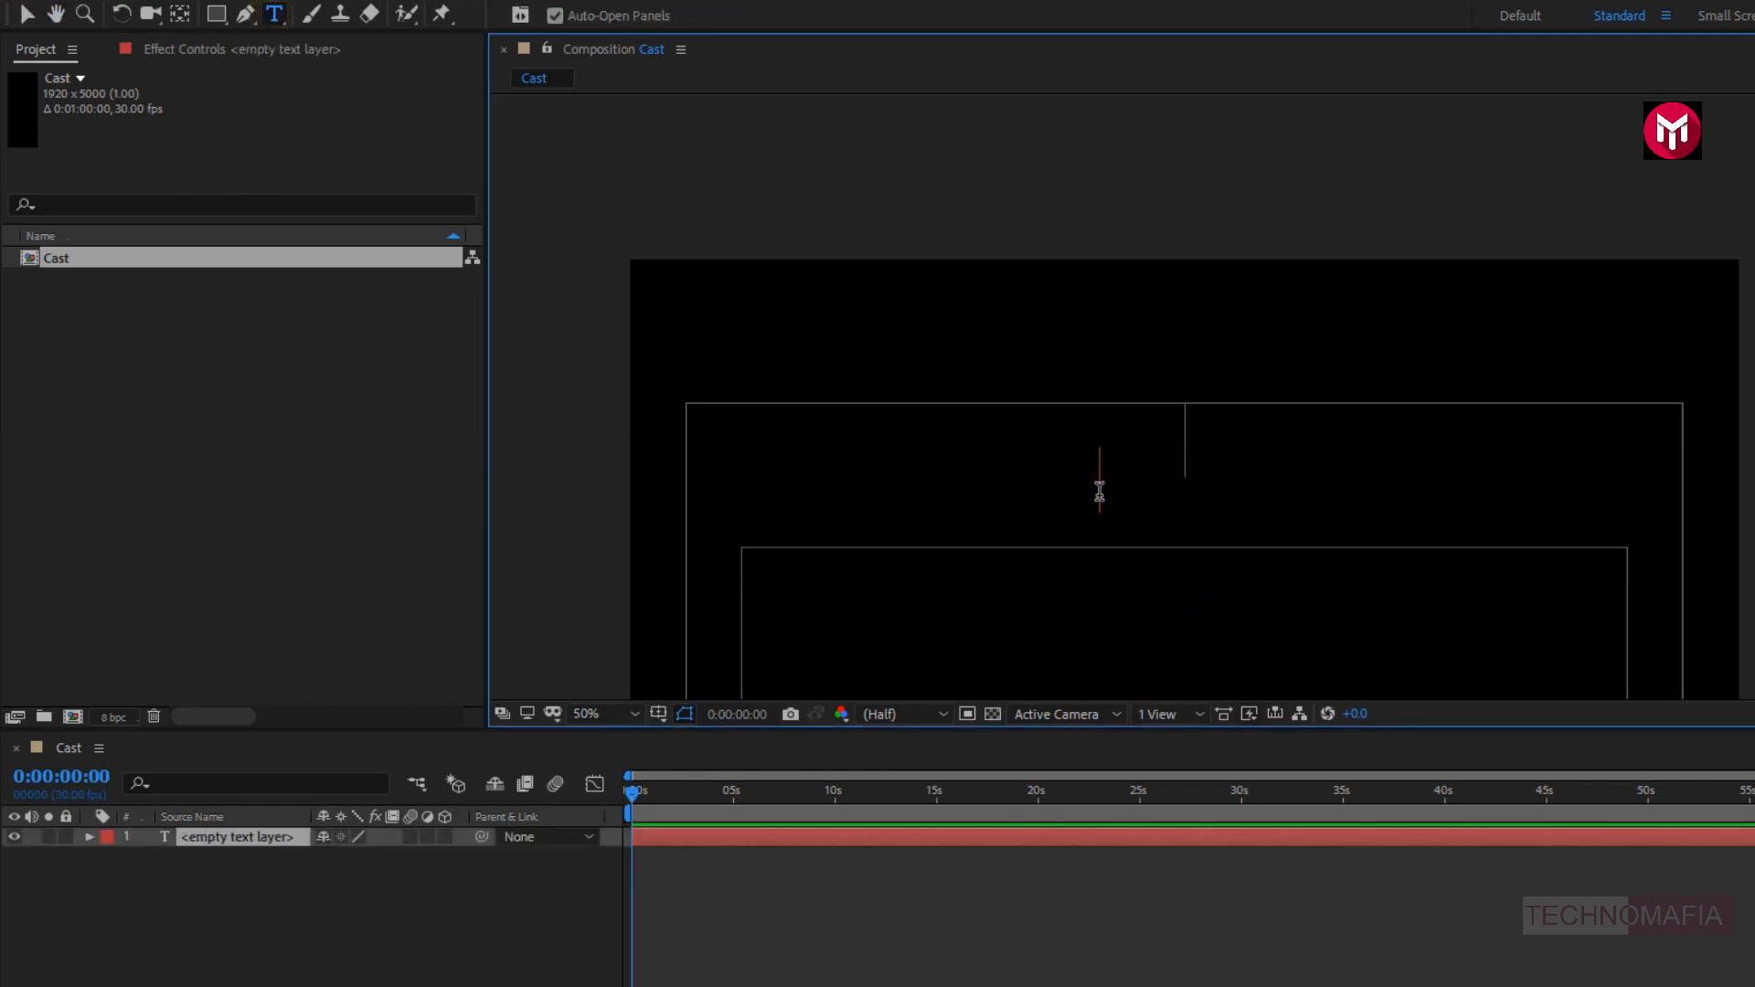
{"action": "type", "text": "CAST"}
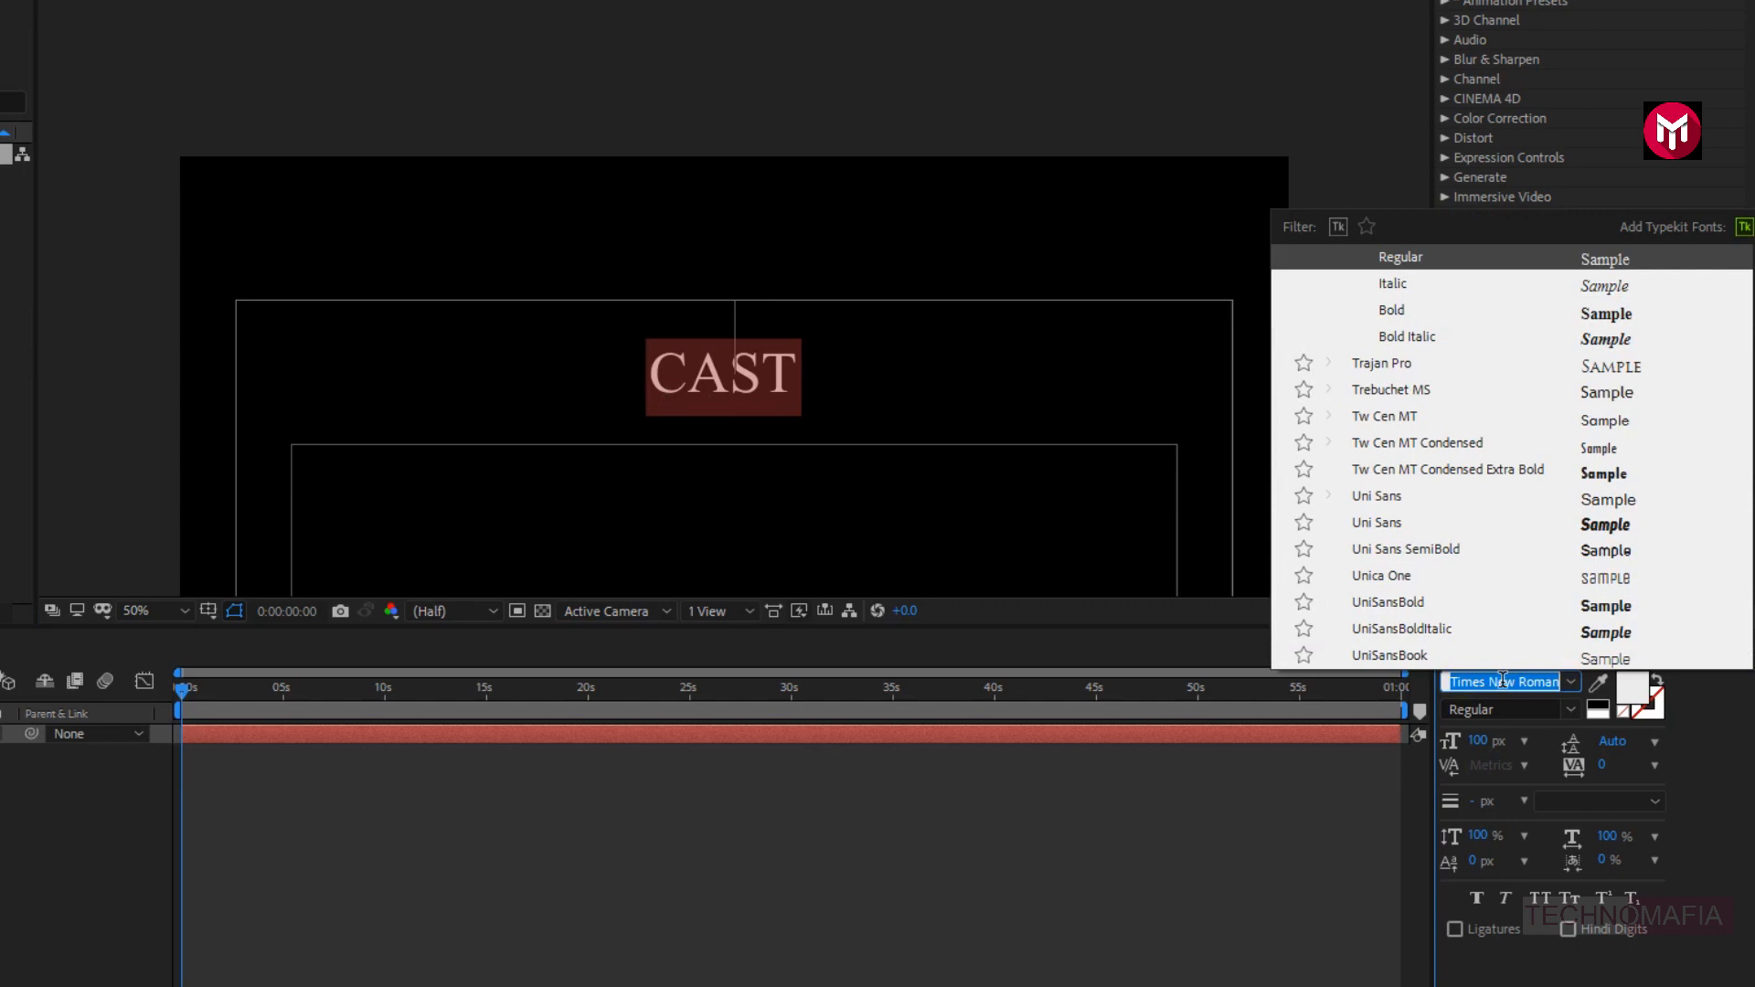
{"action": "type", "text": "rob"}
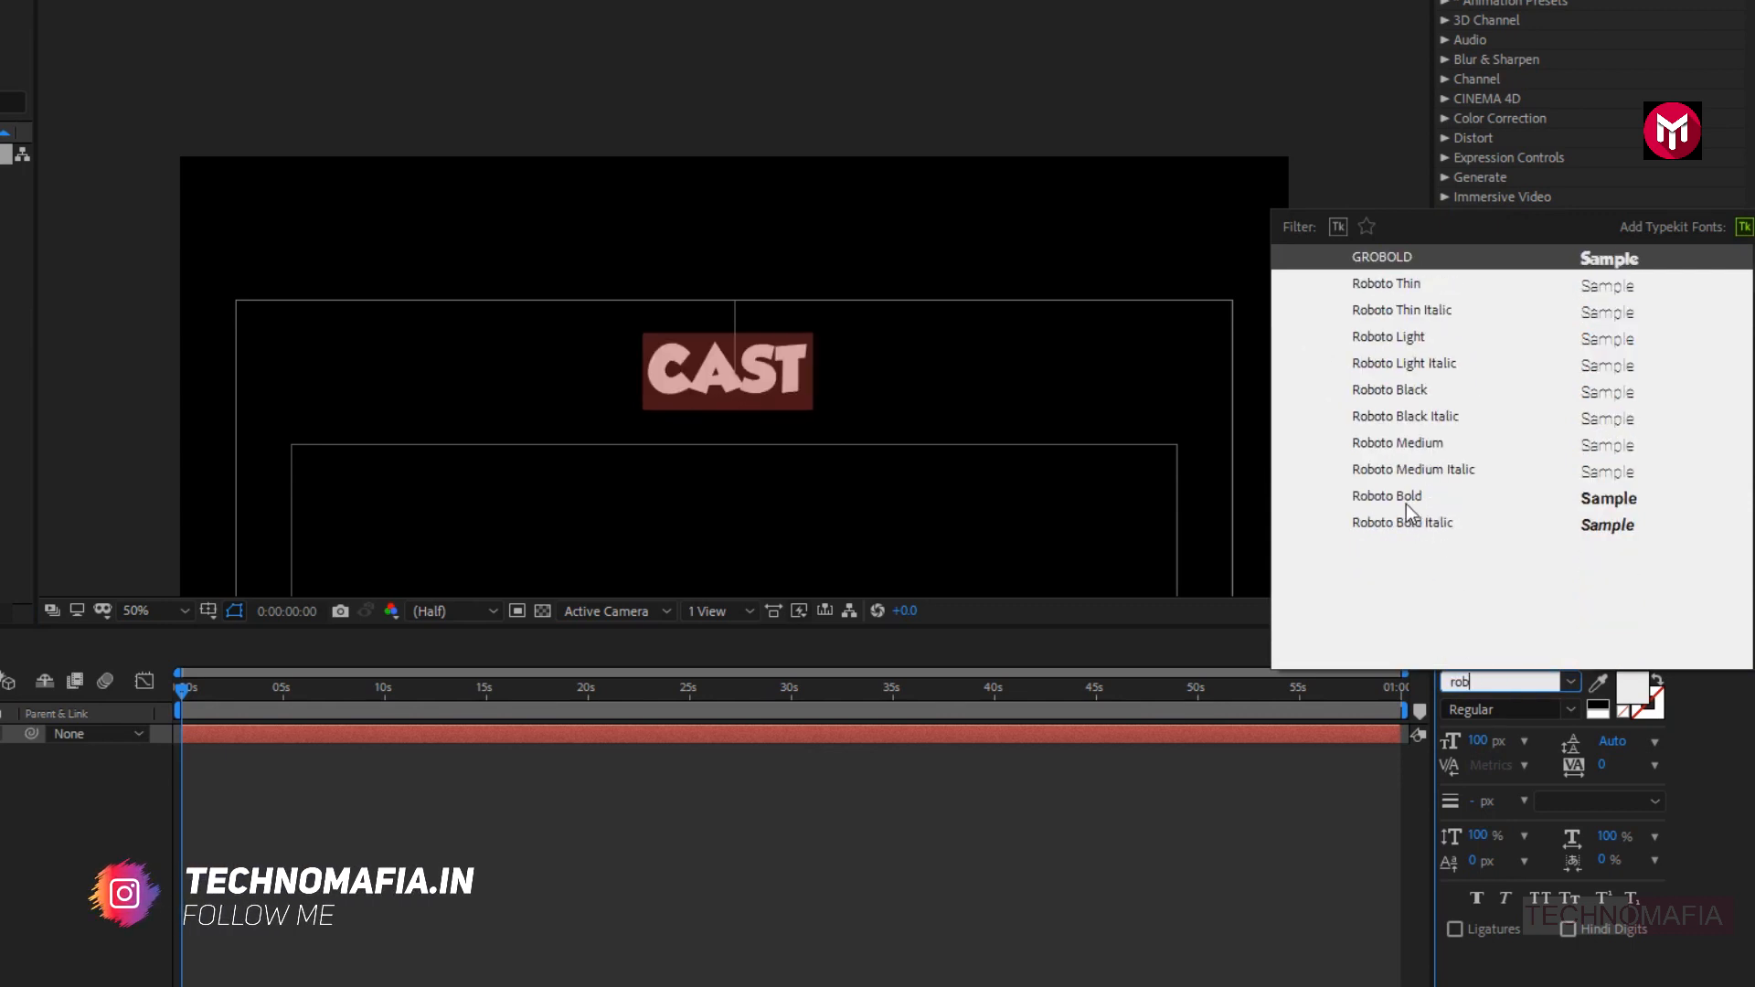
{"action": "left_click", "coordinate": [1386, 495]}
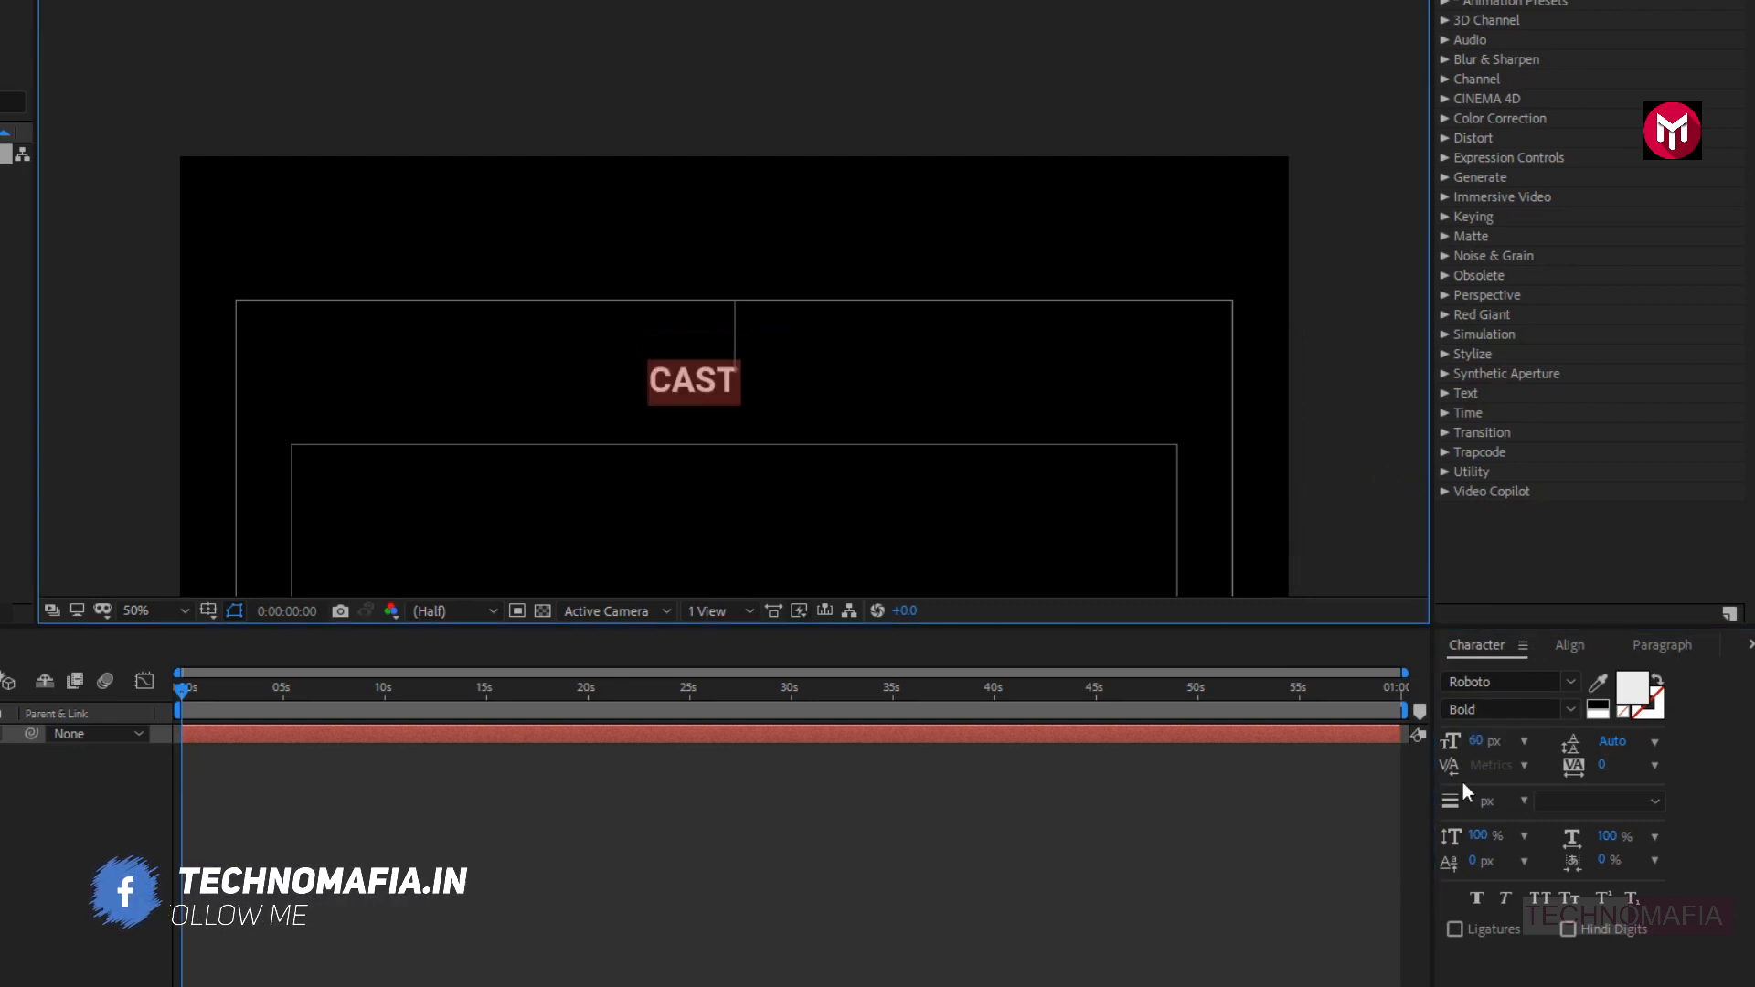
{"action": "left_click", "coordinate": [1568, 644]}
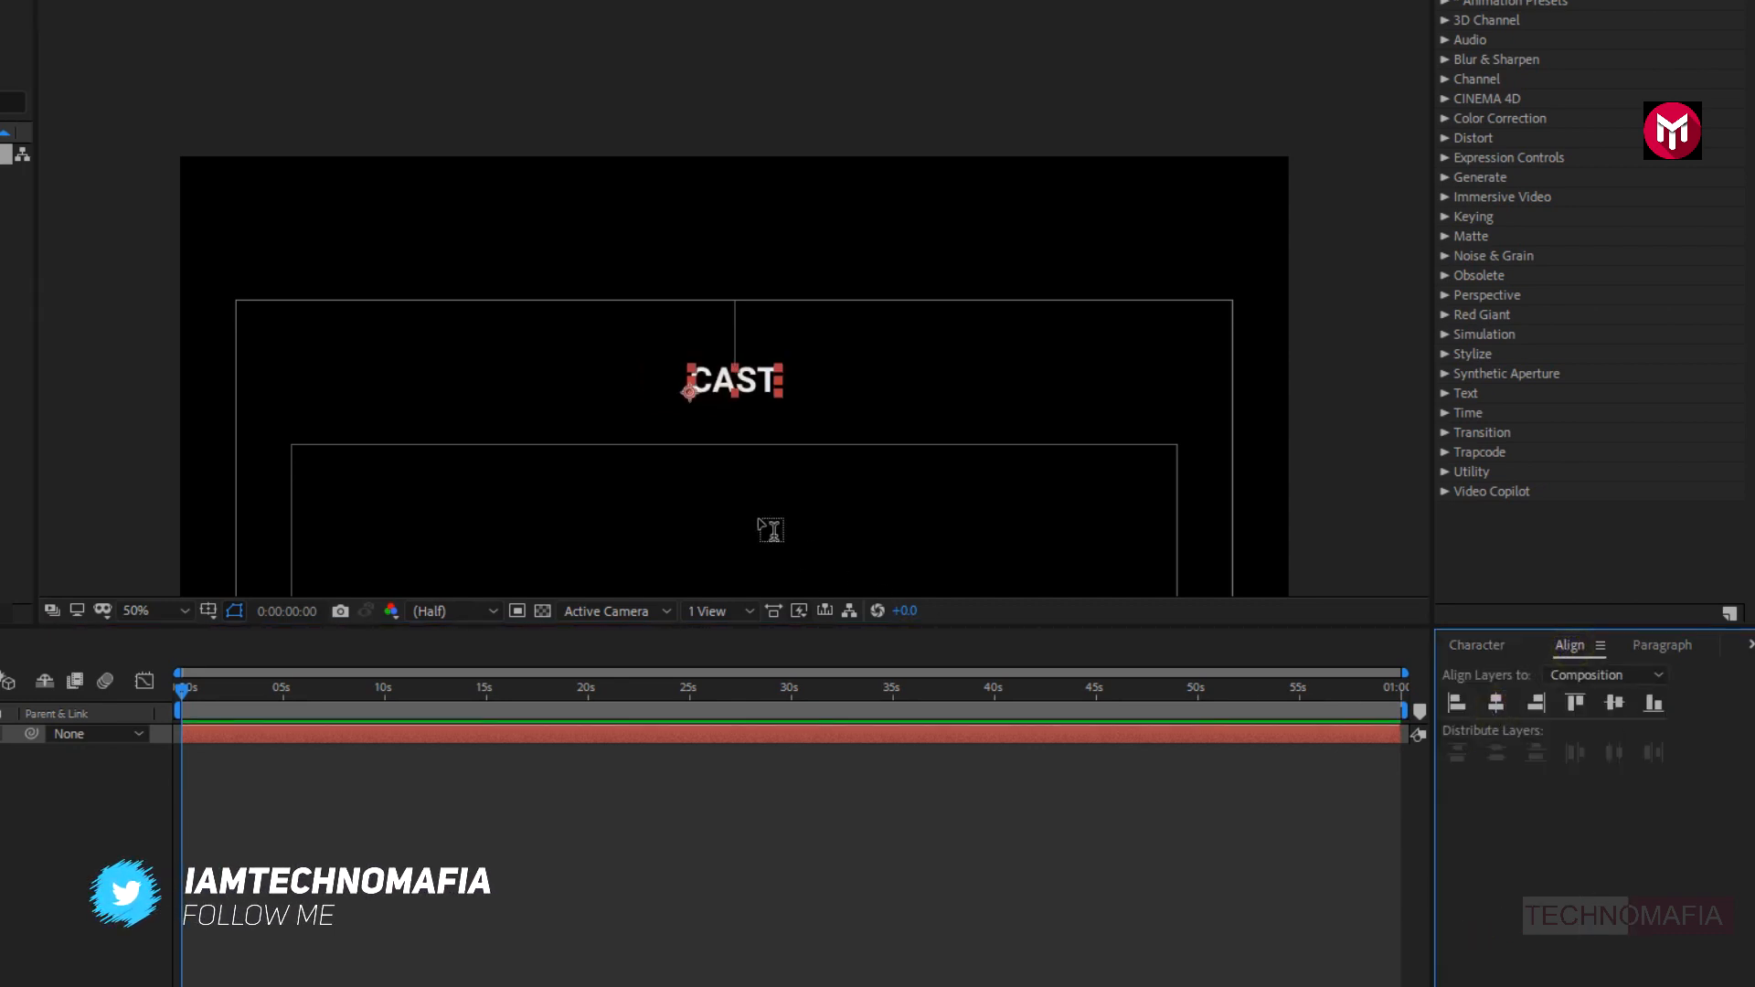
{"action": "left_click_drag", "start_coordinate": [733, 381], "coordinate": [696, 336]}
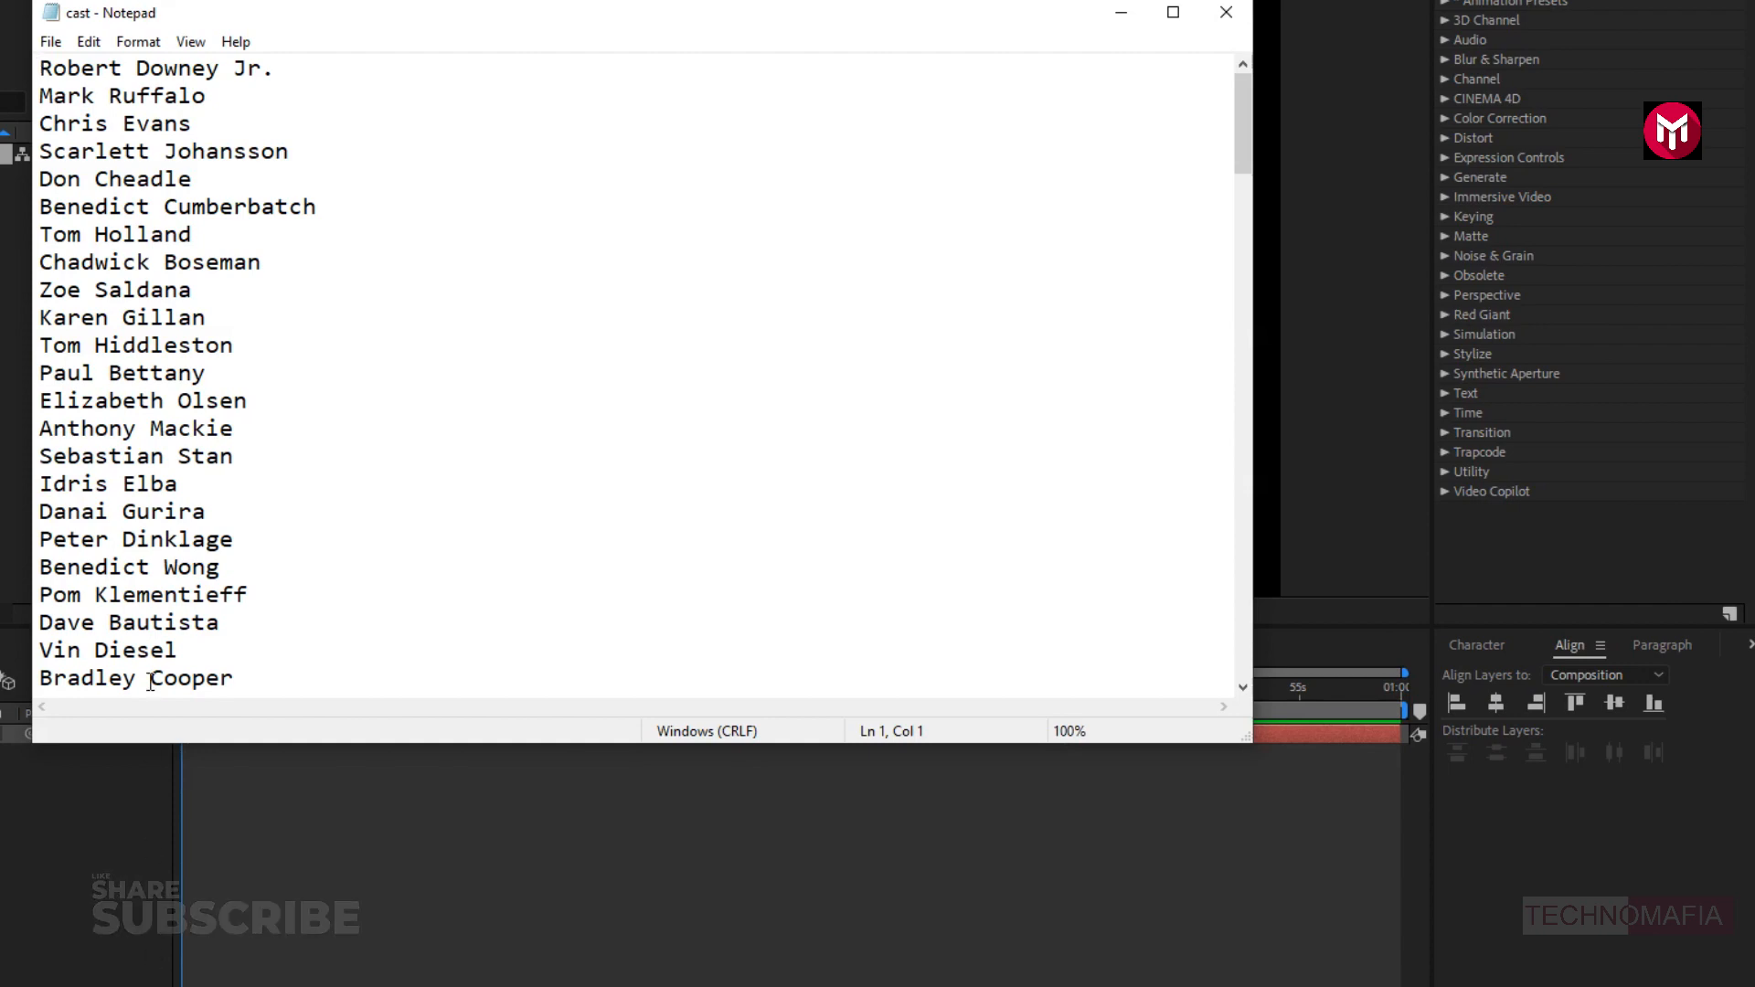
- Copy the actor names from Robert Downey Jr. to Carrie Coon in Notepad
{"action": "left_click_drag", "start_coordinate": [41, 67], "coordinate": [191, 234]}
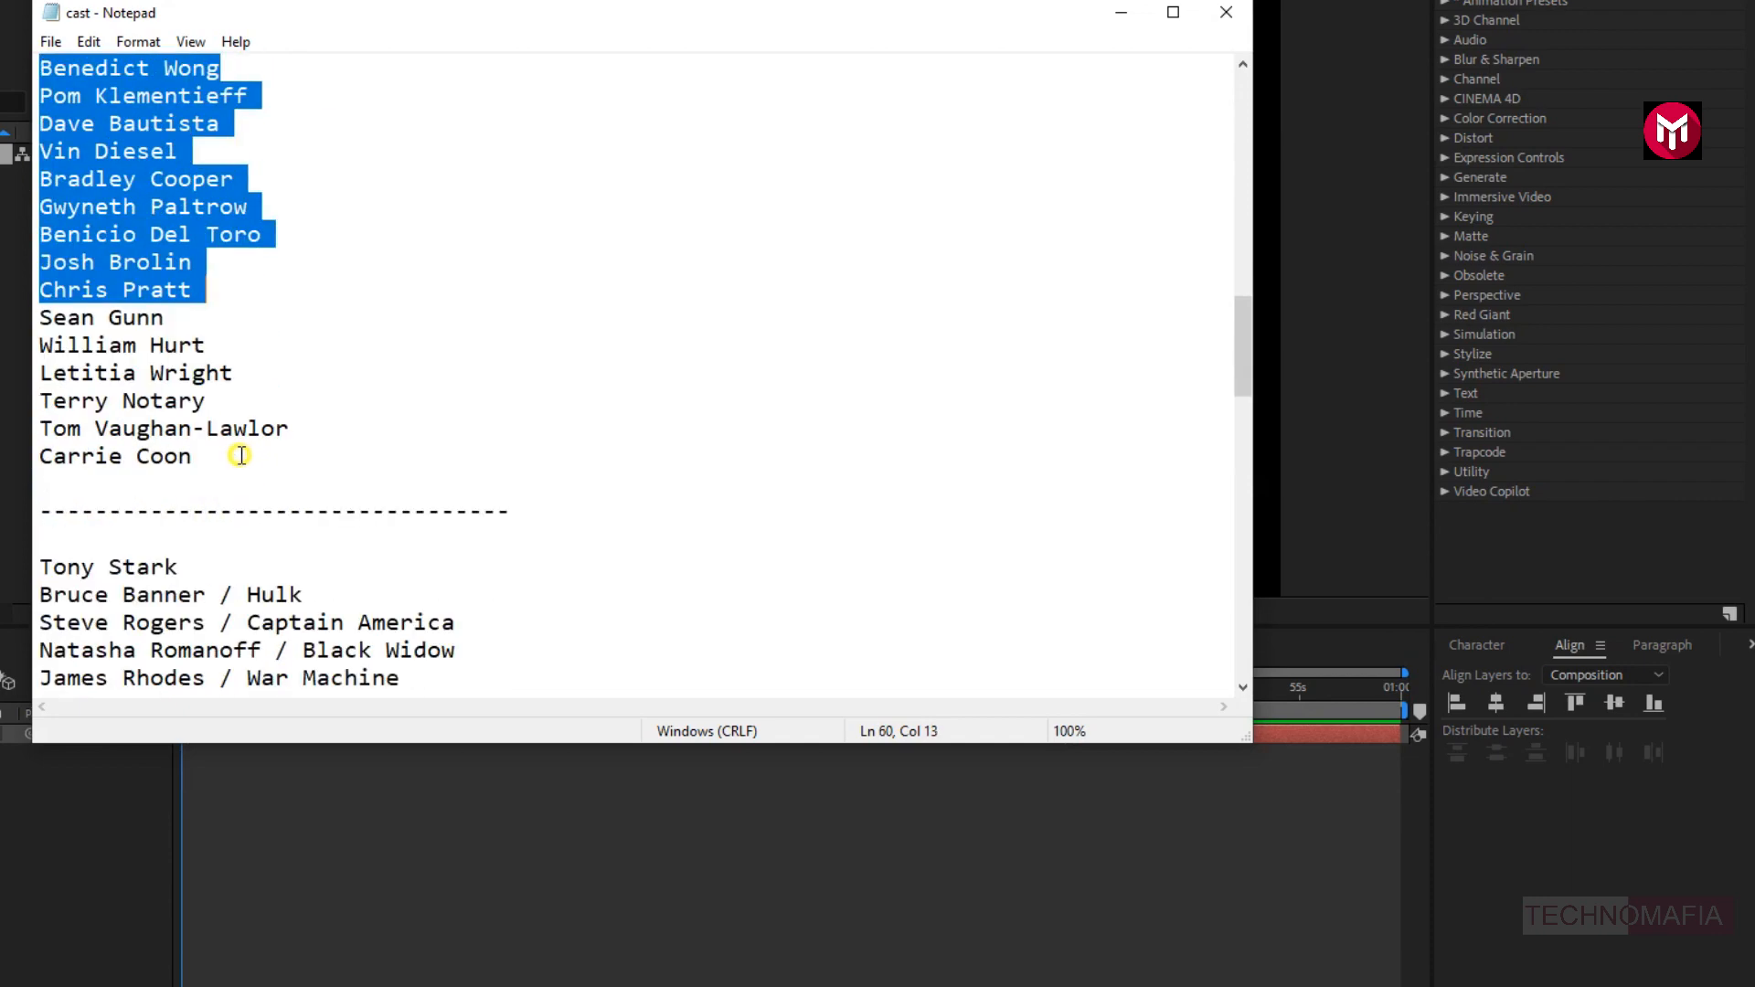
{"action": "left_click", "coordinate": [221, 455]}
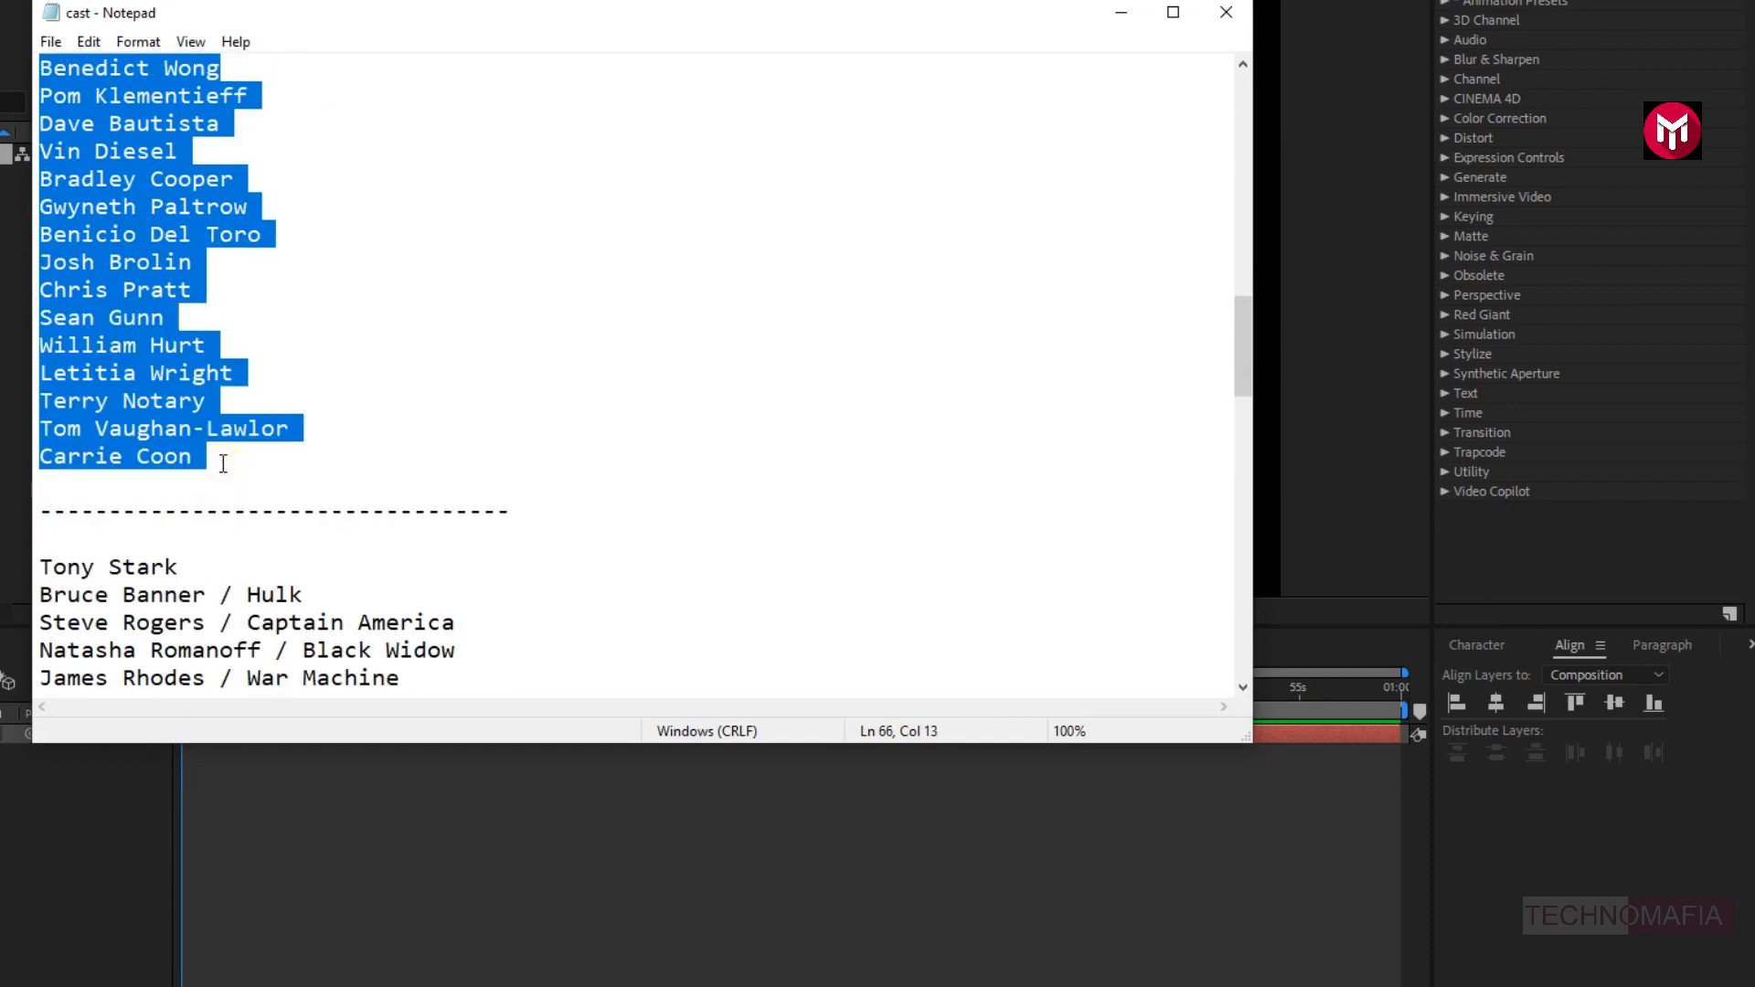
{"action": "right_click", "coordinate": [222, 463]}
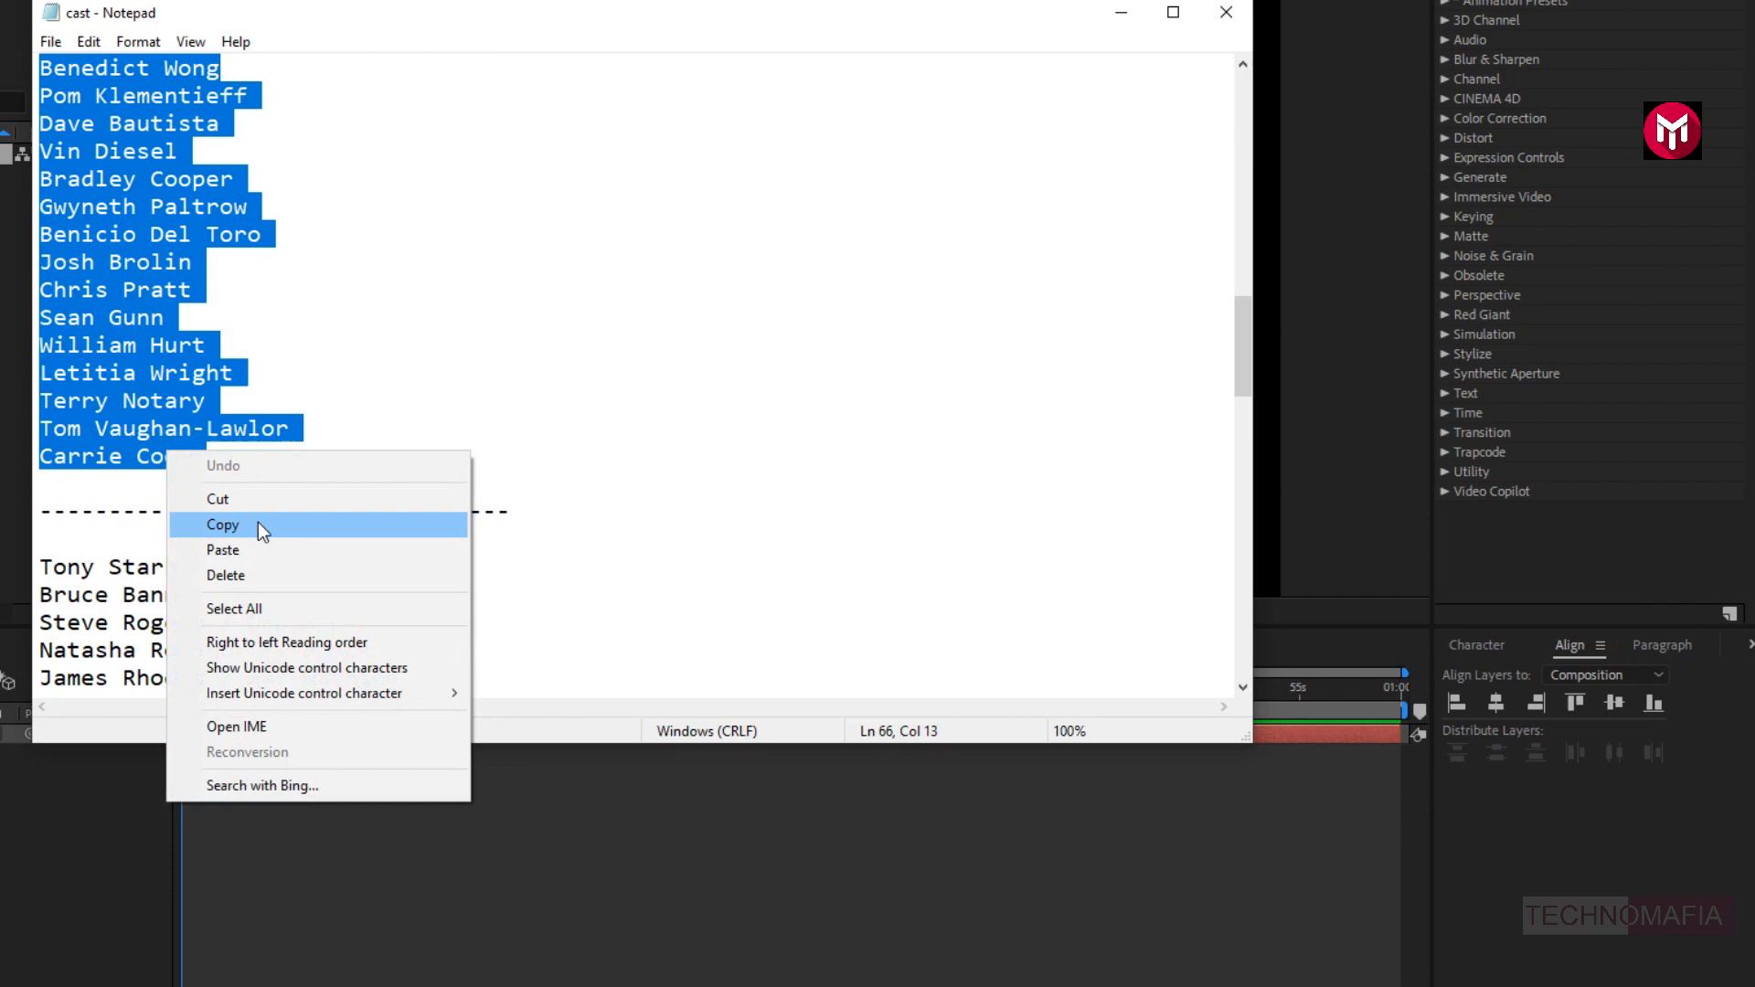
{"action": "left_click", "coordinate": [221, 523]}
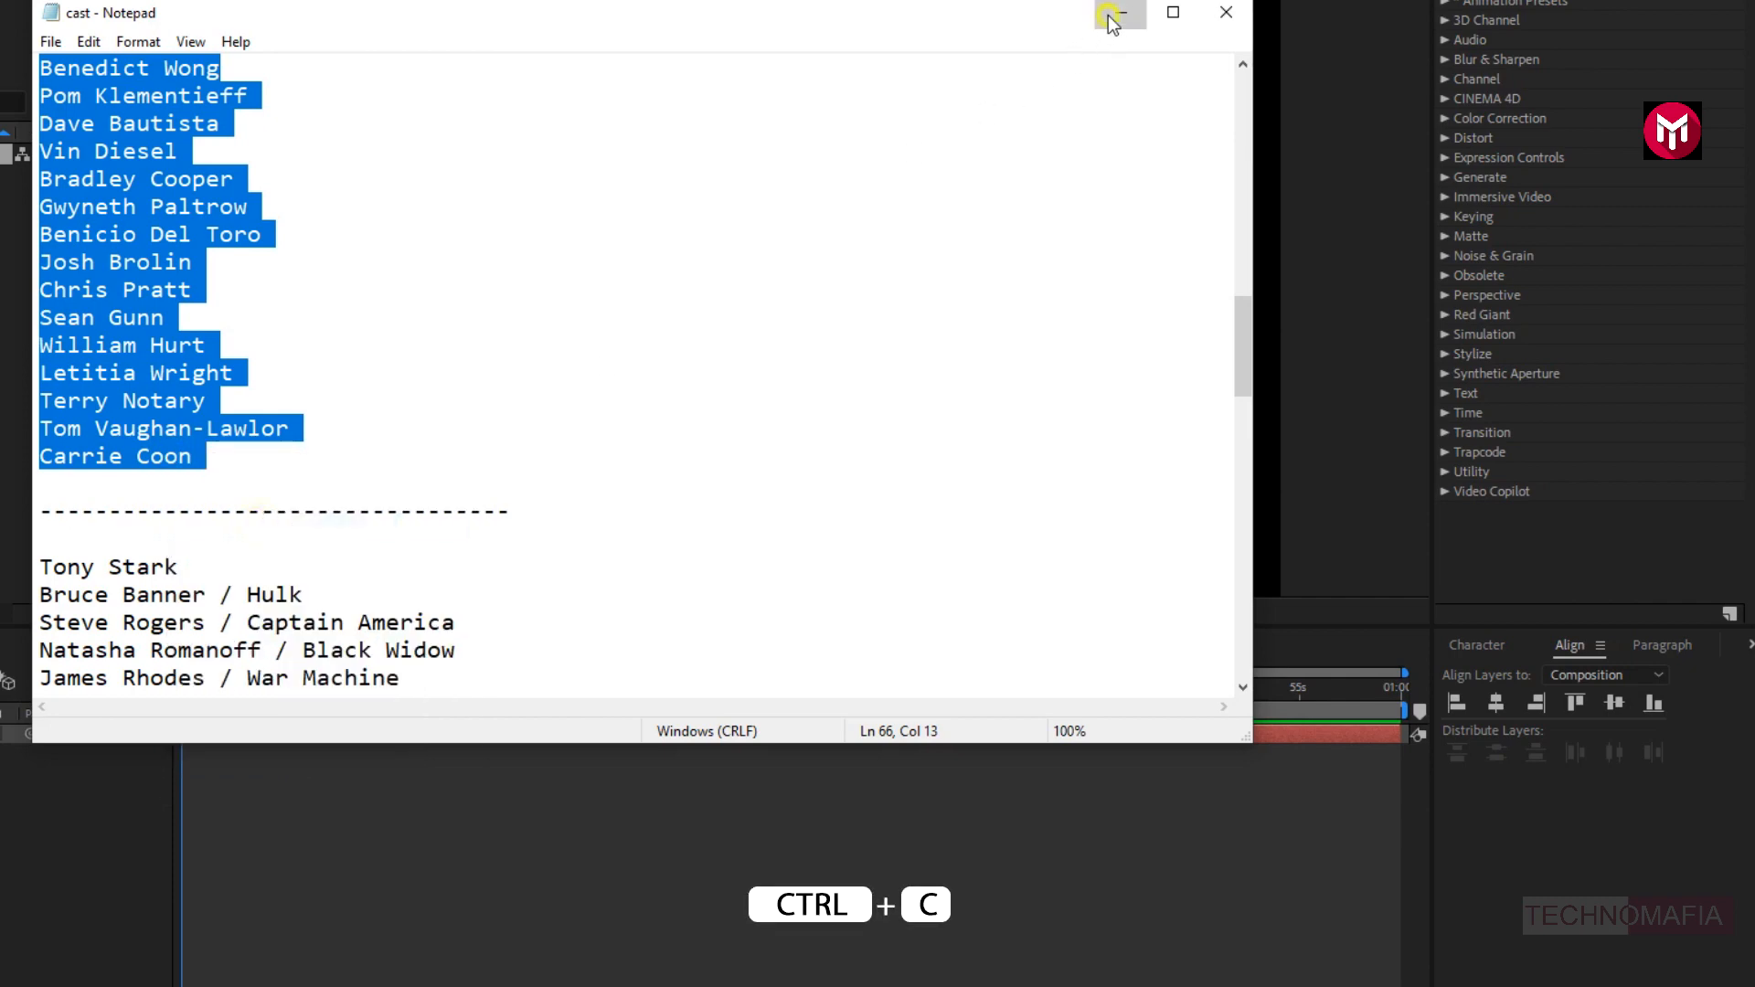
{"action": "key", "text": "ctrl+v"}
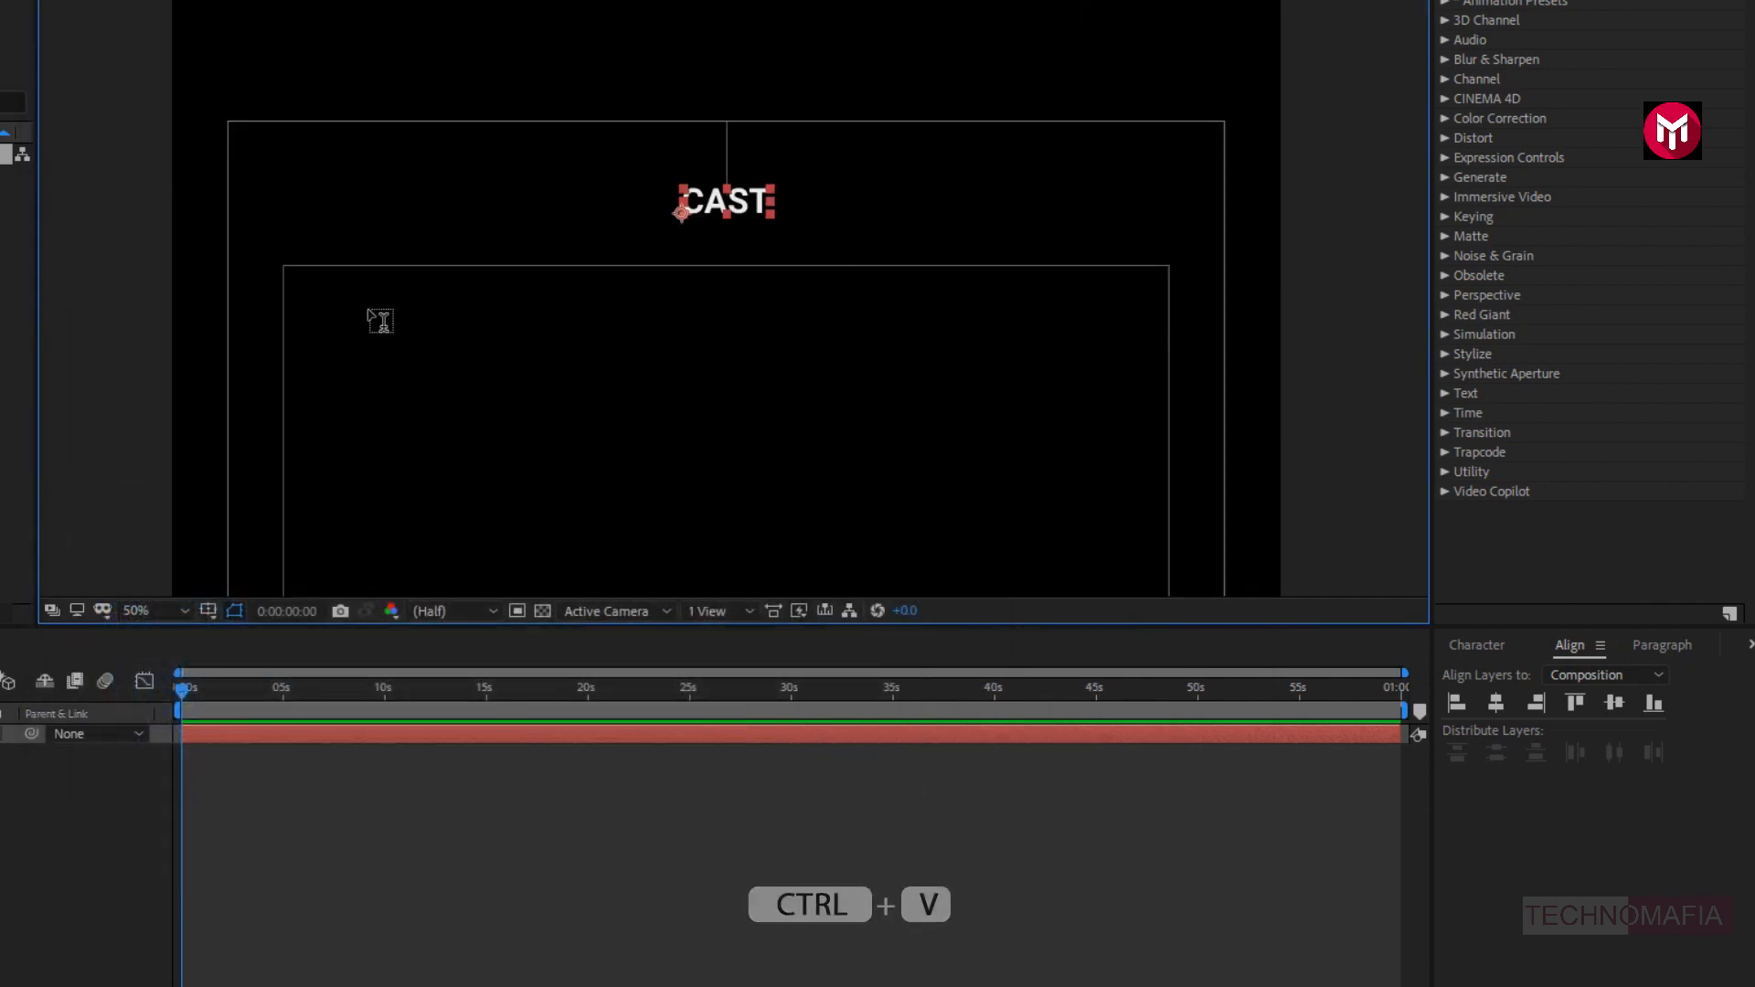
- Paste the actor names as a new right-aligned text layer below CAST
{"action": "key", "text": "ctrl+v"}
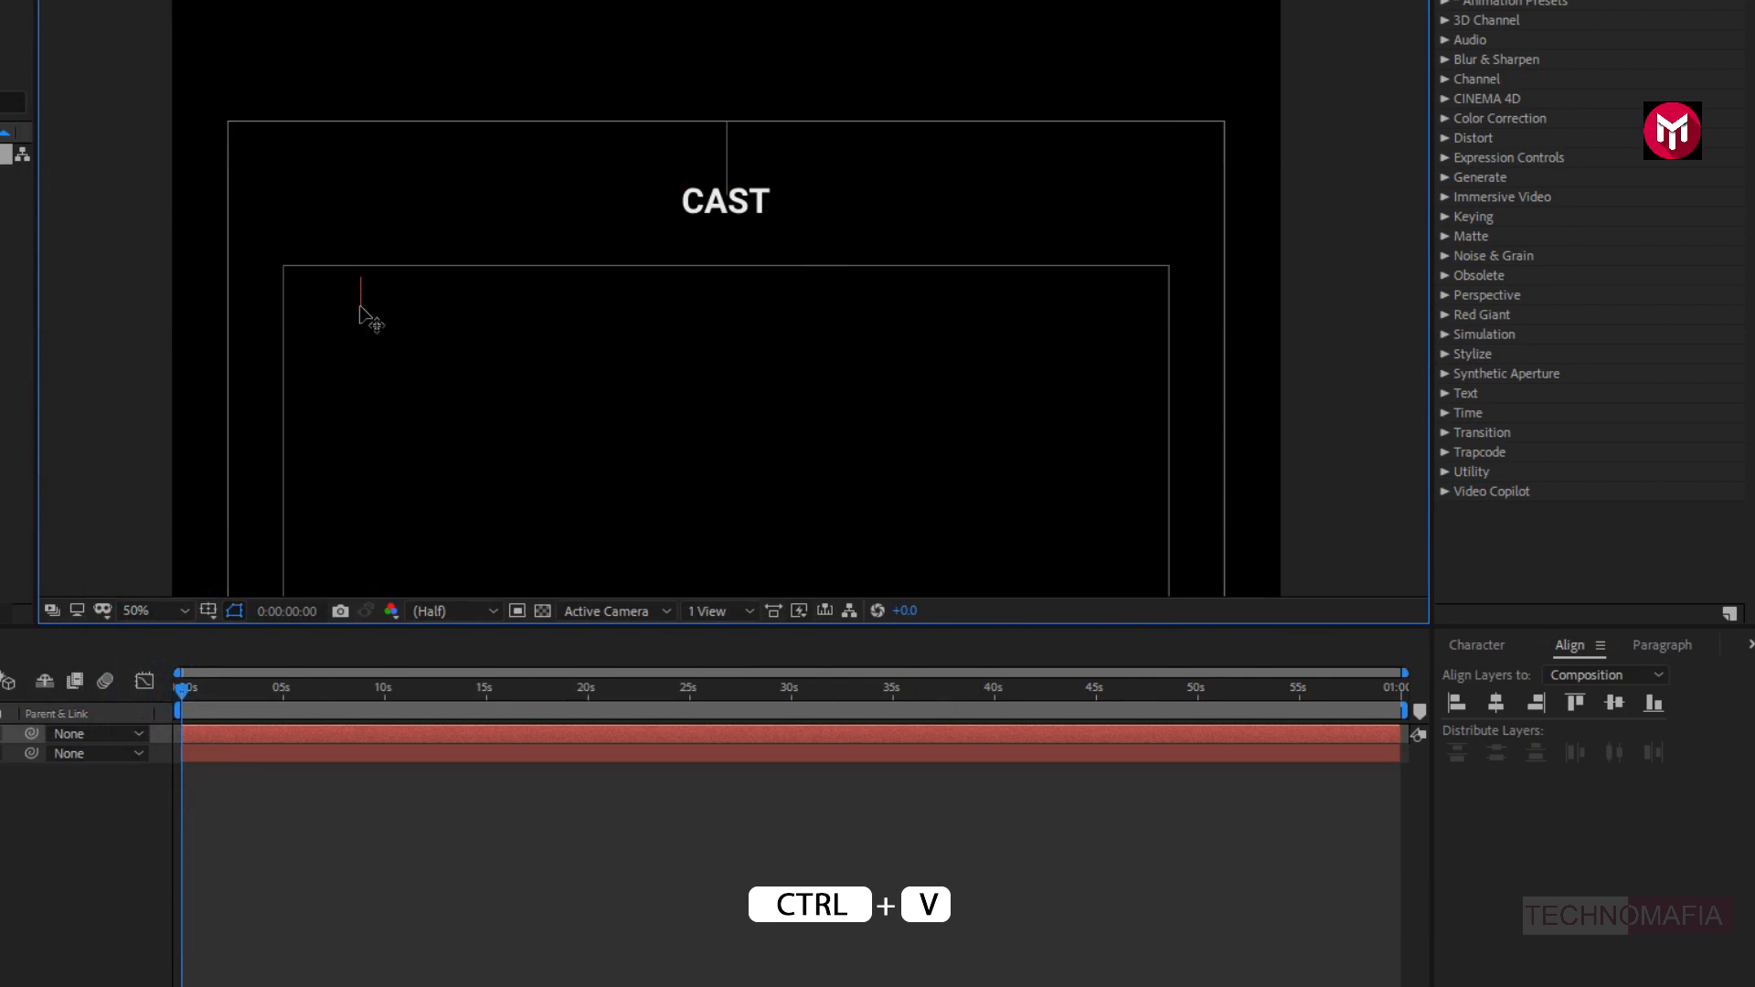
{"action": "key", "text": "ctrl+v"}
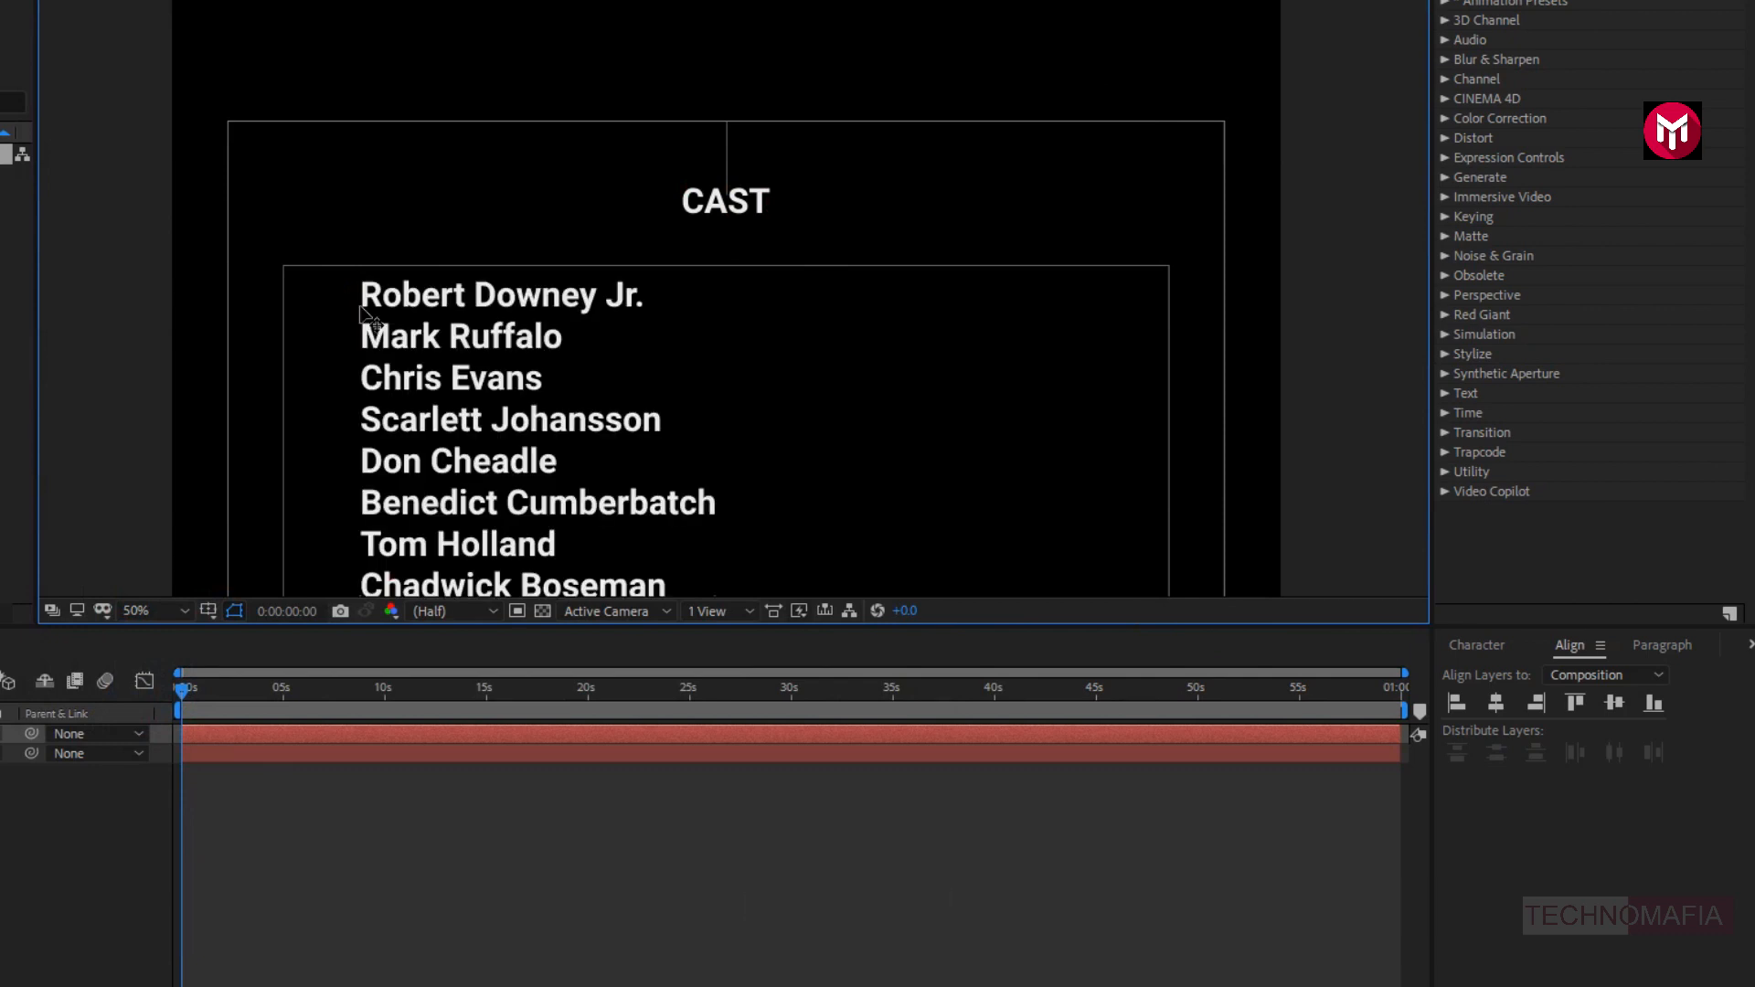
{"action": "left_click", "coordinate": [1662, 644]}
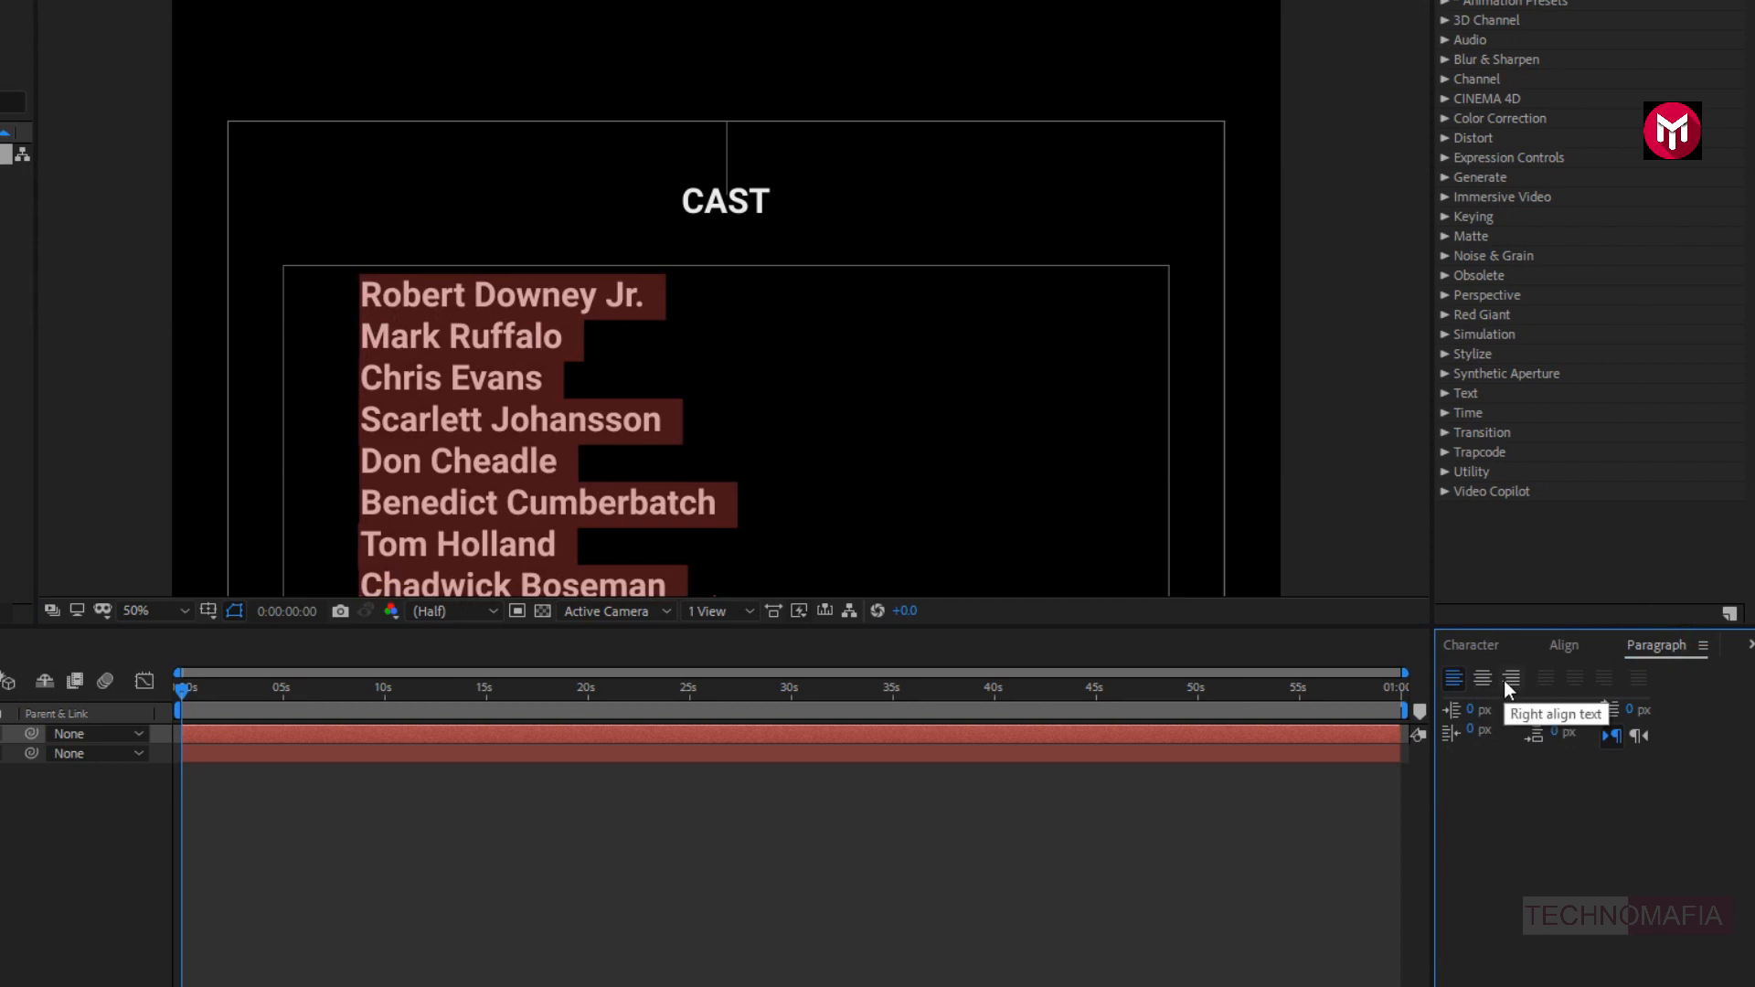
{"action": "left_click", "coordinate": [1509, 680]}
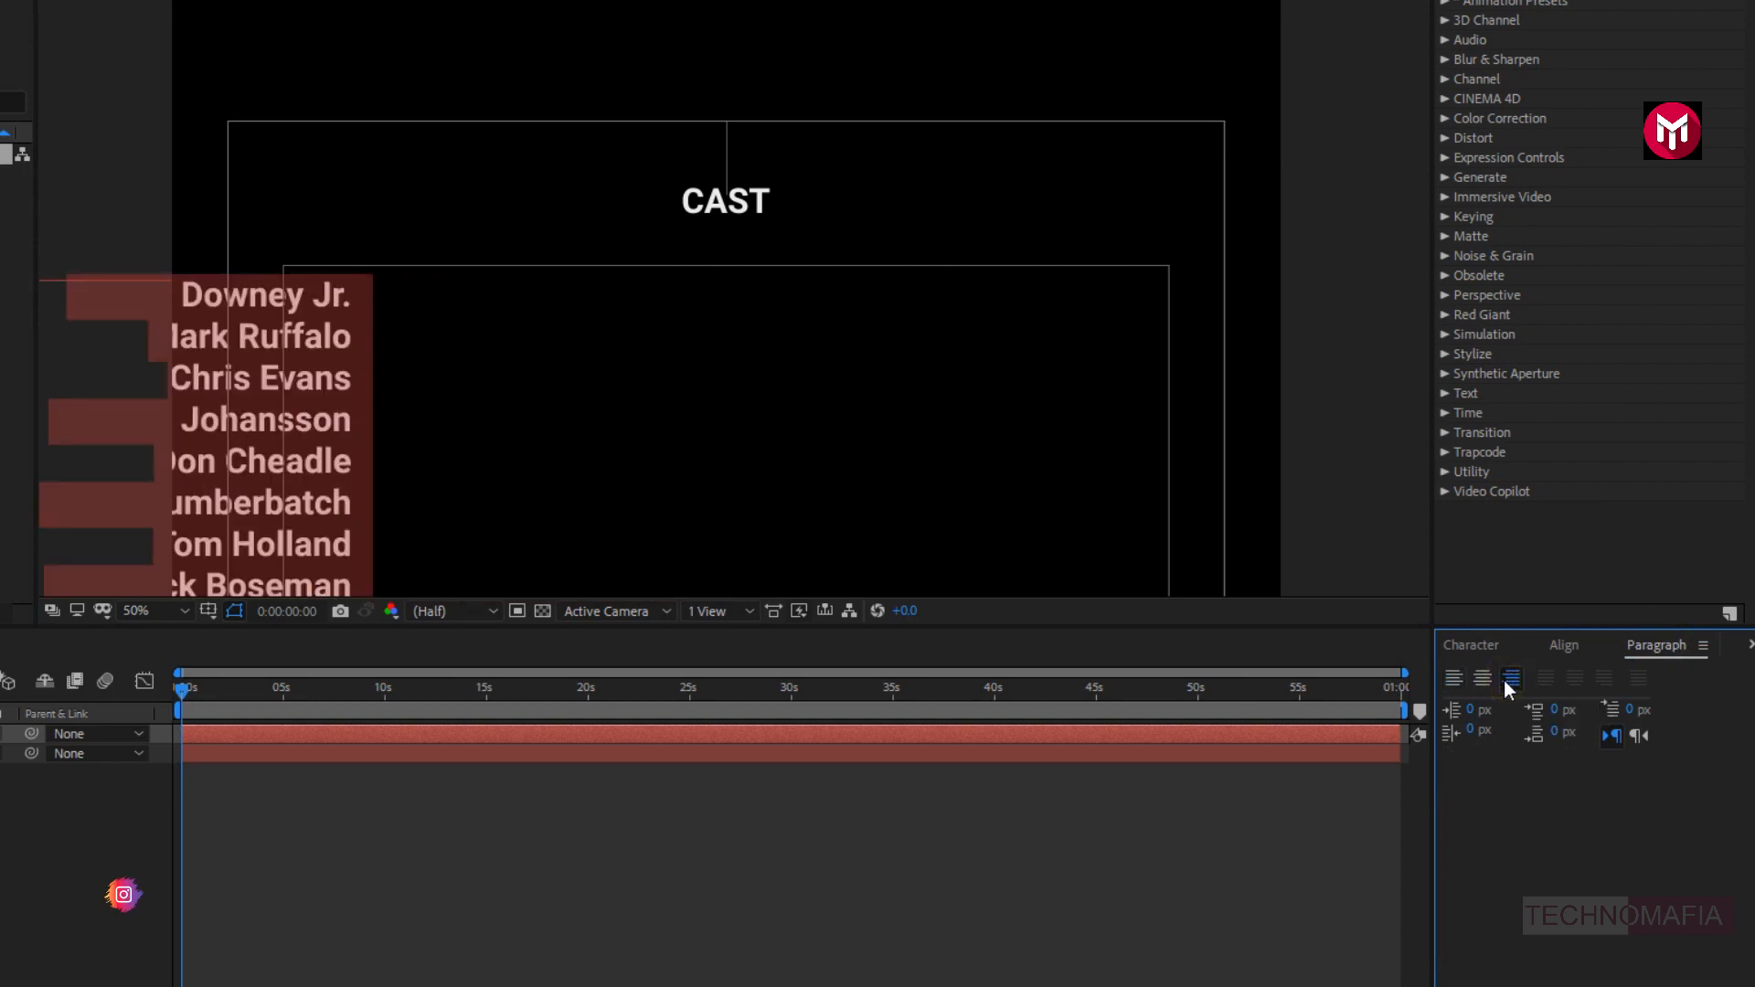
{"action": "left_click", "coordinate": [1470, 644]}
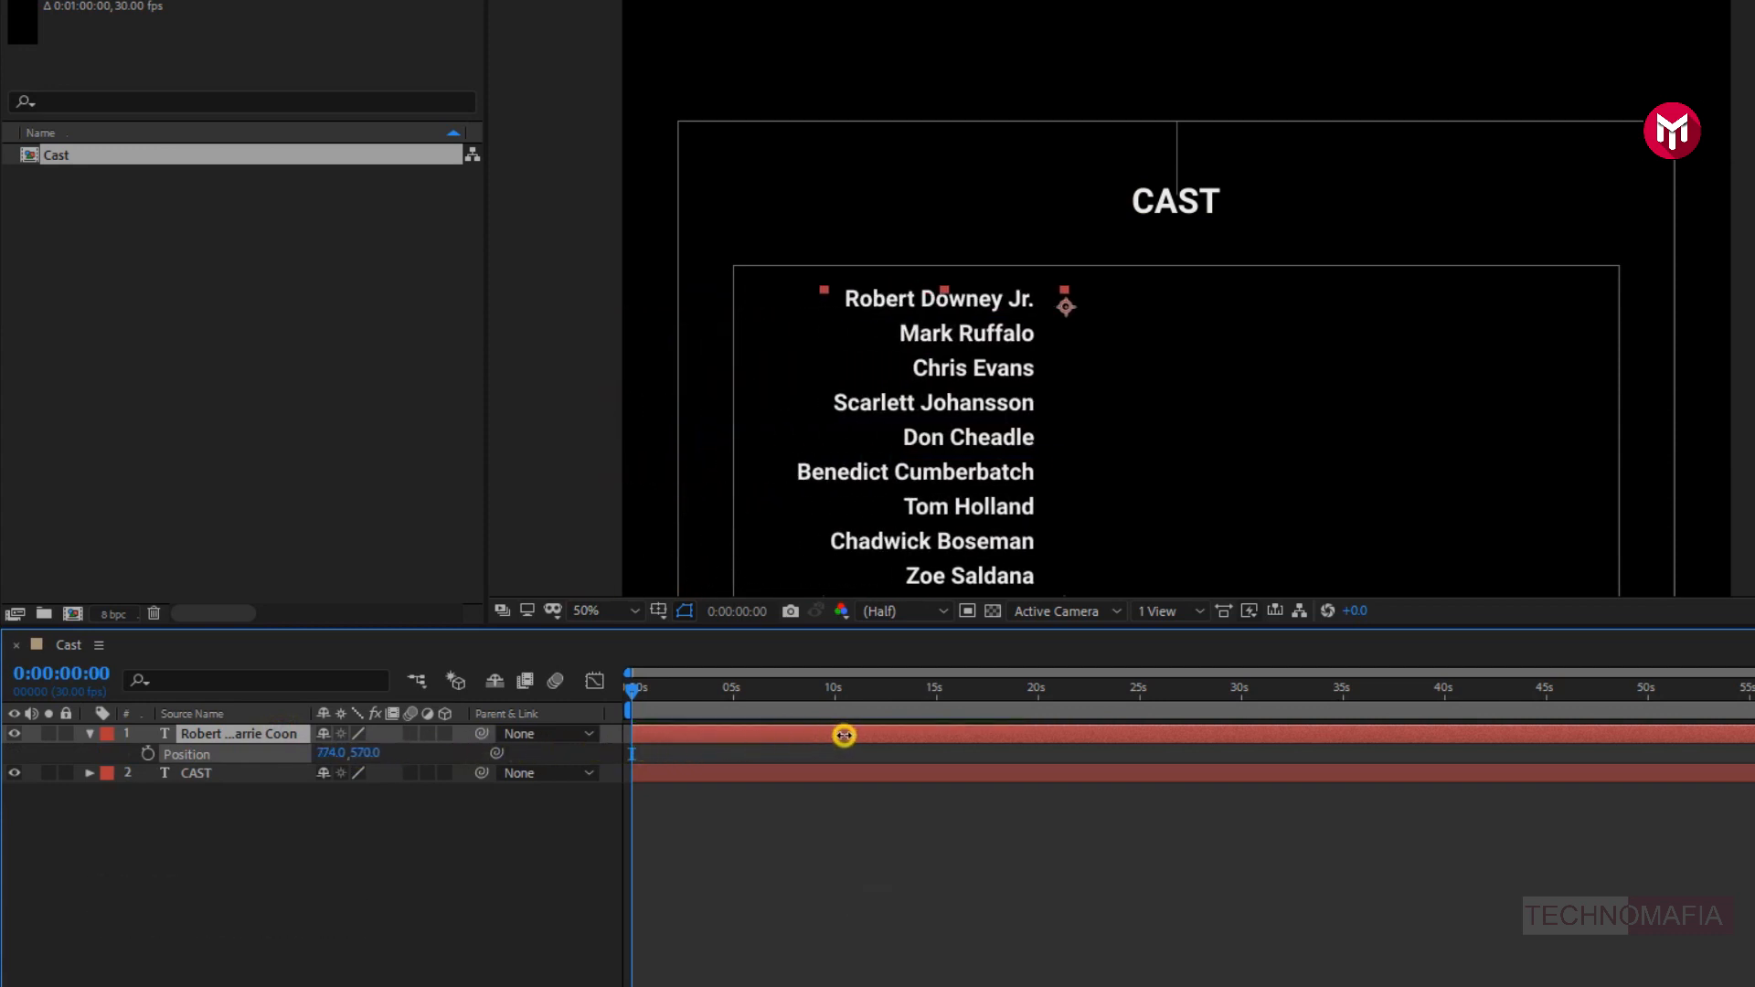
- Move the actor-names layer to about 915, 527, just left of centre
{"action": "left_click_drag", "start_coordinate": [844, 737], "coordinate": [992, 723]}
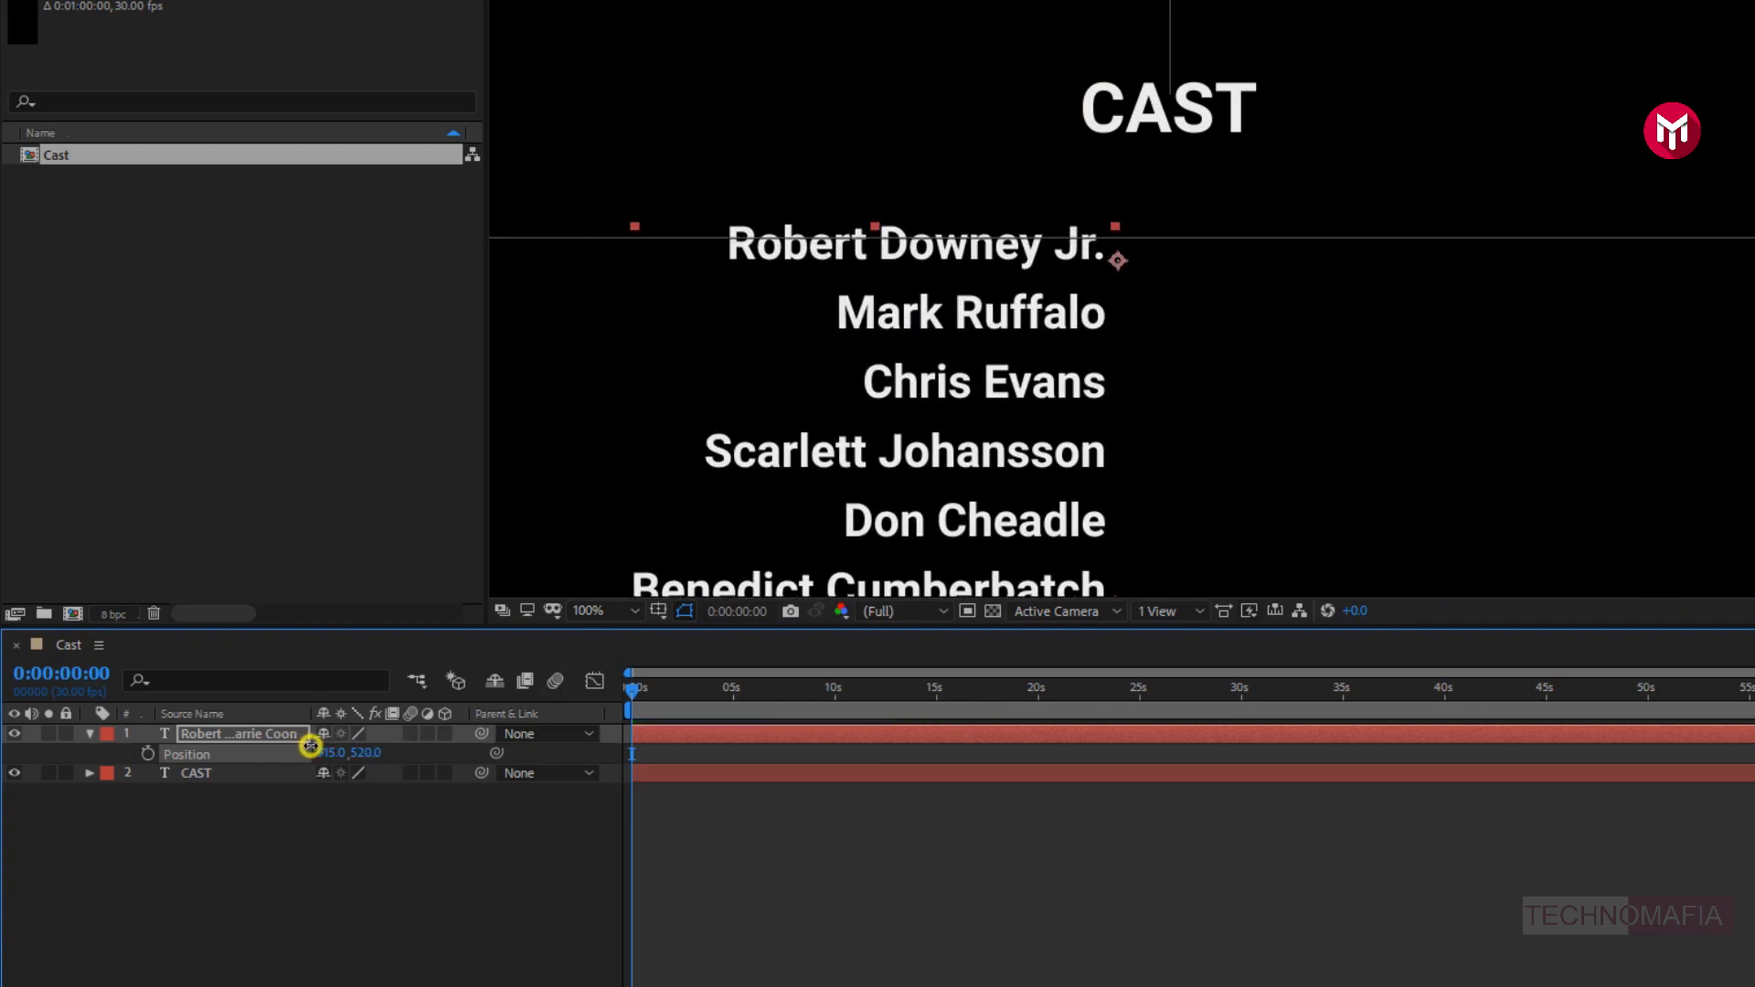
{"action": "left_click_drag", "start_coordinate": [350, 753], "coordinate": [358, 752]}
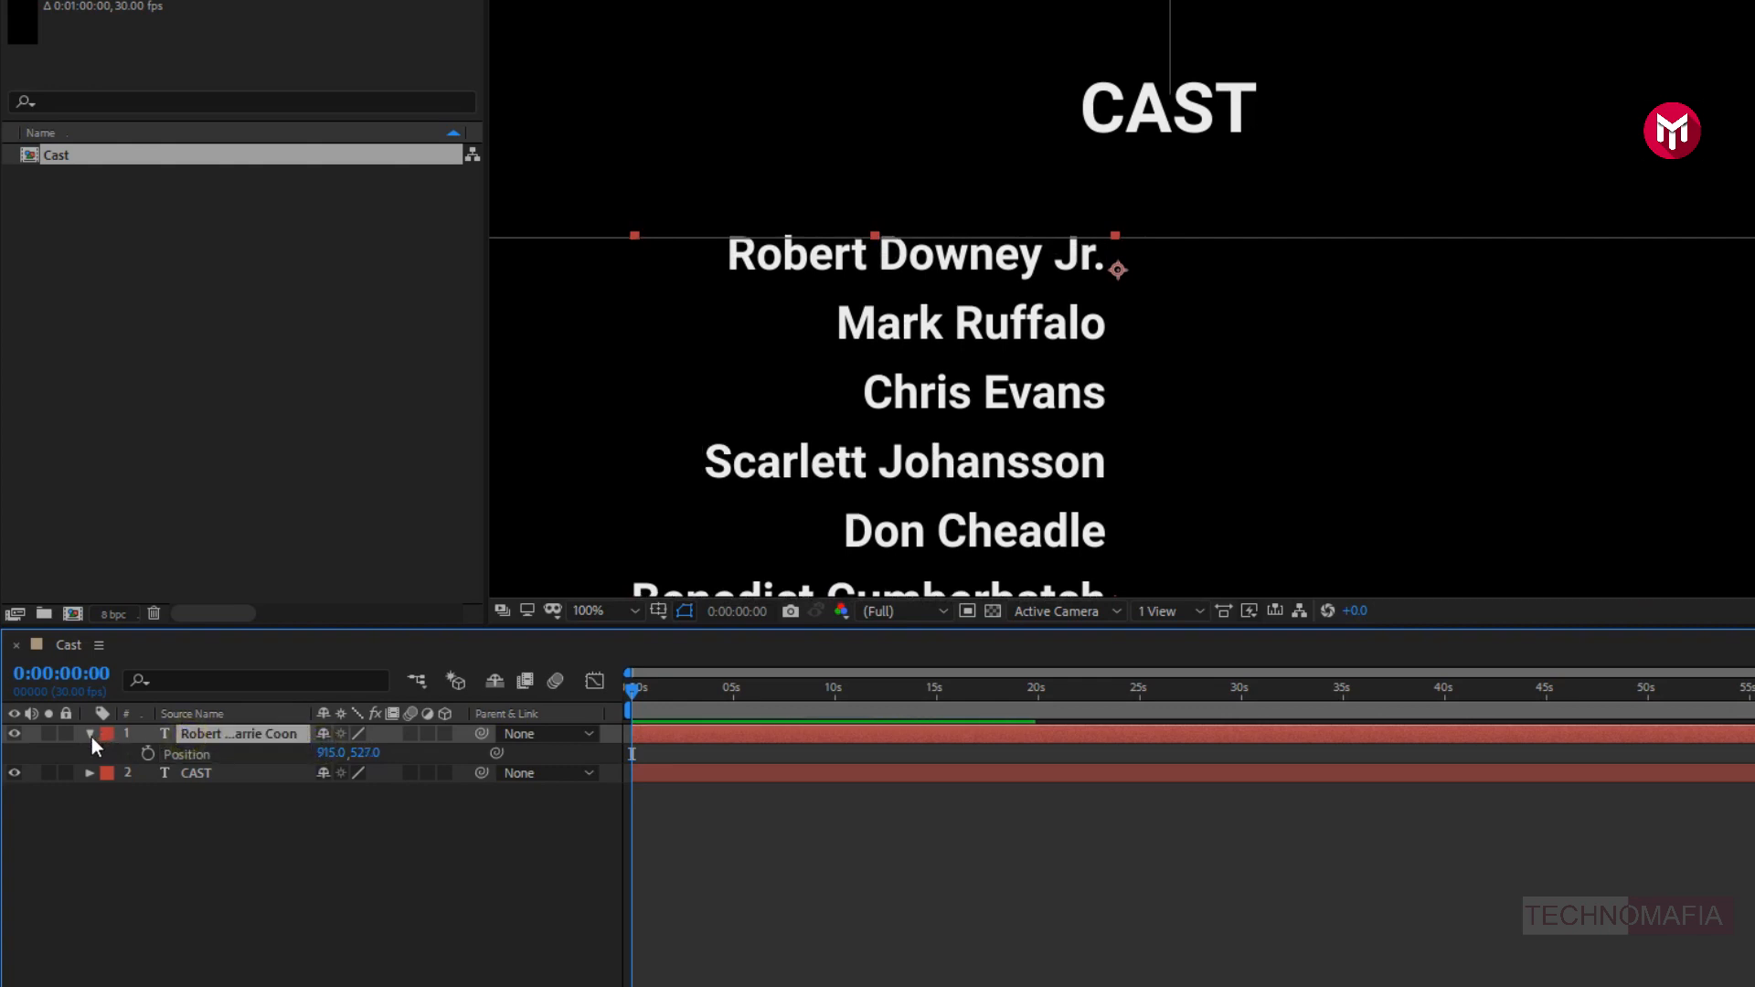
{"action": "left_click", "coordinate": [89, 733]}
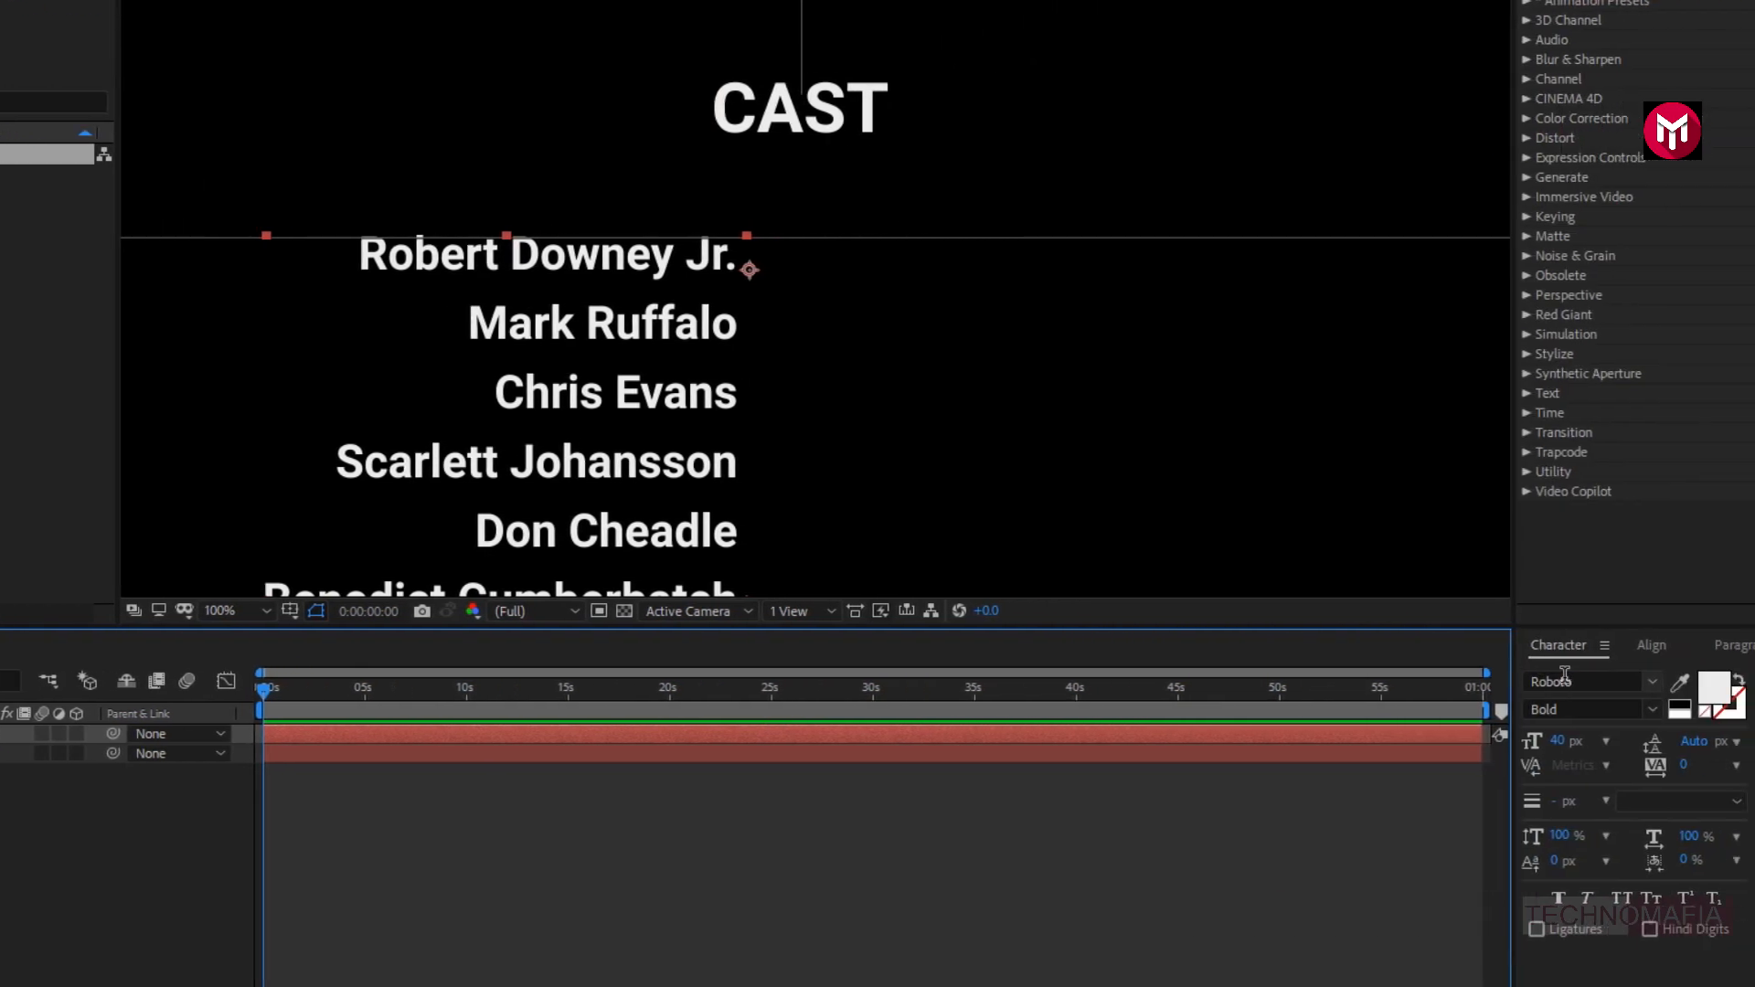
- Change the actor names' font style to Roboto Black
{"action": "left_click", "coordinate": [1590, 708]}
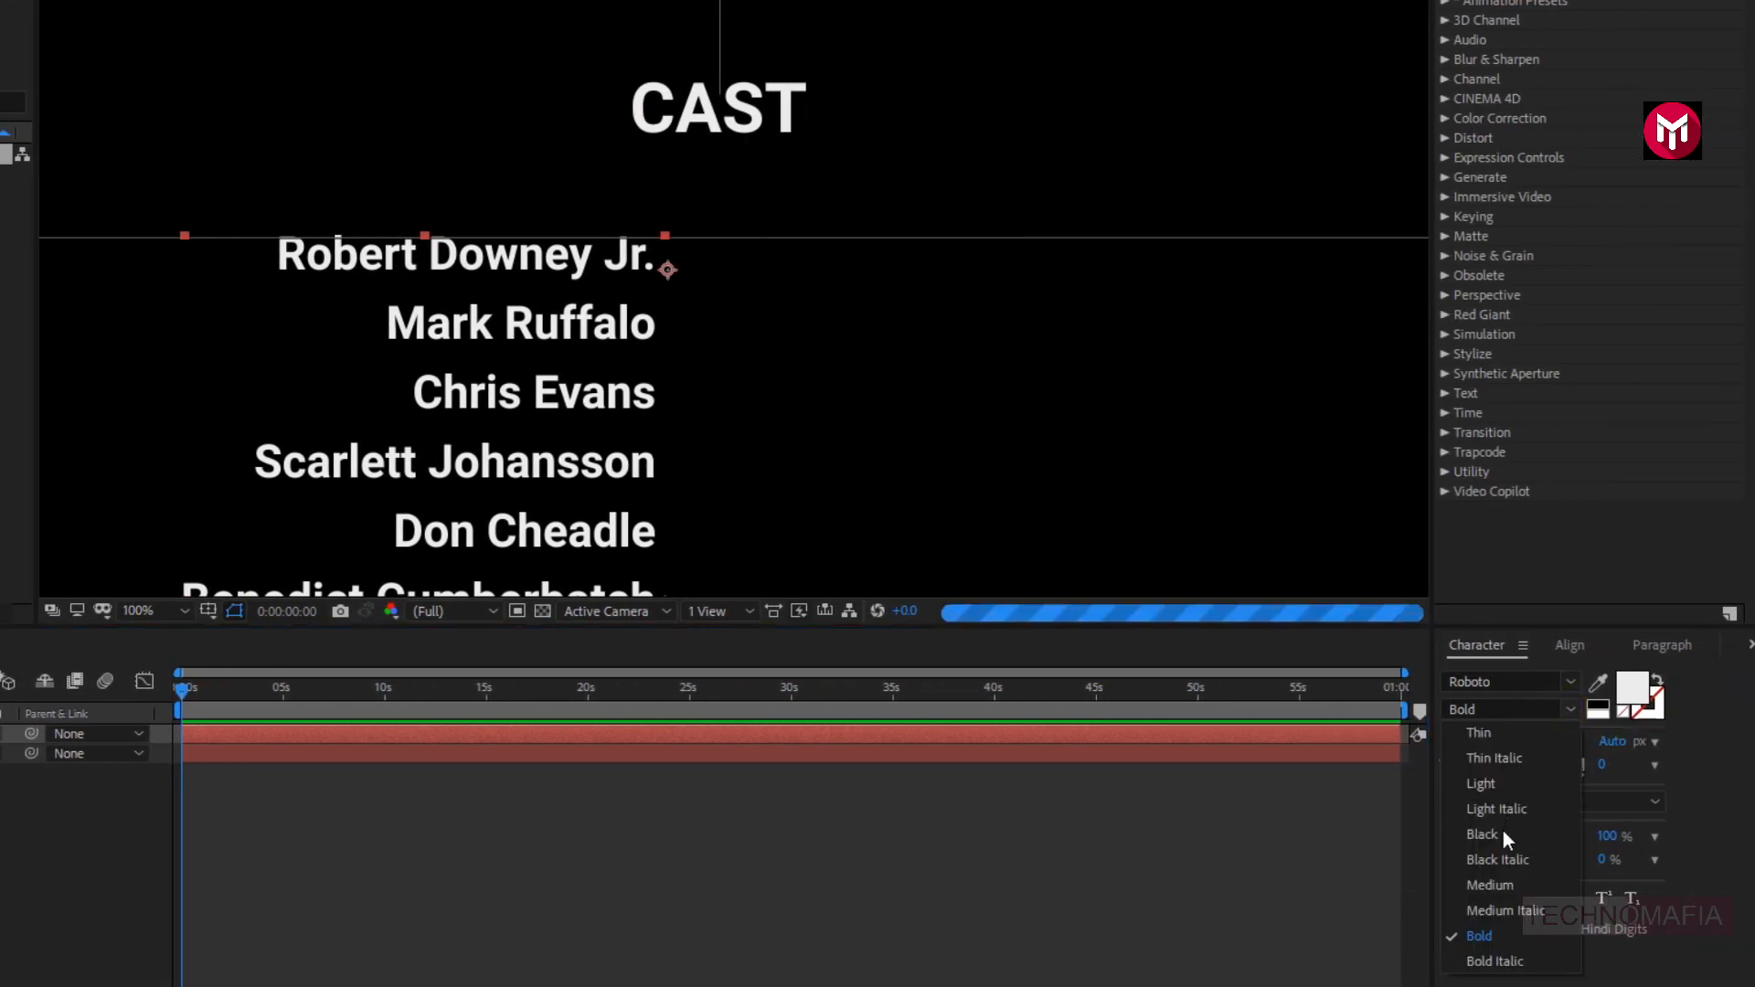
{"action": "left_click", "coordinate": [1482, 833]}
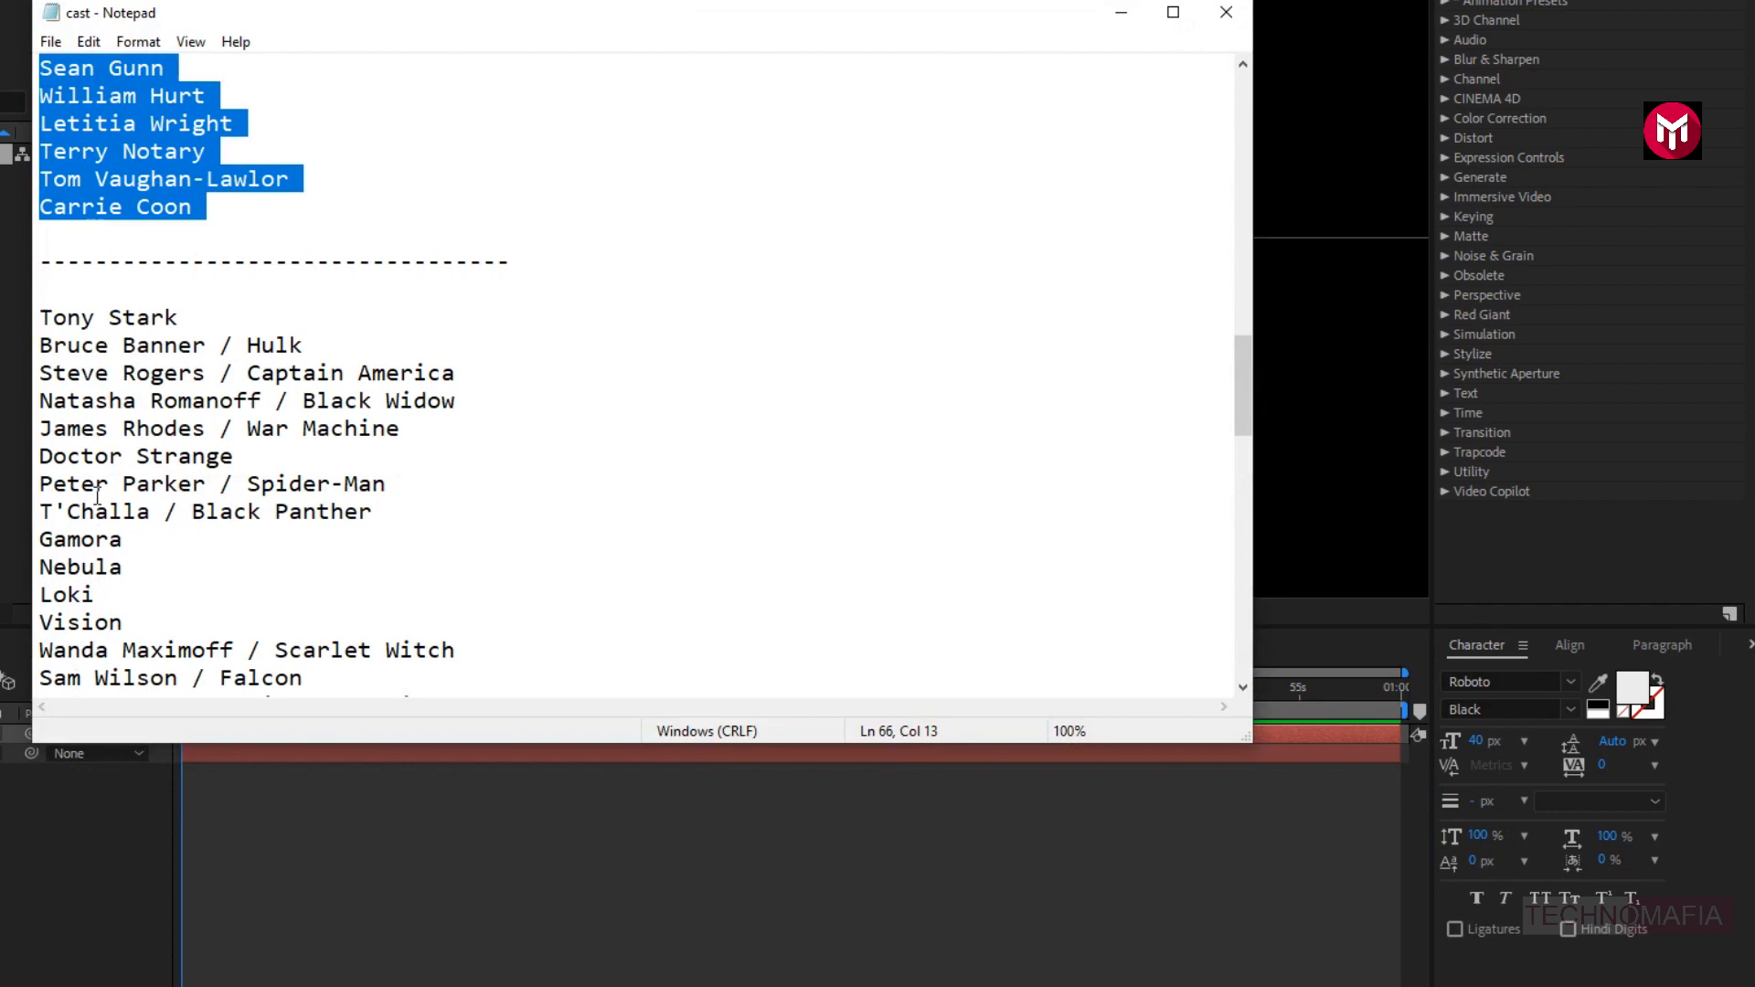
- Copy the character names from Tony Stark to Proxima Midnight in Notepad
{"action": "scroll", "scroll_direction": "down", "scroll_amount": 3}
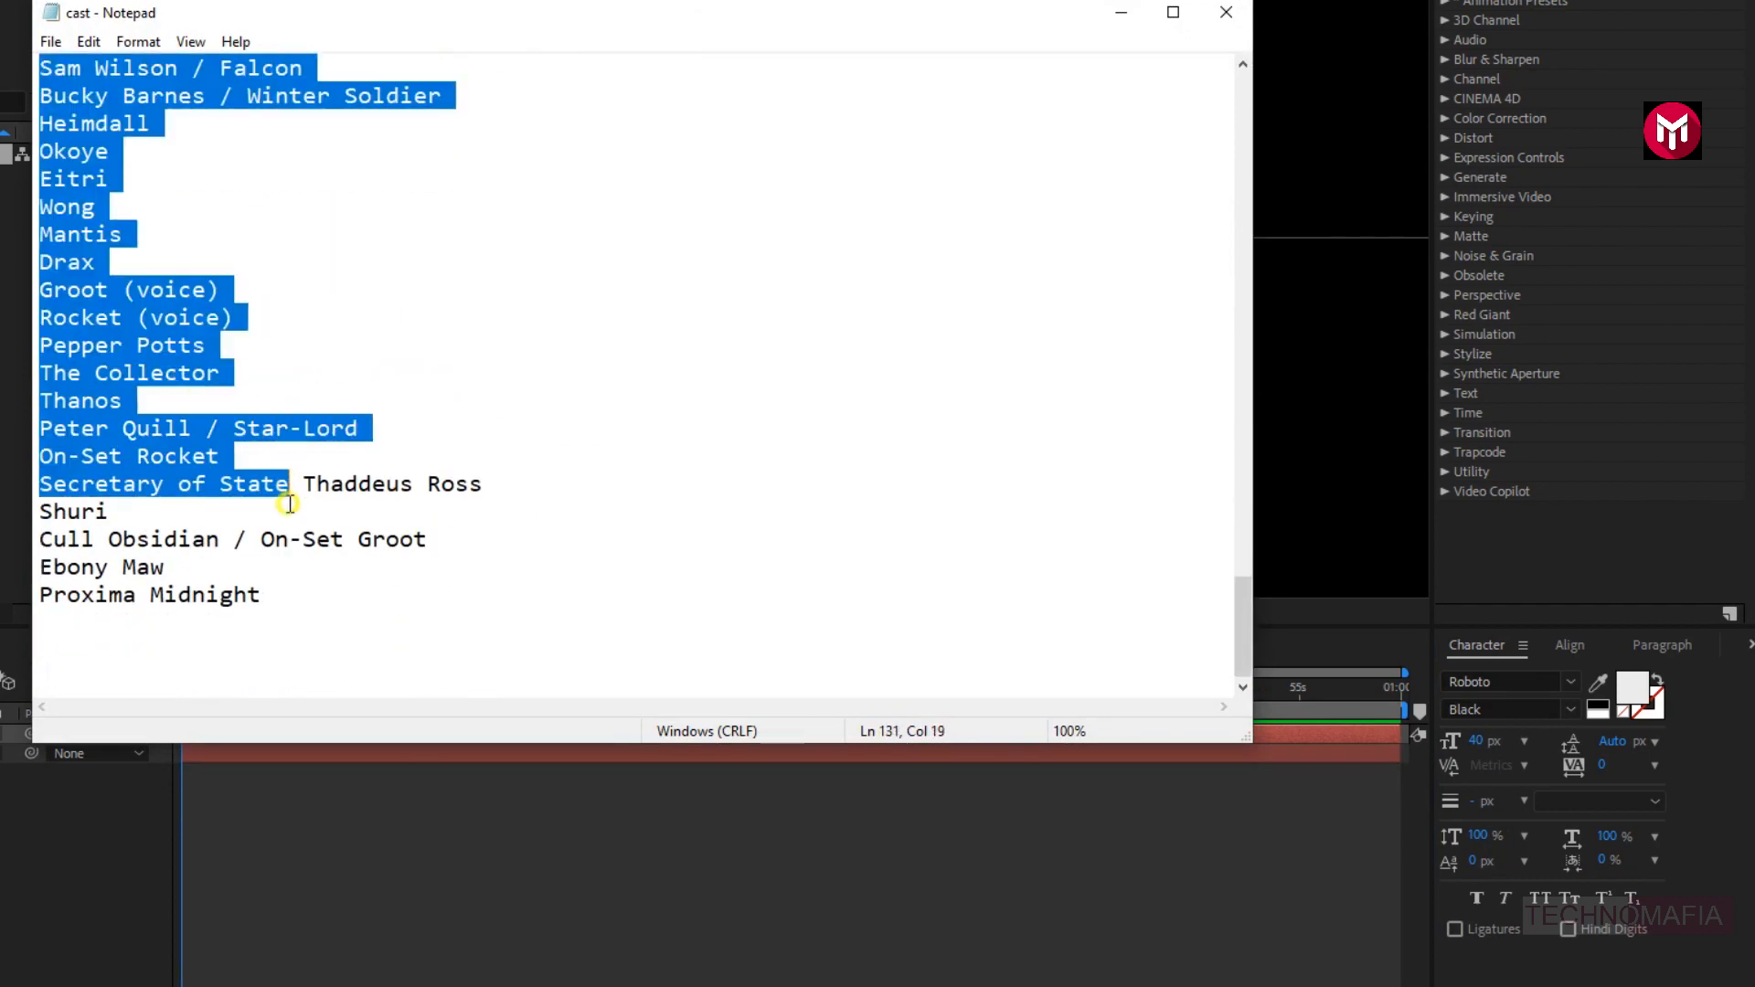
{"action": "right_click", "coordinate": [285, 598]}
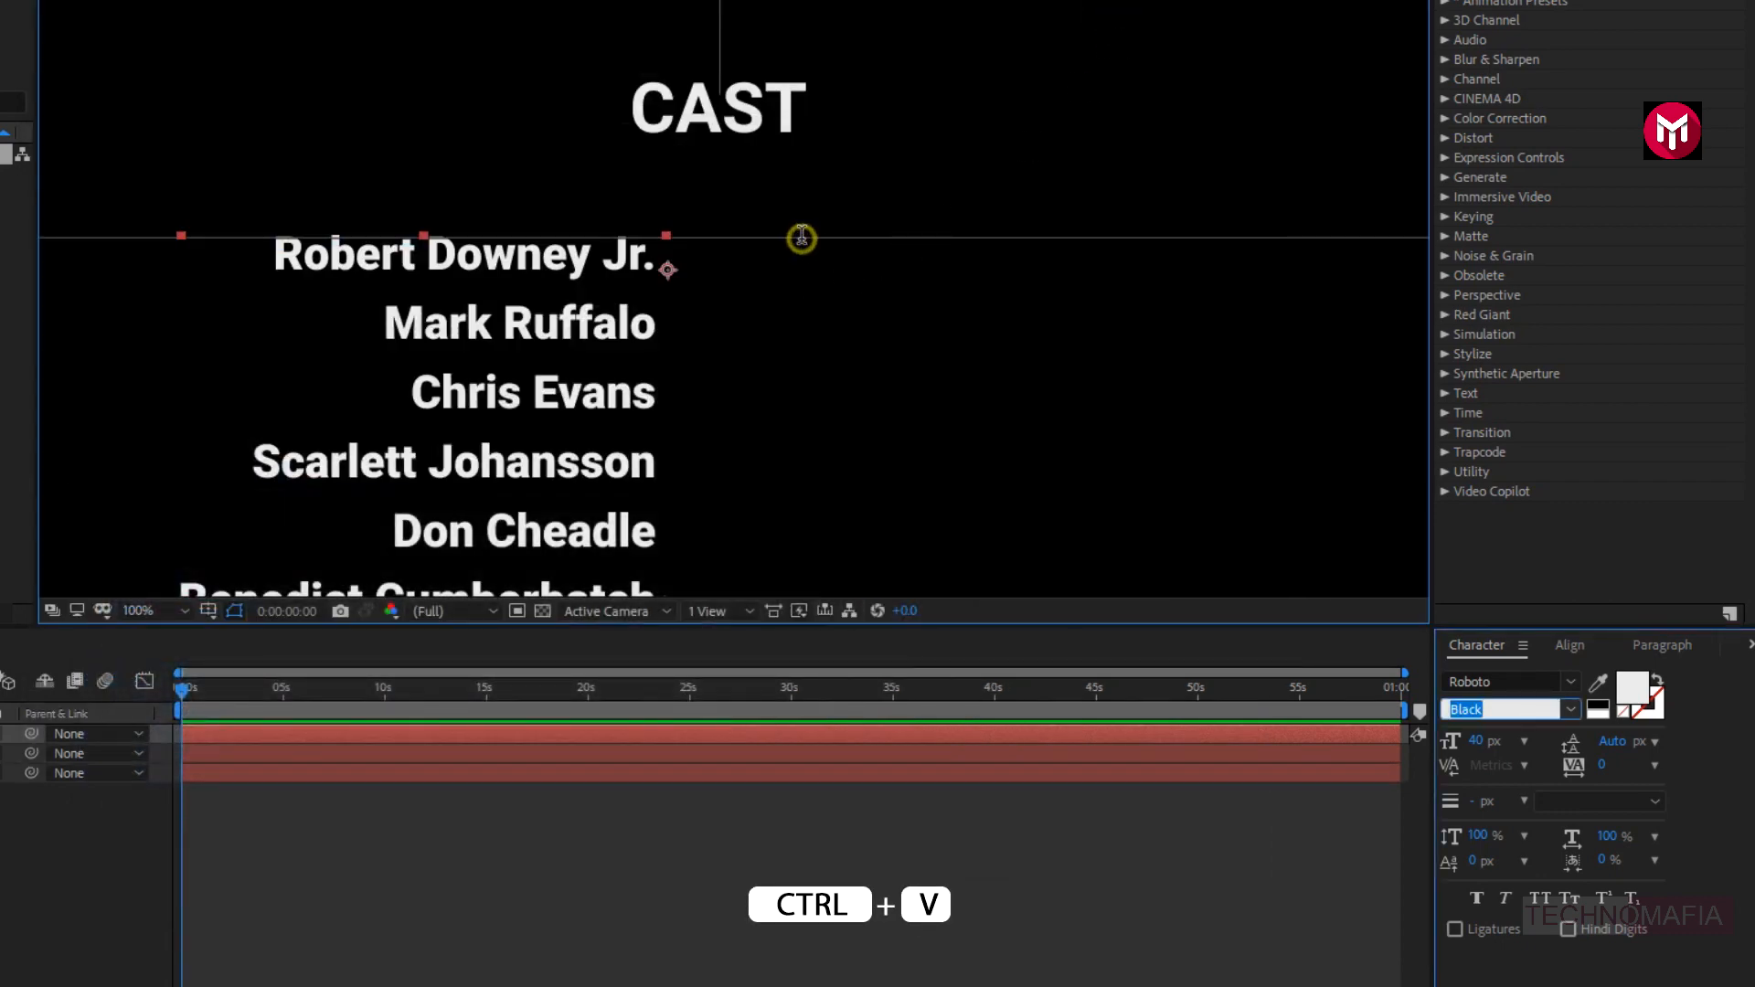
- Paste the character names as a third, left-aligned text layer in a lighter weight
{"action": "key", "text": "ctrl+v"}
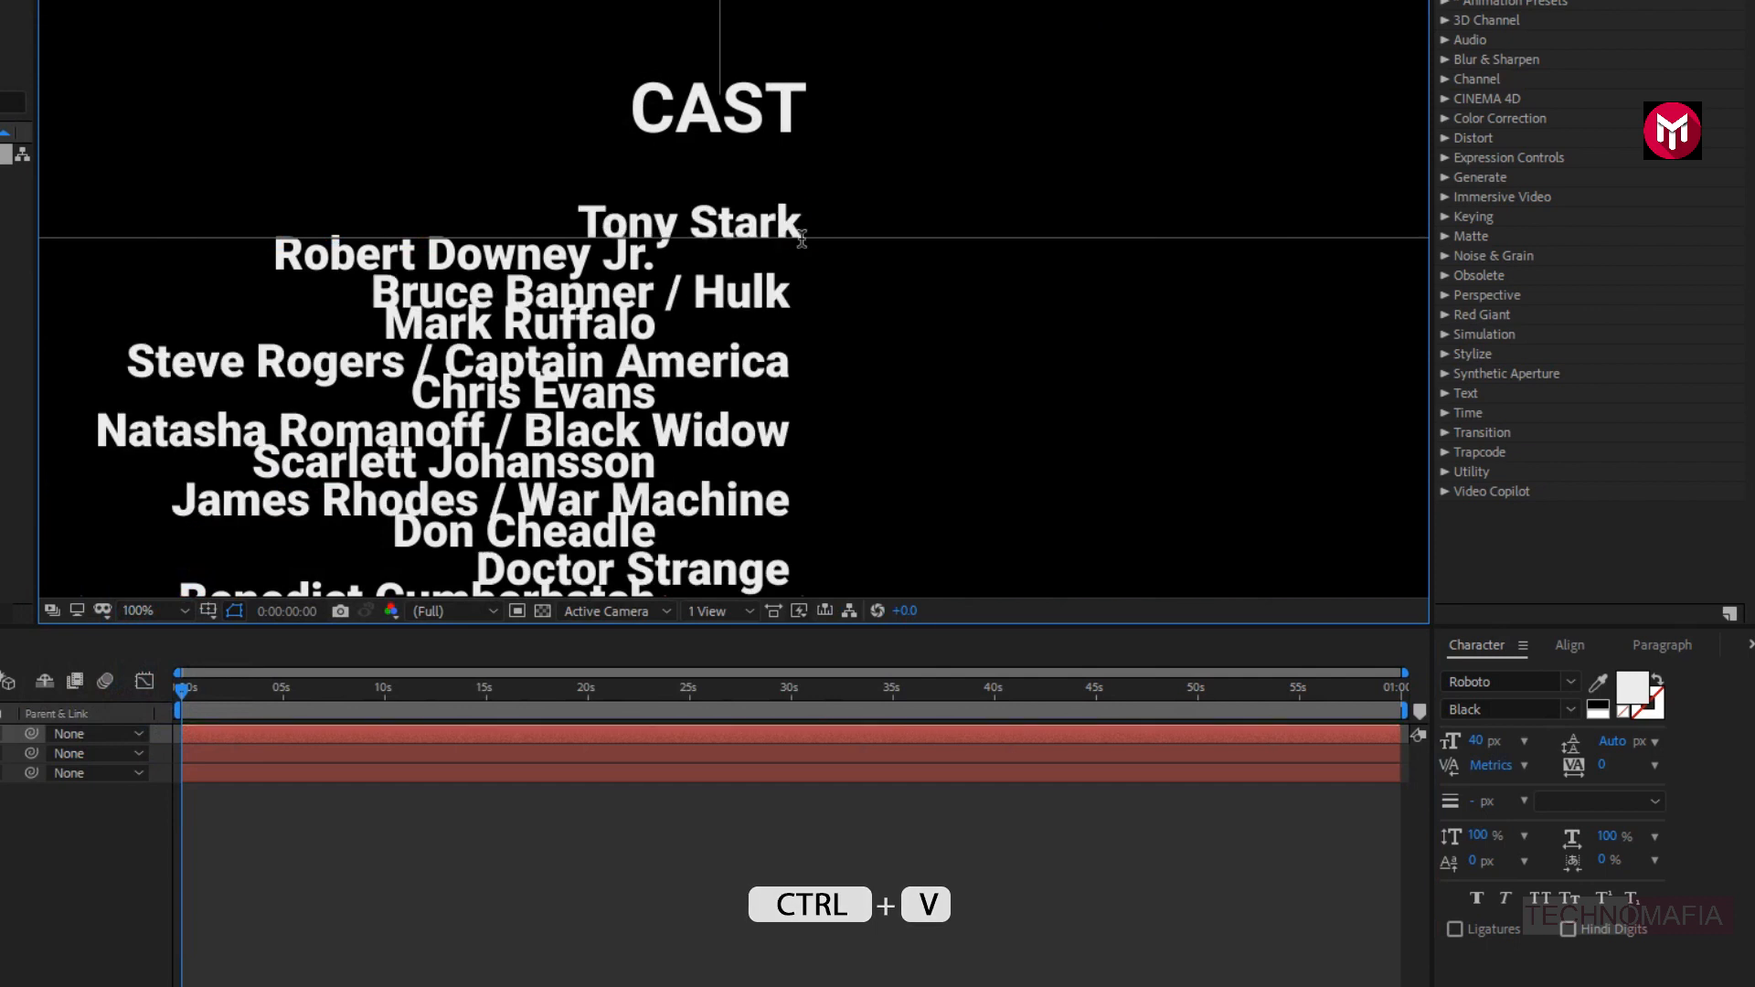
{"action": "key", "text": "ctrl+v"}
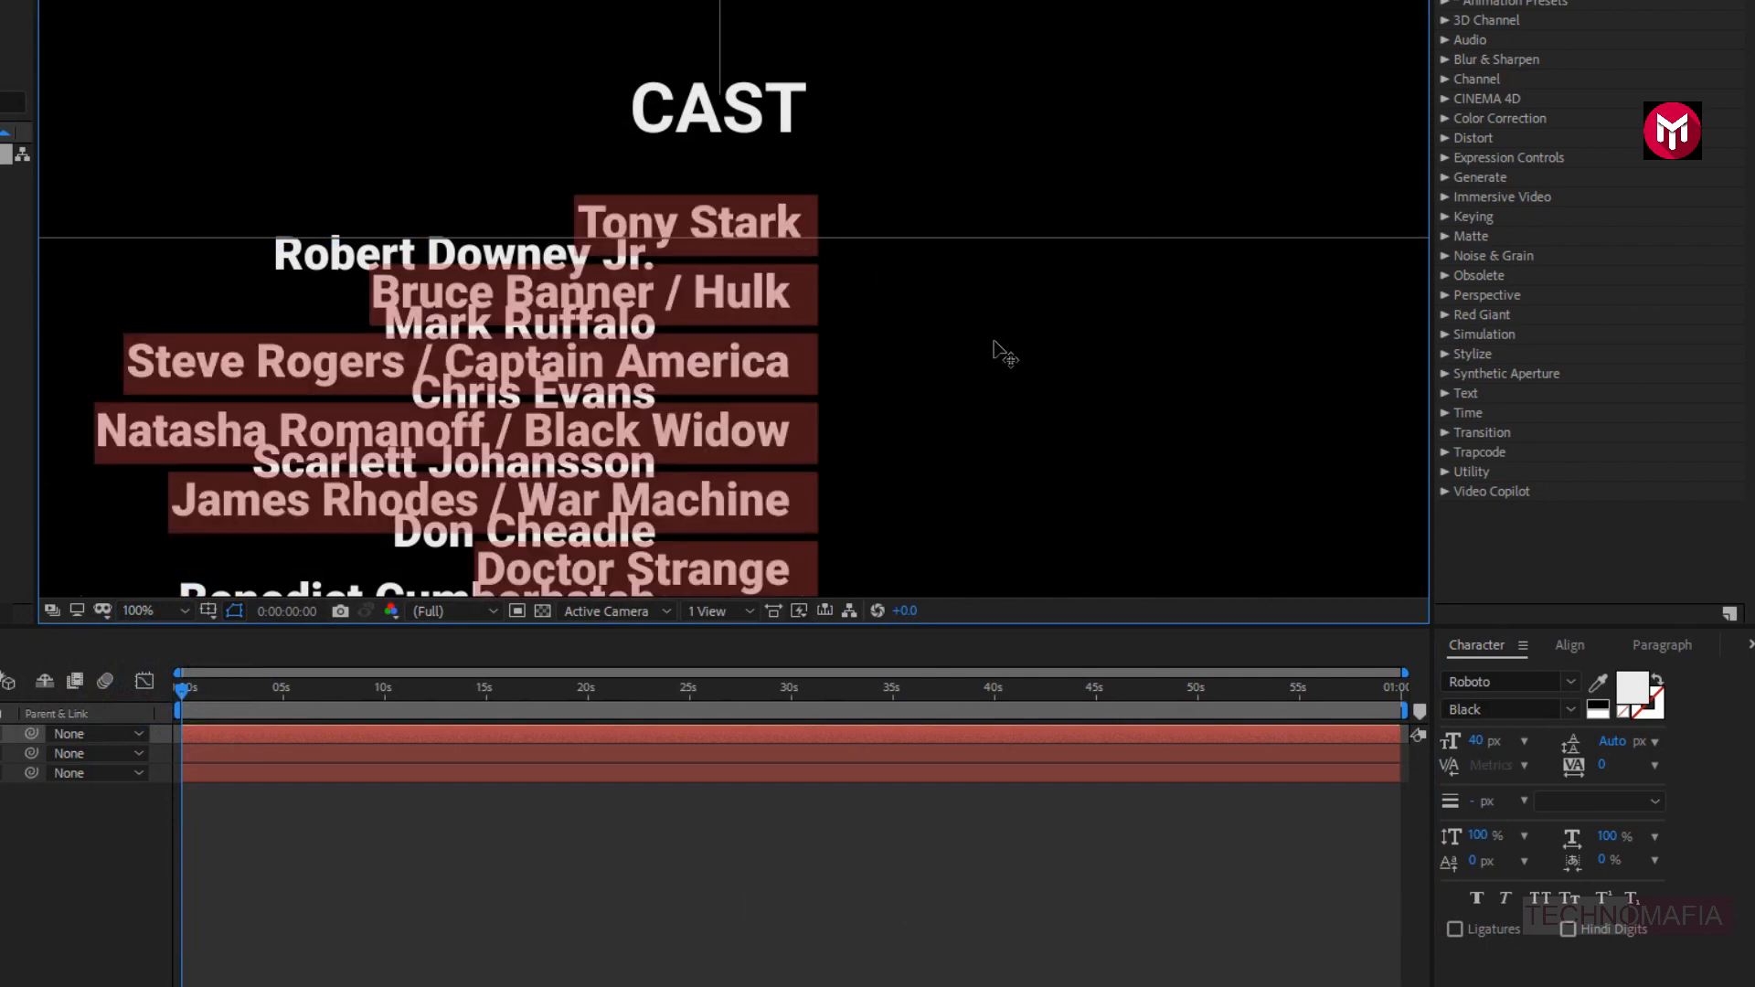
{"action": "left_click", "coordinate": [1660, 644]}
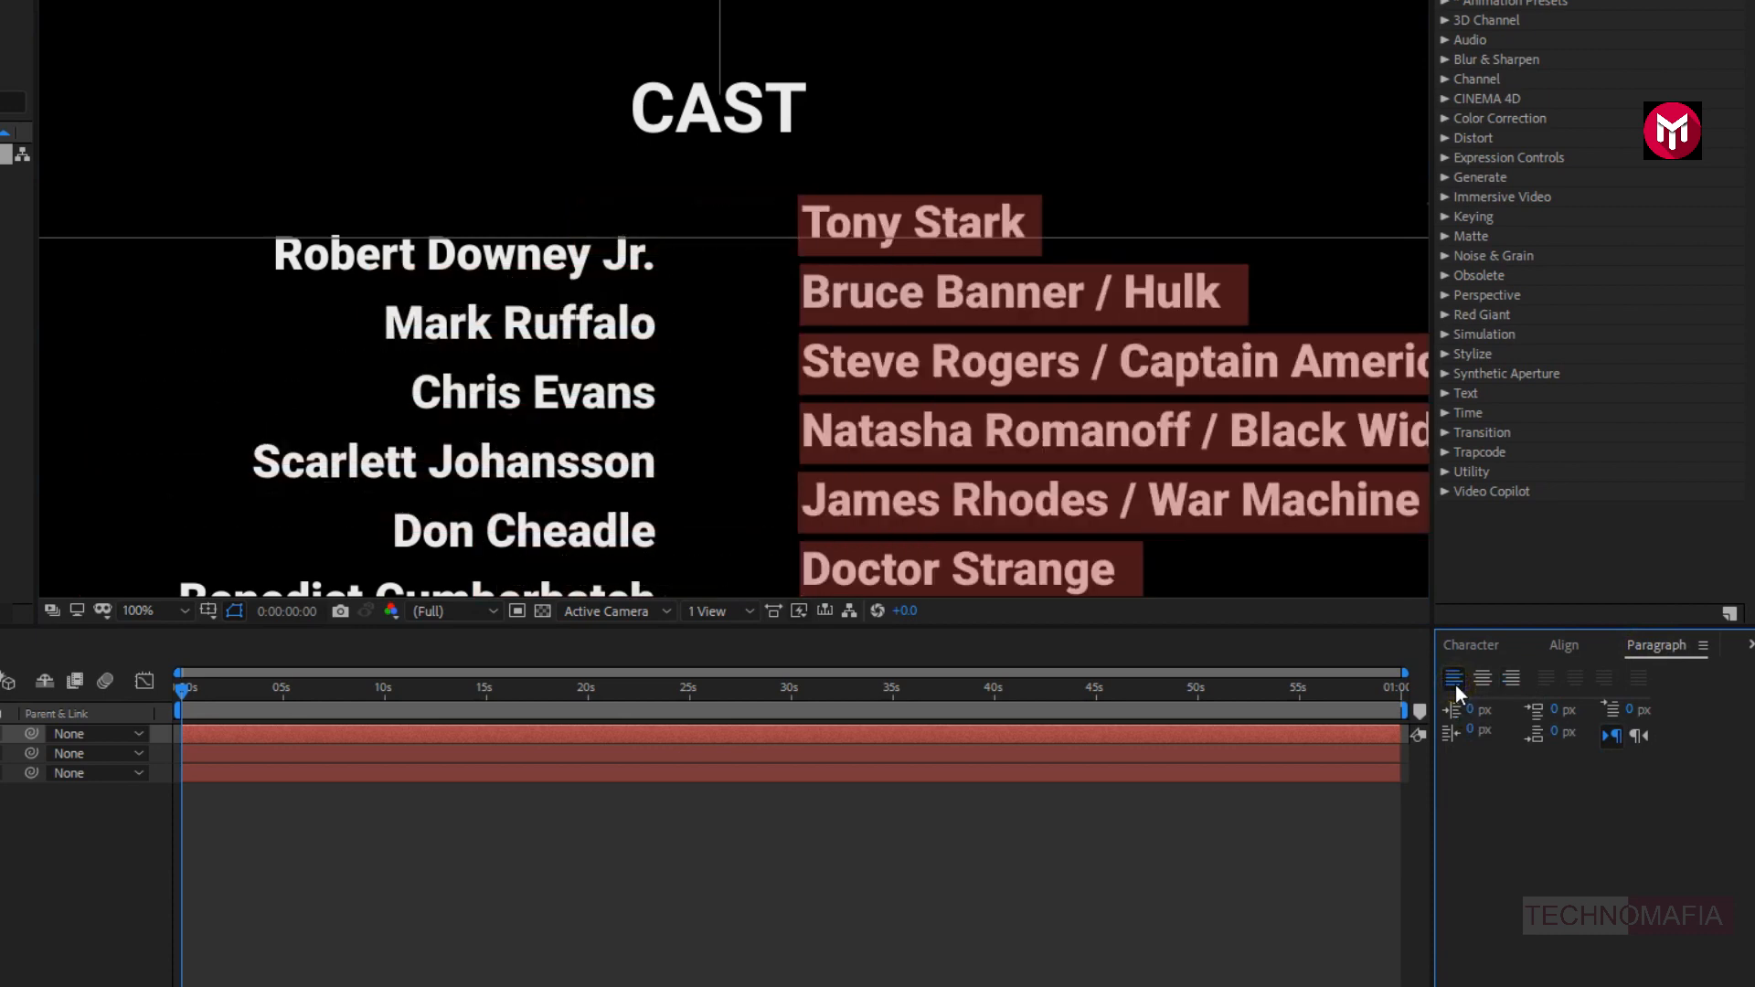
{"action": "mouse_move", "coordinate": [1420, 660]}
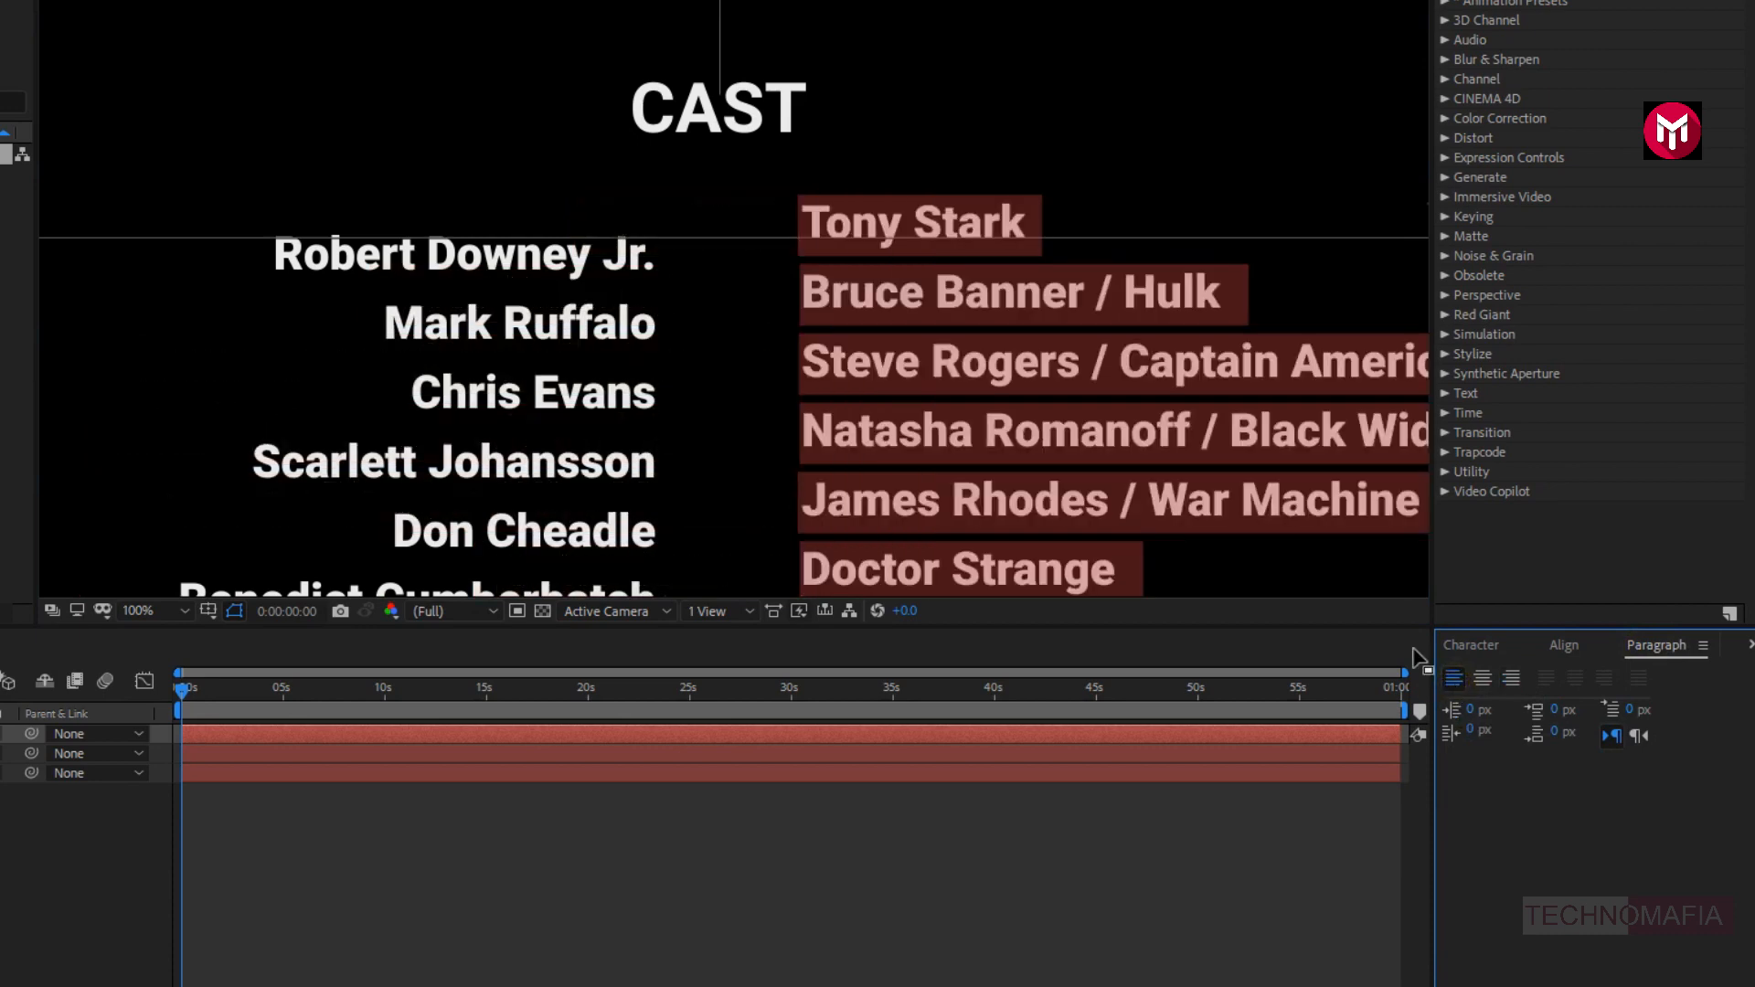
{"action": "left_click", "coordinate": [1470, 645]}
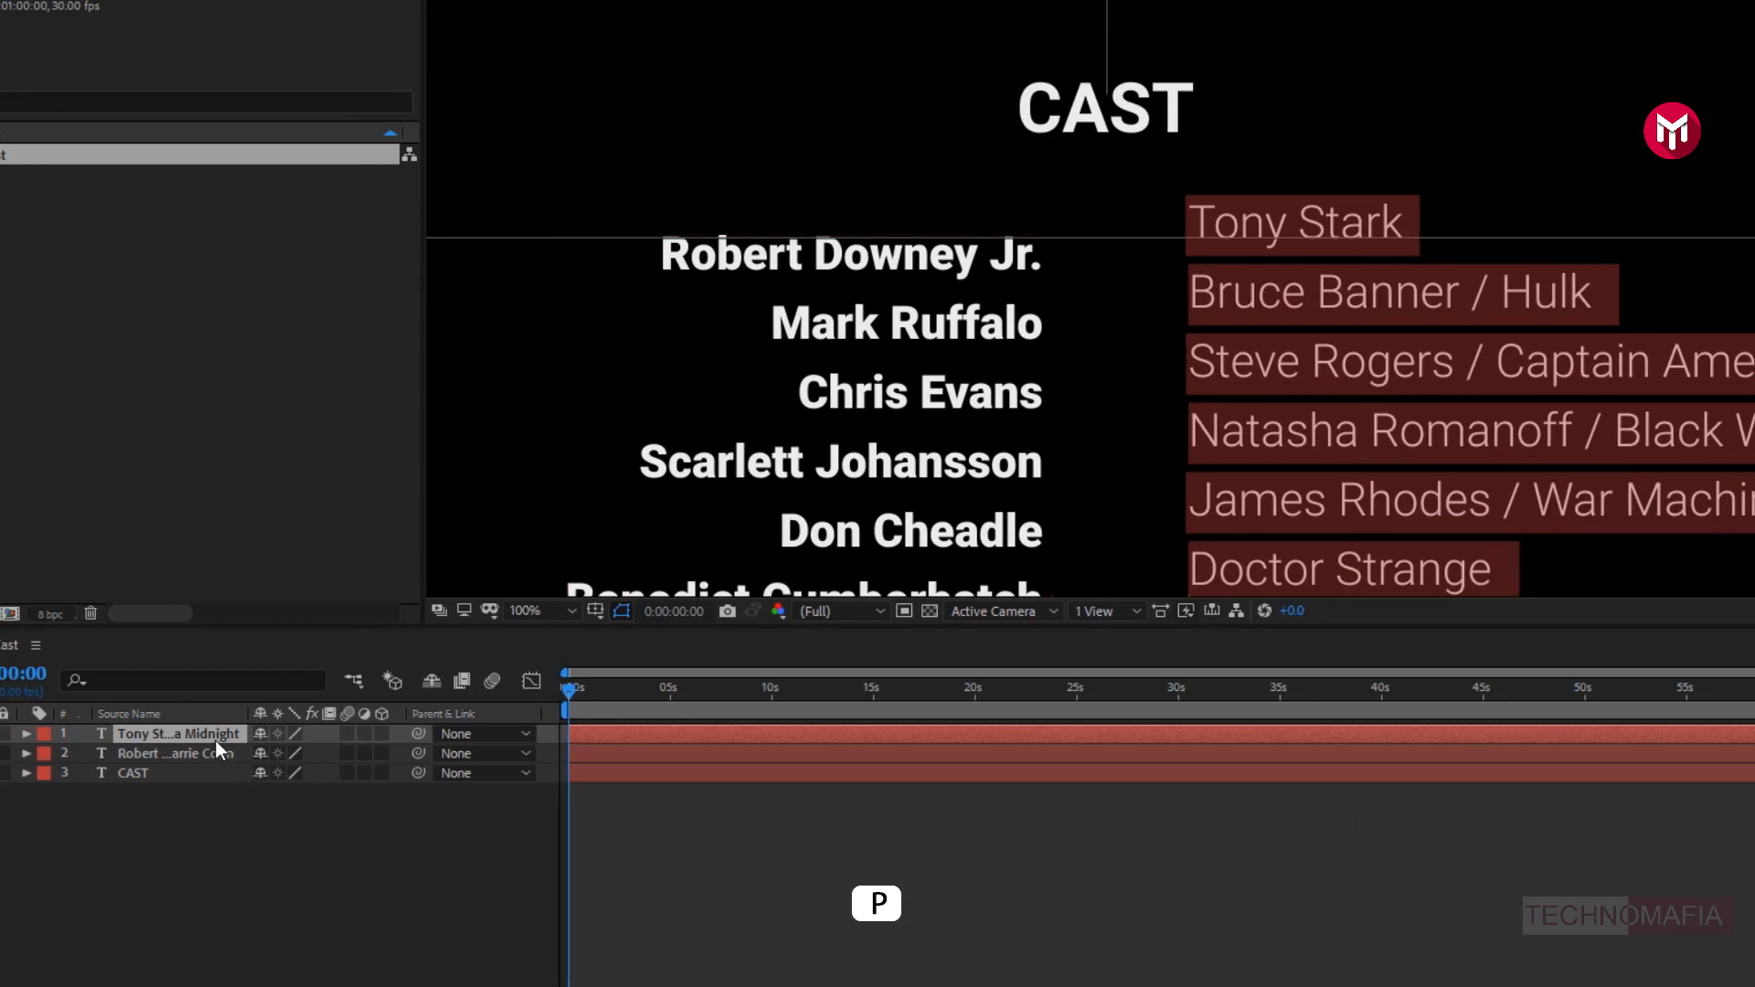
- Reposition the character-names layer so each role lines up with its actor's name
{"action": "left_click", "coordinate": [25, 733]}
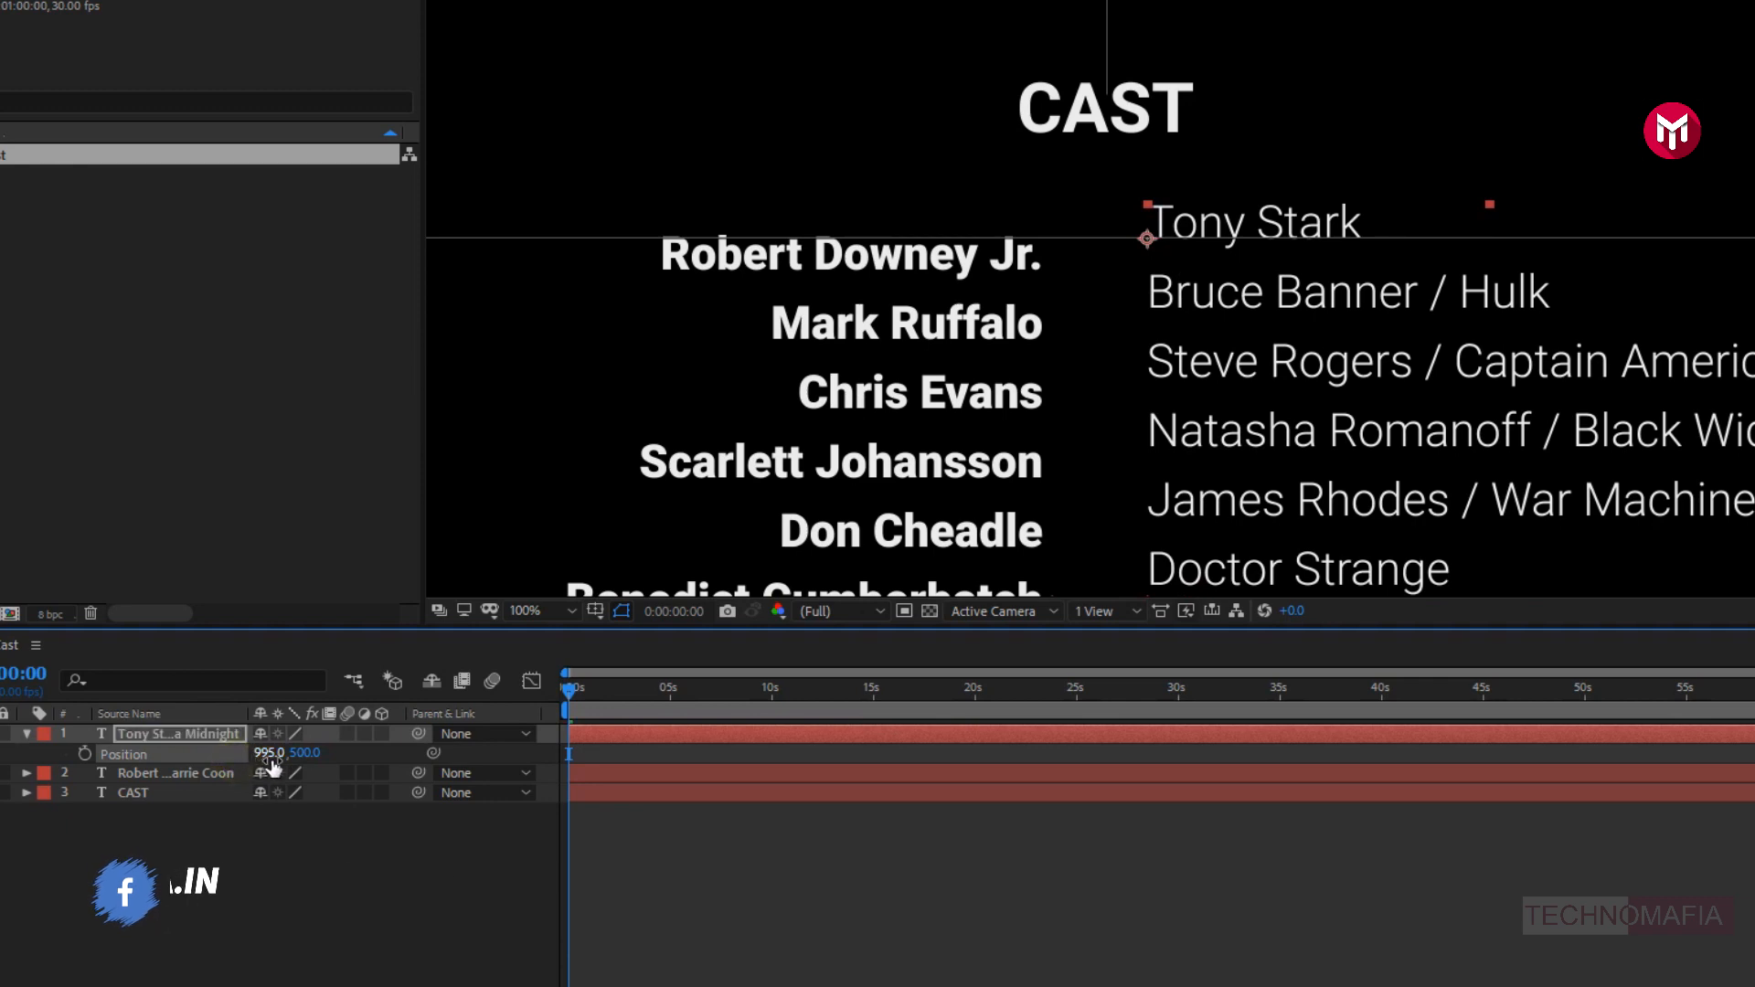
{"action": "left_click_drag", "start_coordinate": [302, 753], "coordinate": [336, 762]}
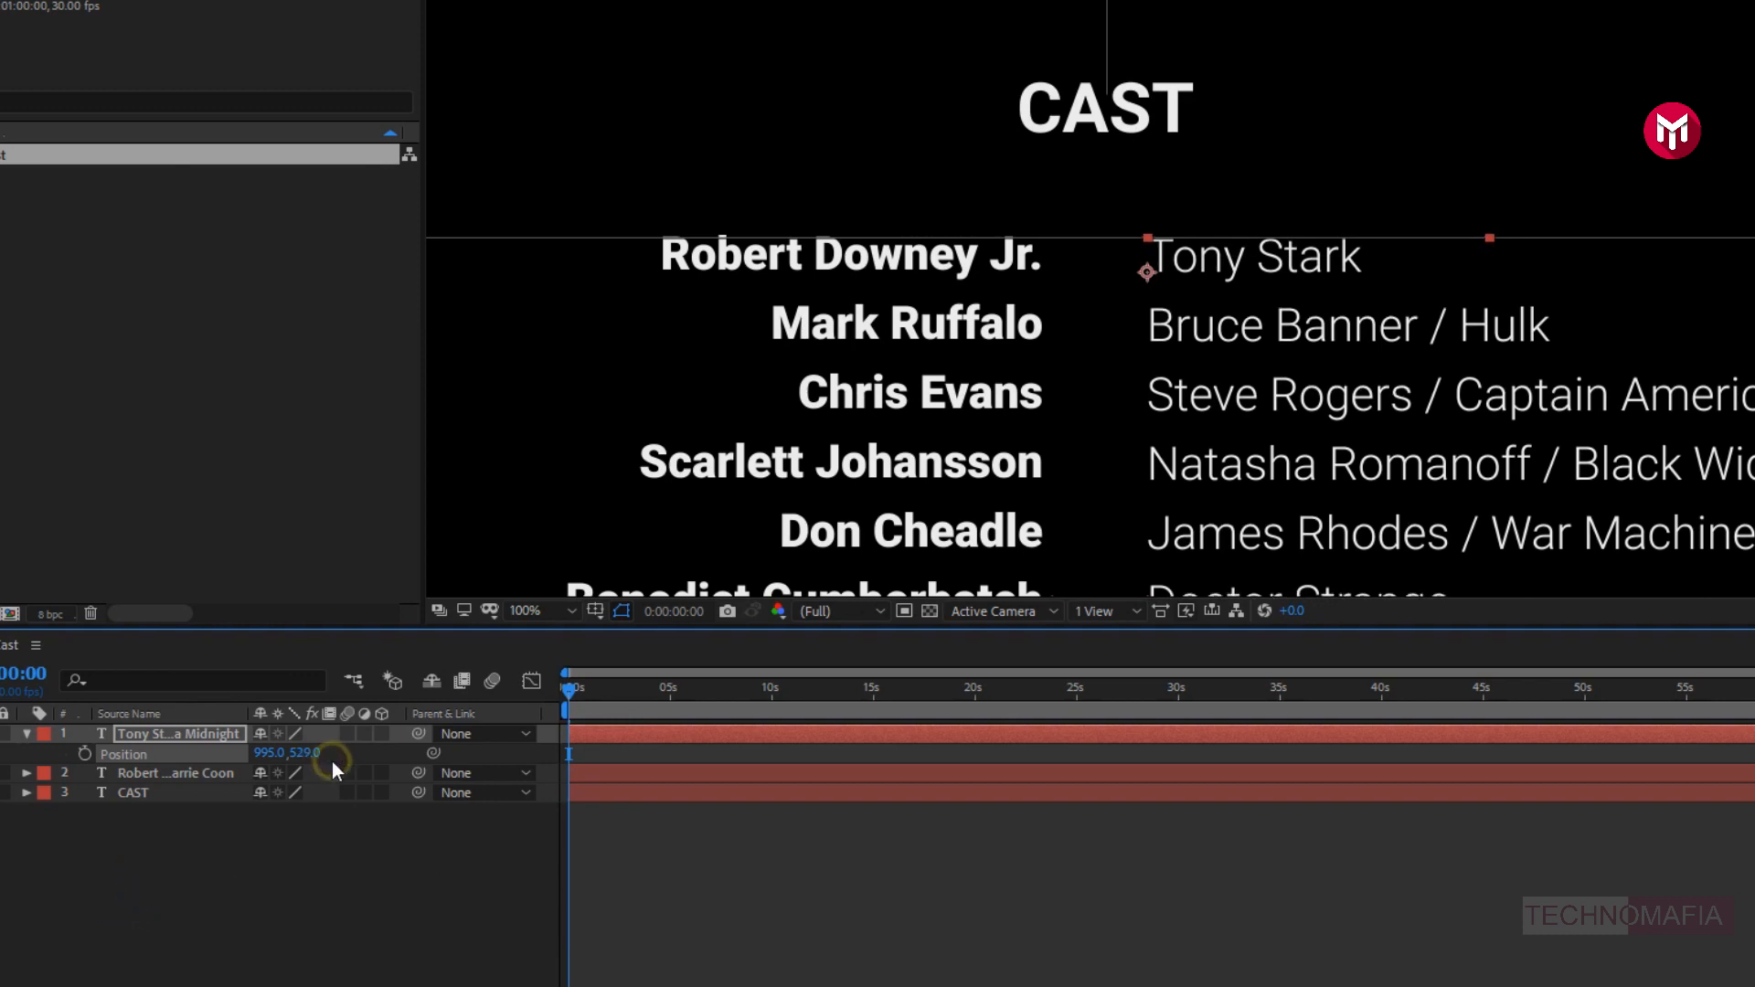
{"action": "left_click", "coordinate": [524, 612]}
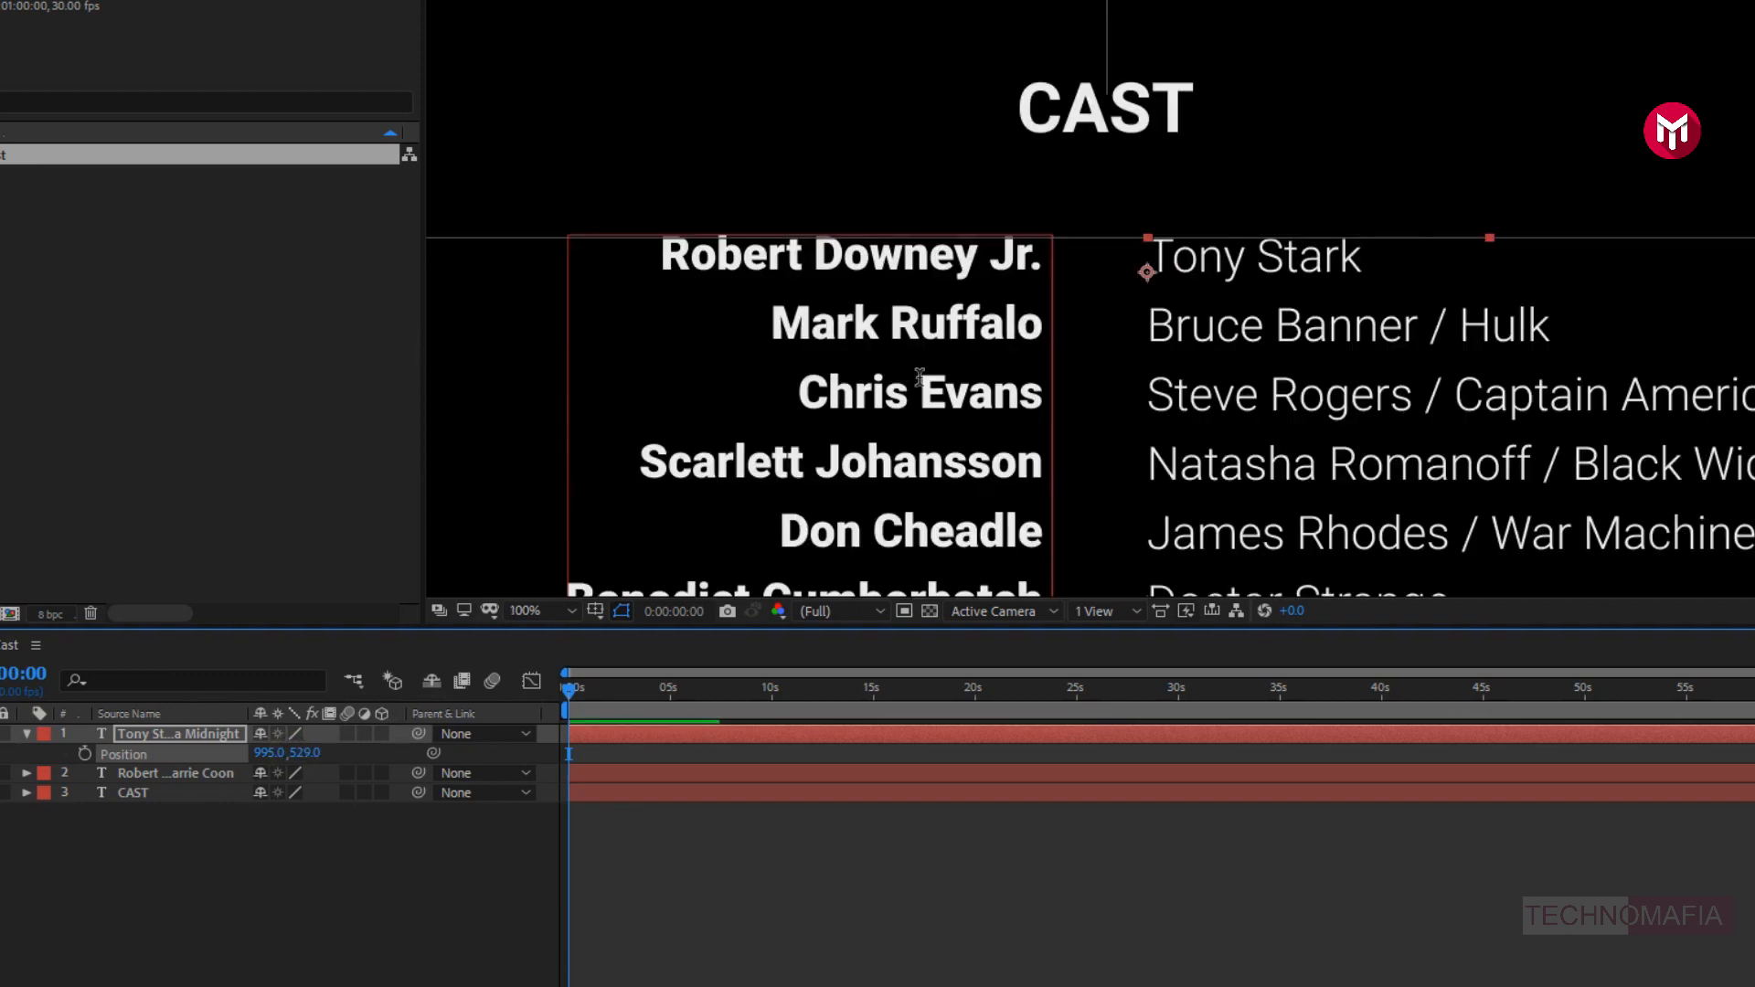
{"action": "left_click", "coordinate": [526, 611]}
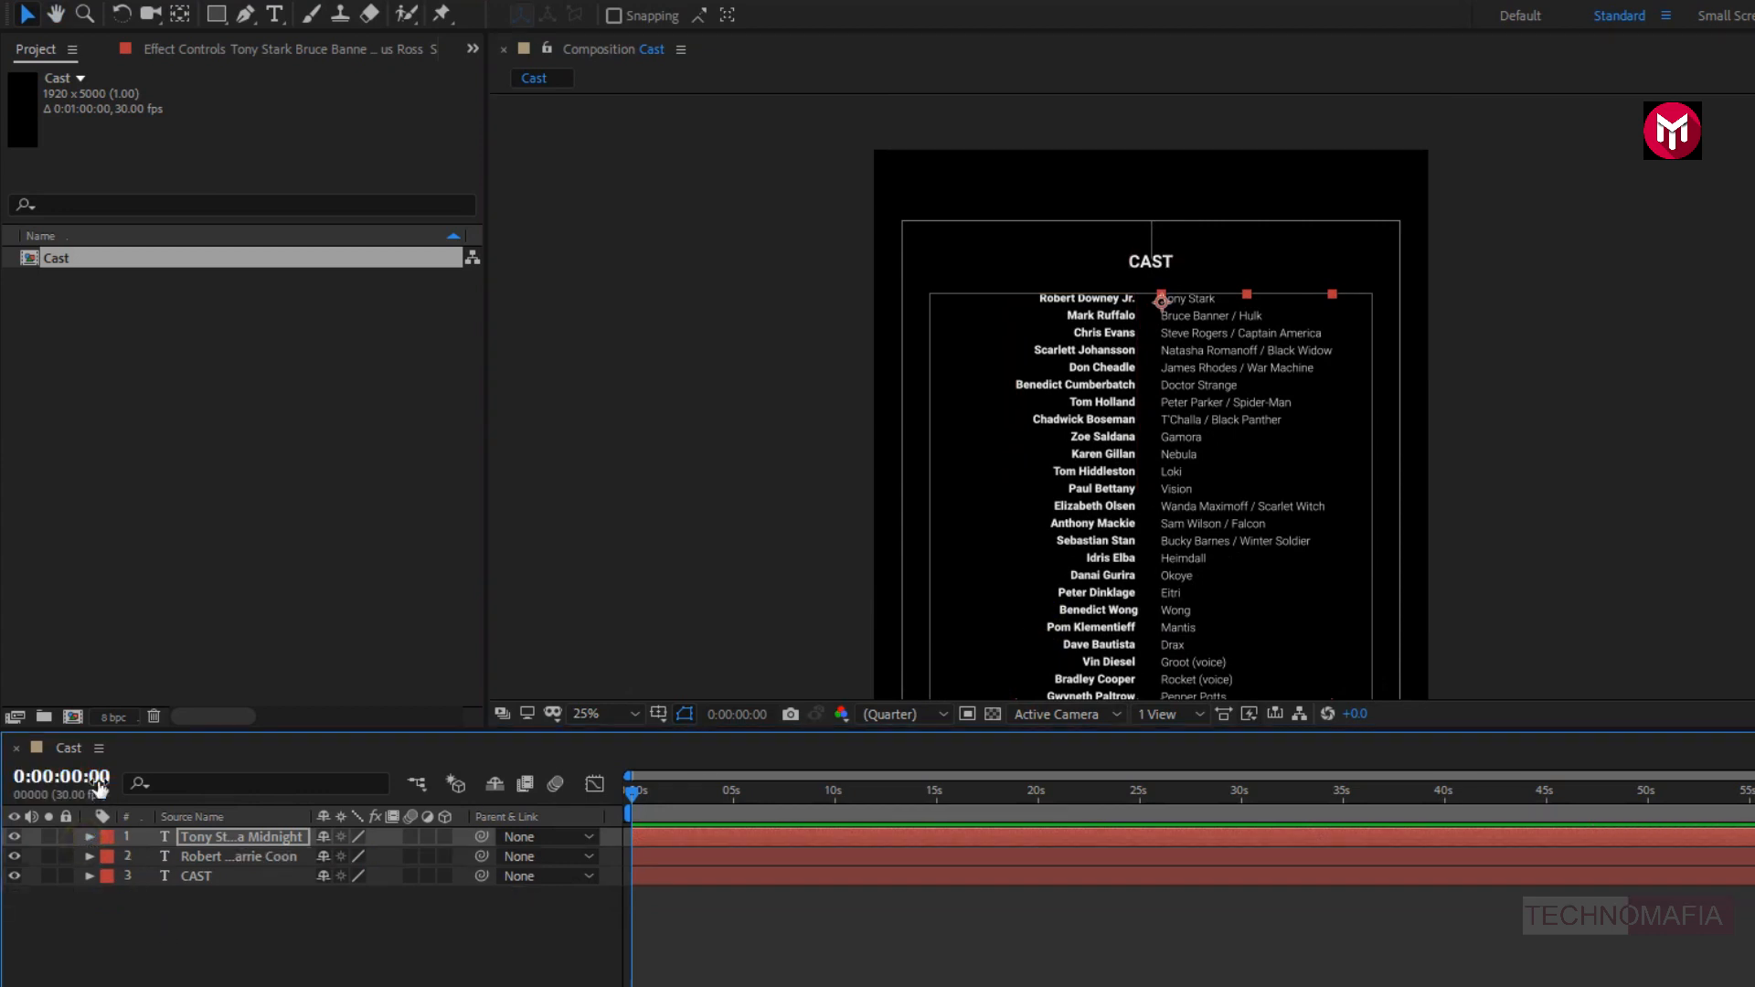
- Create a new 1920×1080 composition named Credit
{"action": "left_click", "coordinate": [72, 716]}
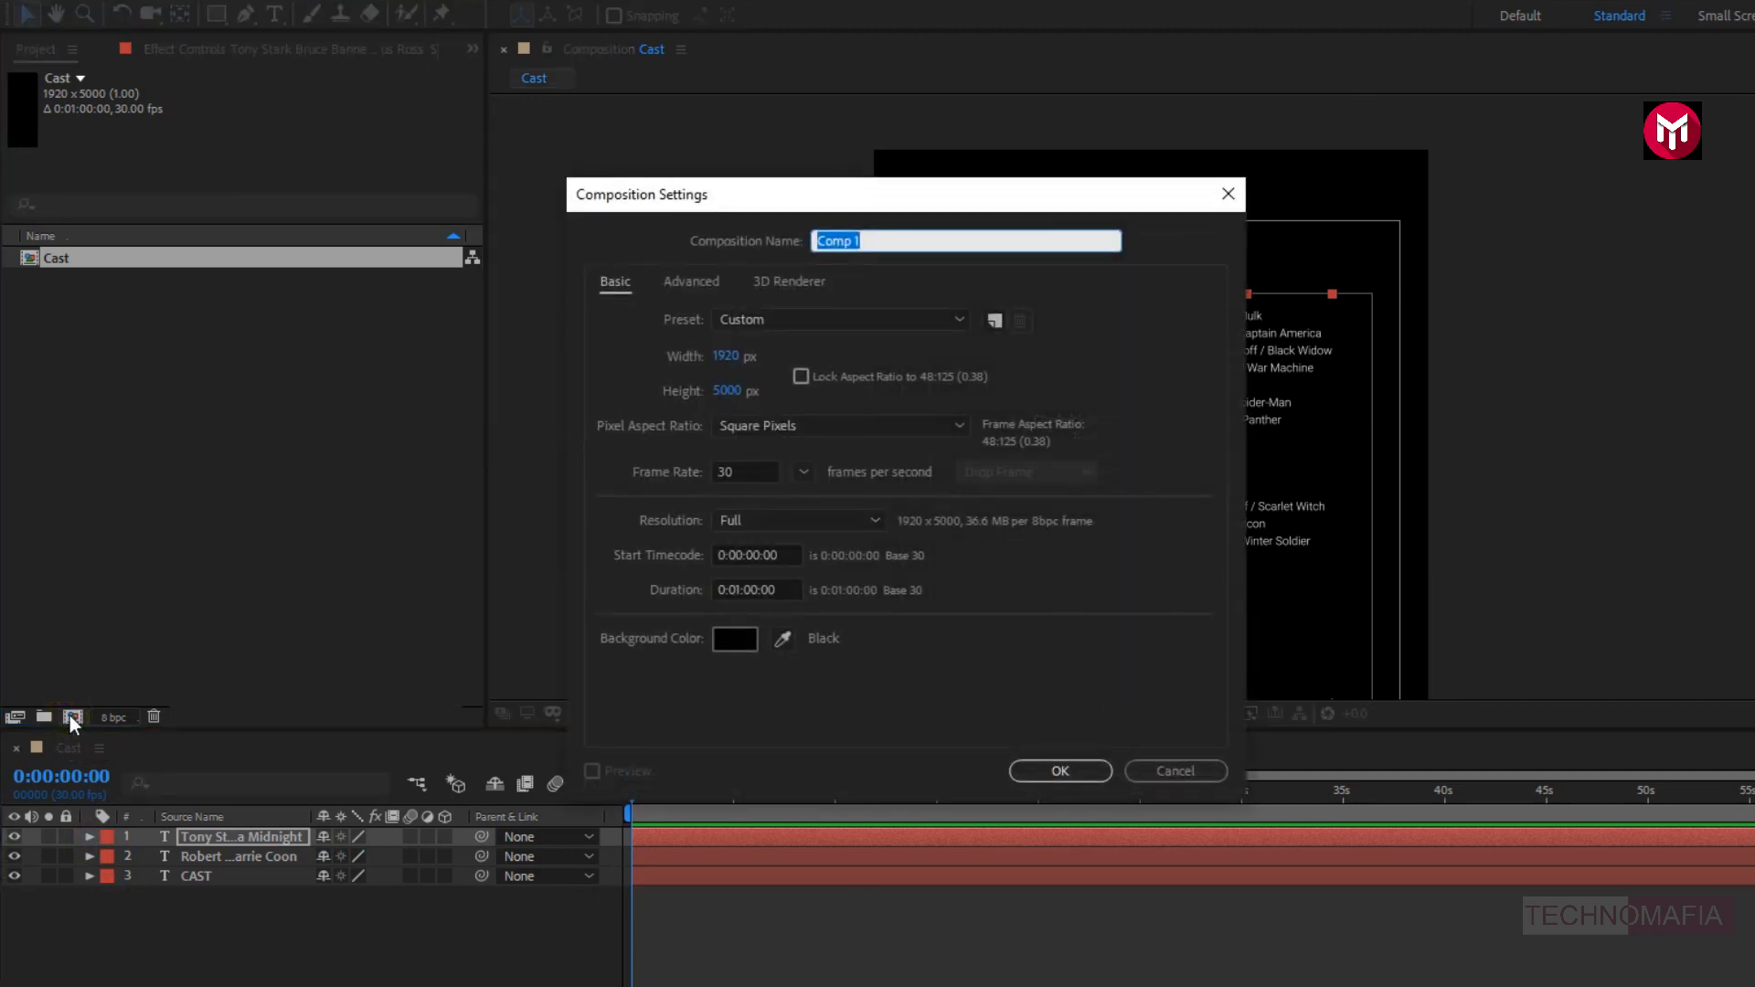
{"action": "type", "text": "Credit"}
{"action": "left_click", "coordinate": [745, 390]}
{"action": "type", "text": "4"}
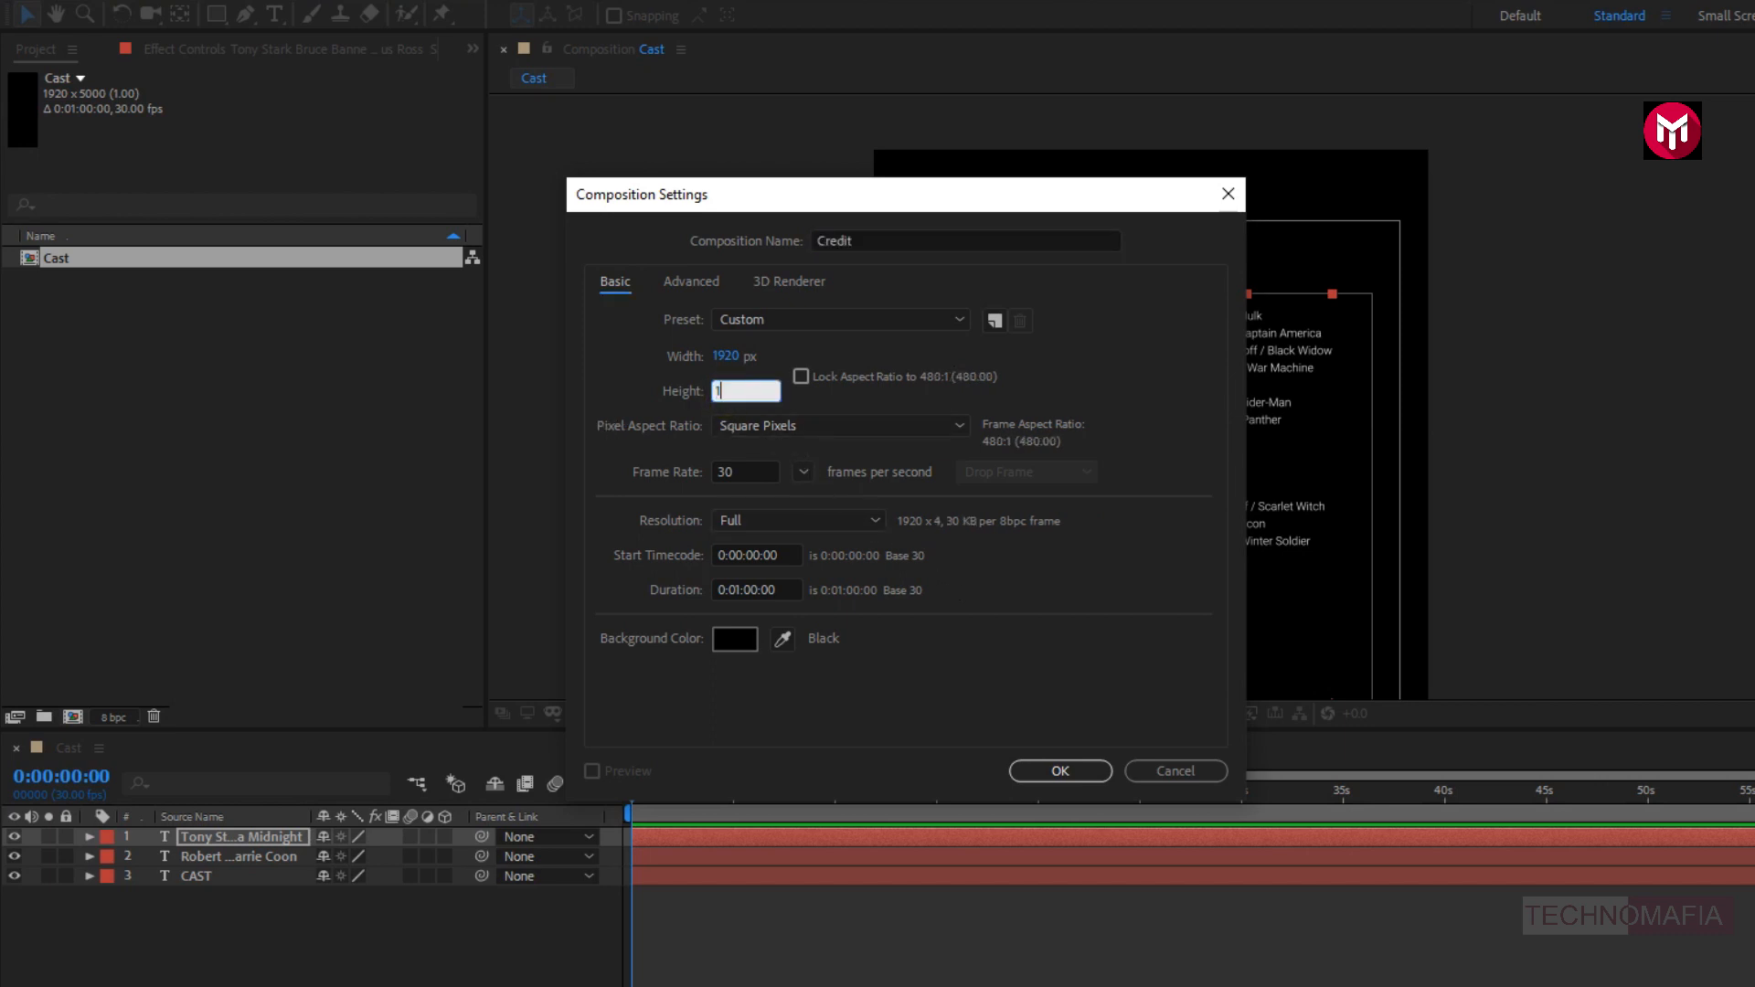
{"action": "type", "text": "1080"}
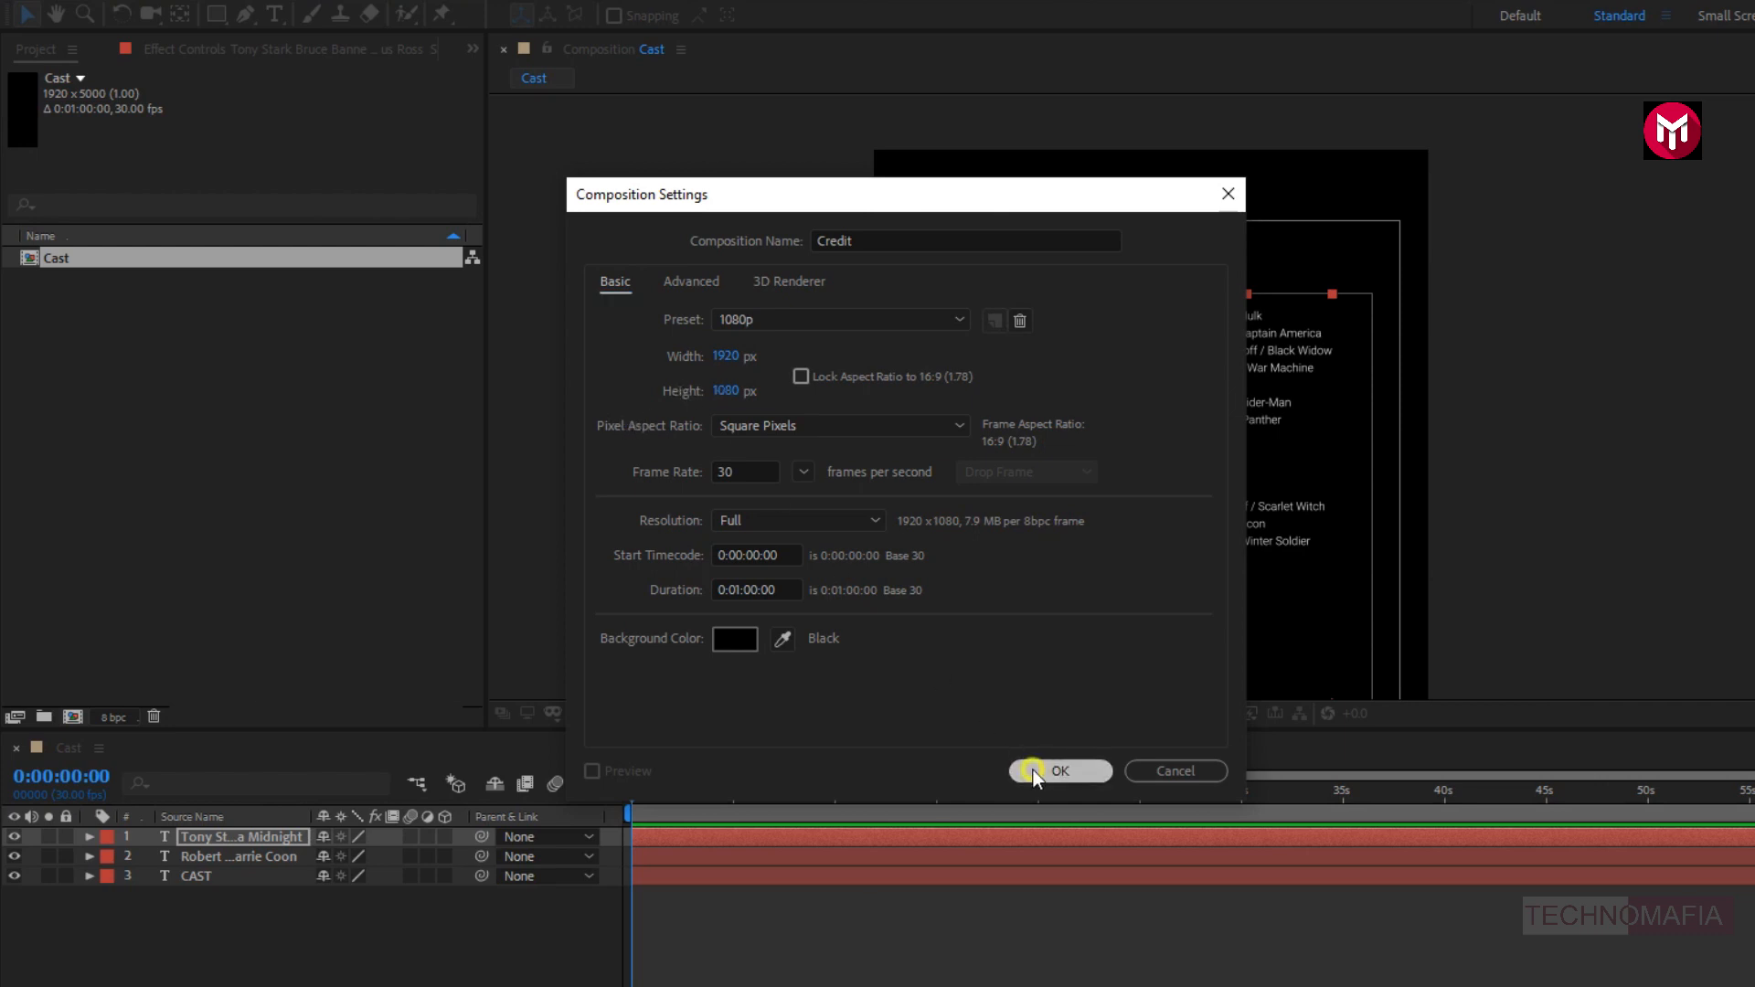
{"action": "left_click", "coordinate": [1059, 771]}
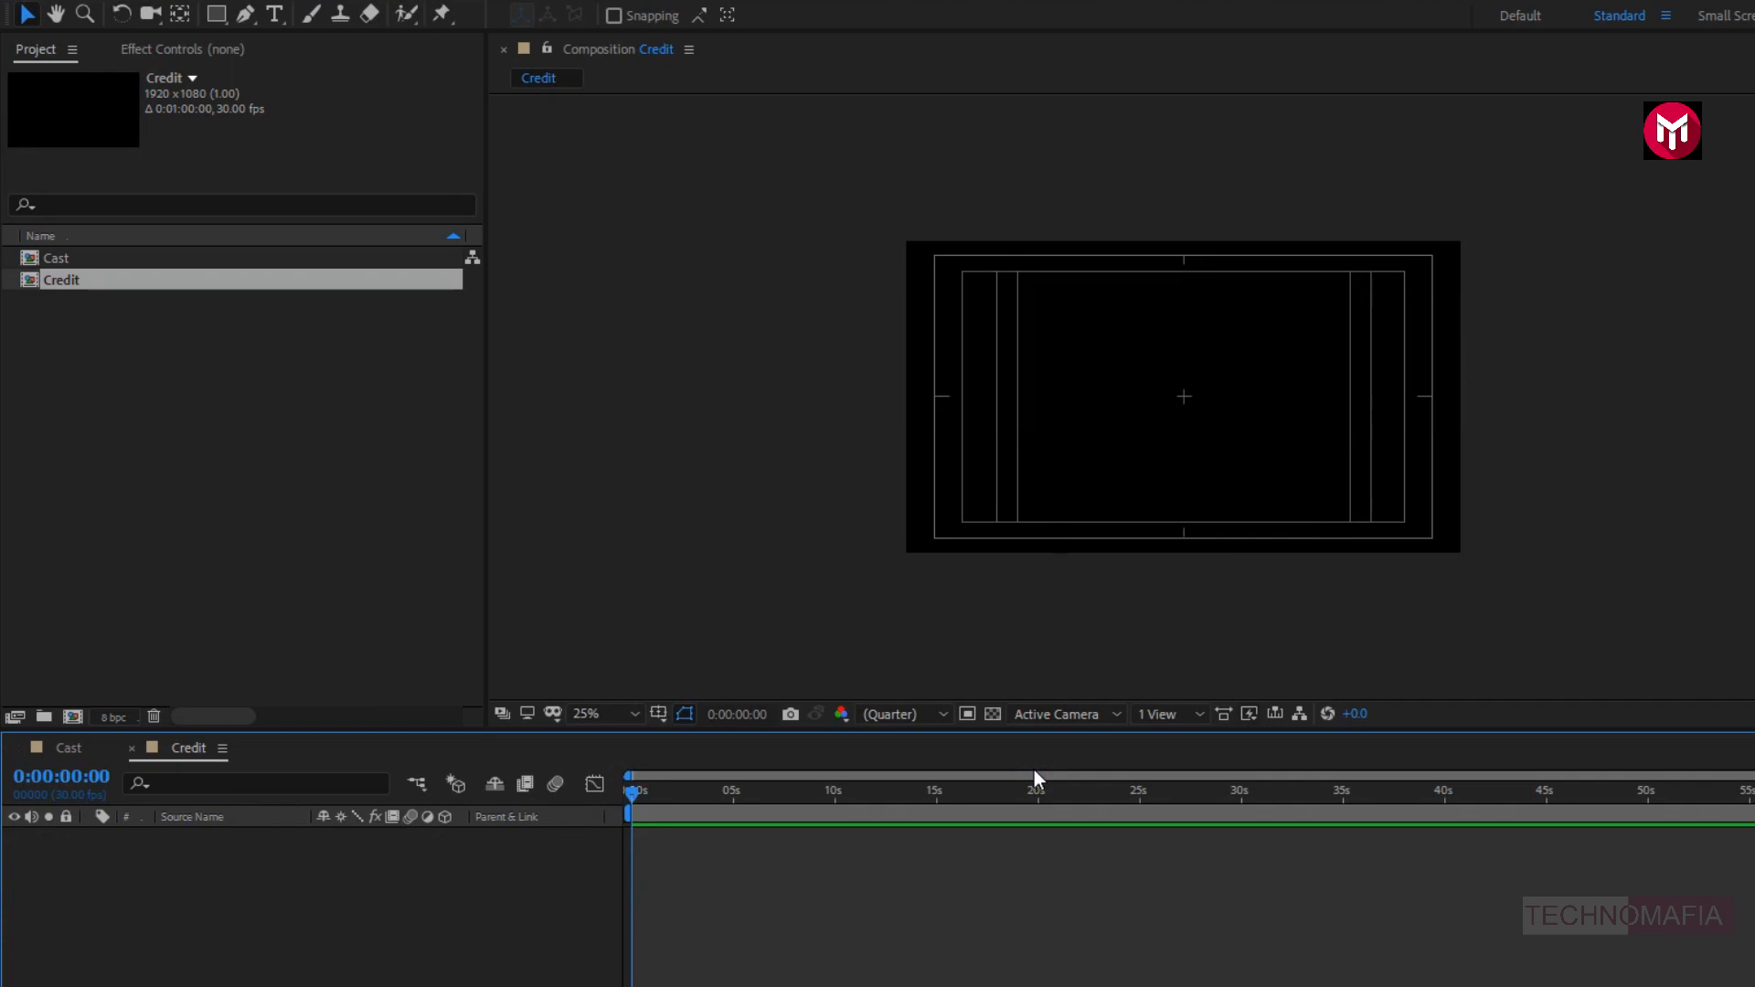
- Nest the Cast comp in Credit and lower its Y position below the frame
{"action": "left_click", "coordinate": [599, 714]}
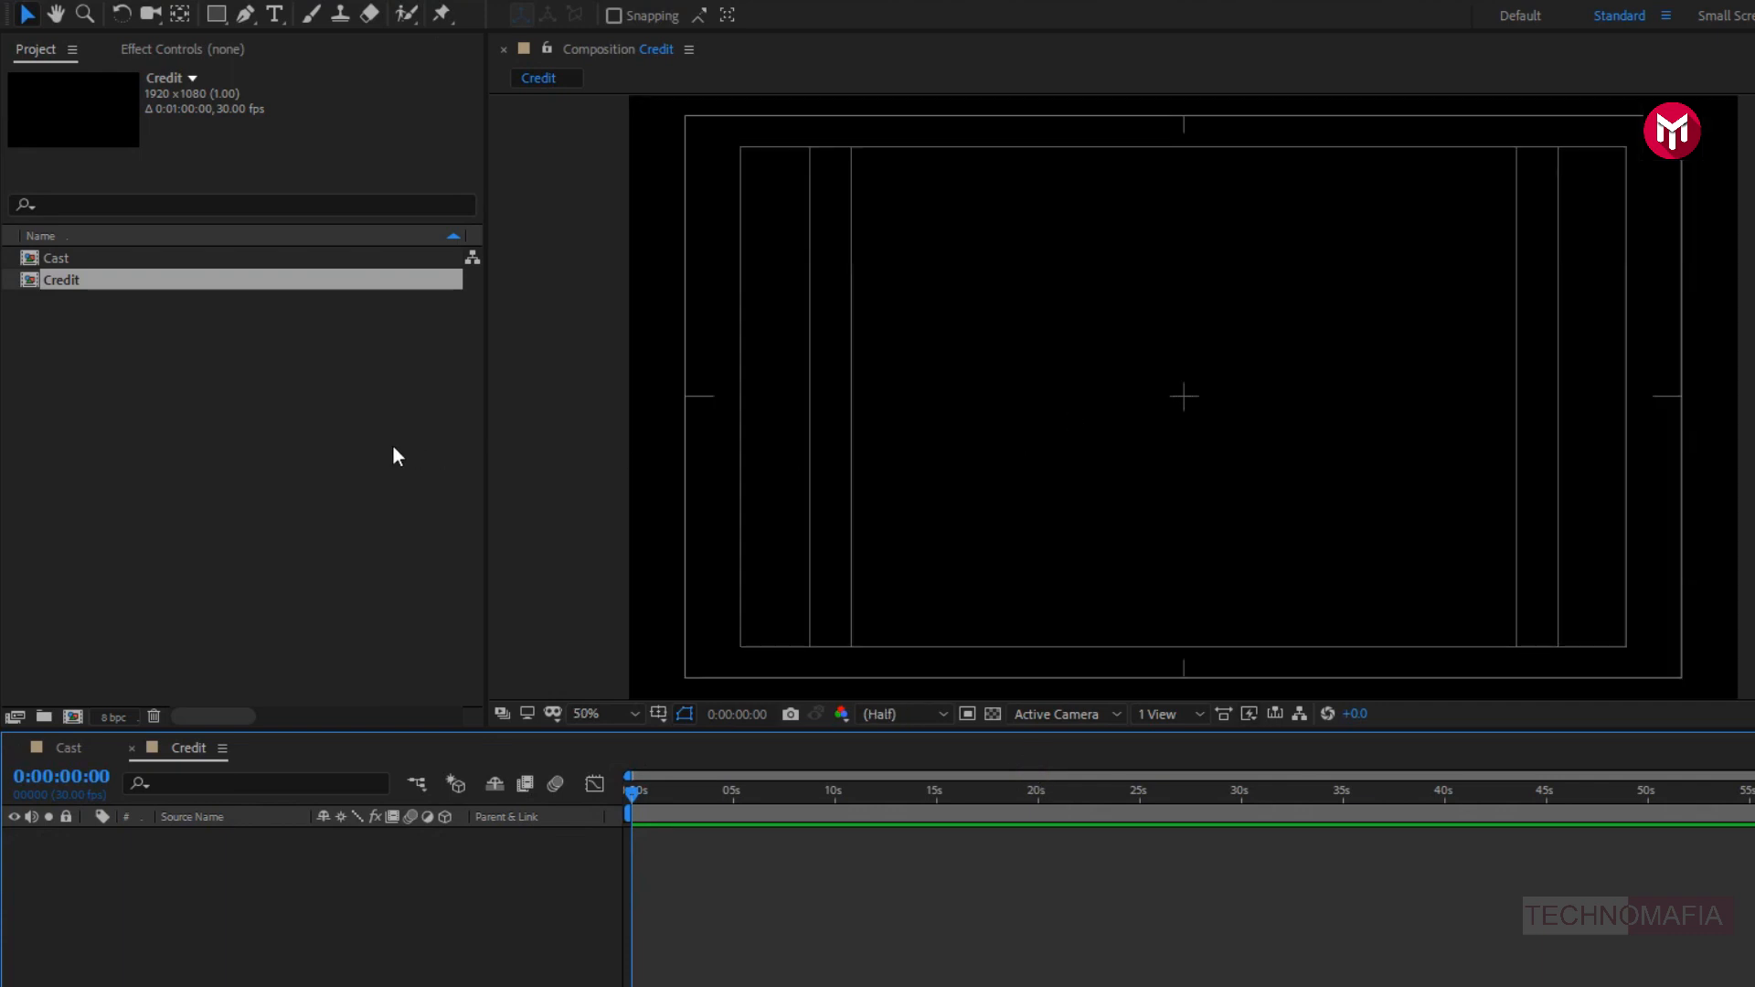
{"action": "left_click", "coordinate": [56, 258]}
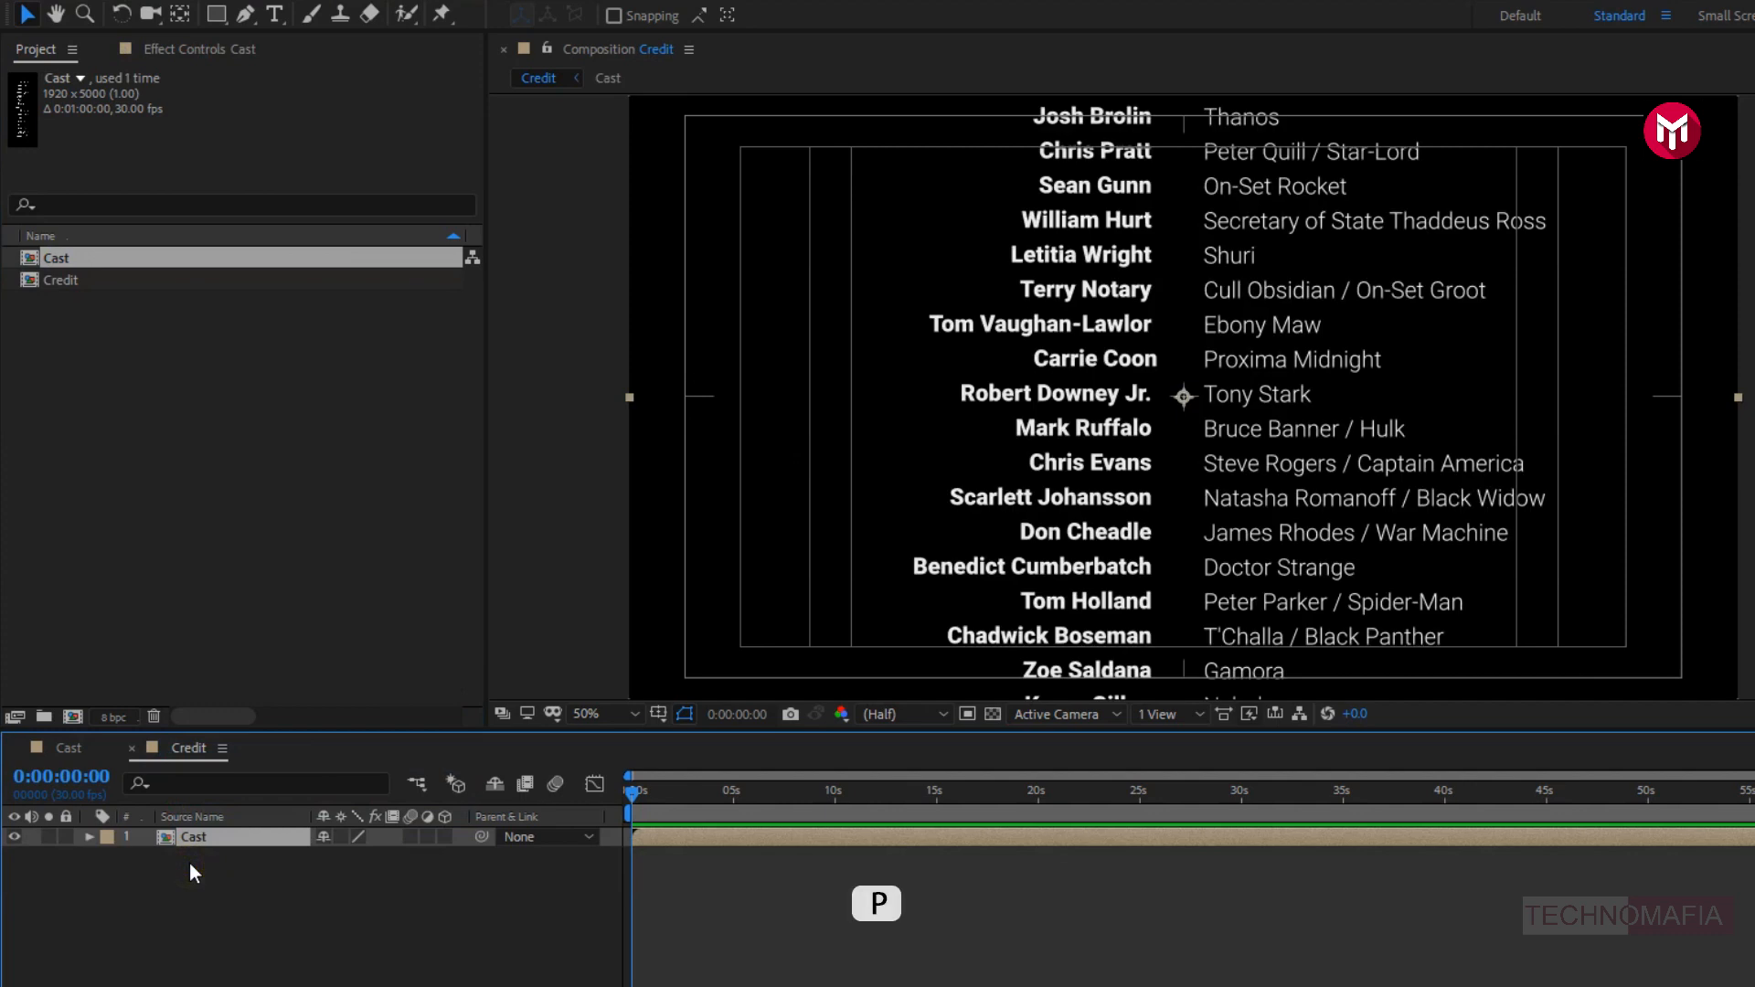
{"action": "key", "text": "p"}
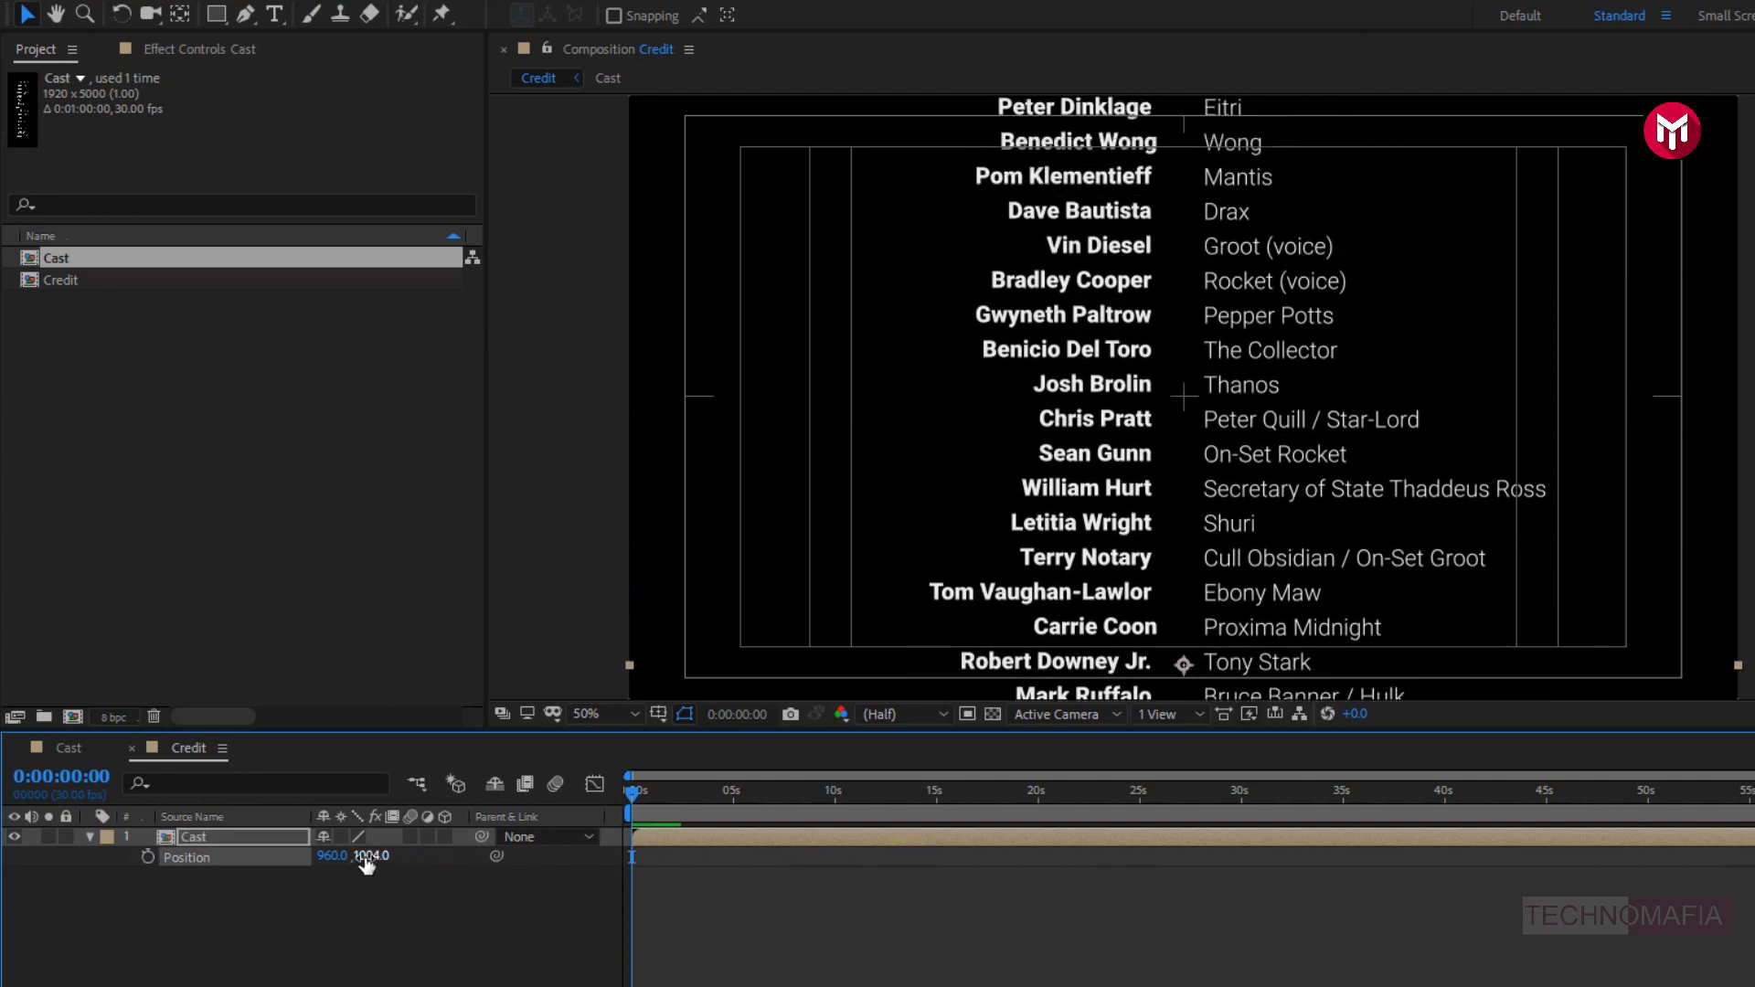
{"action": "left_click_drag", "start_coordinate": [369, 855], "coordinate": [369, 862]}
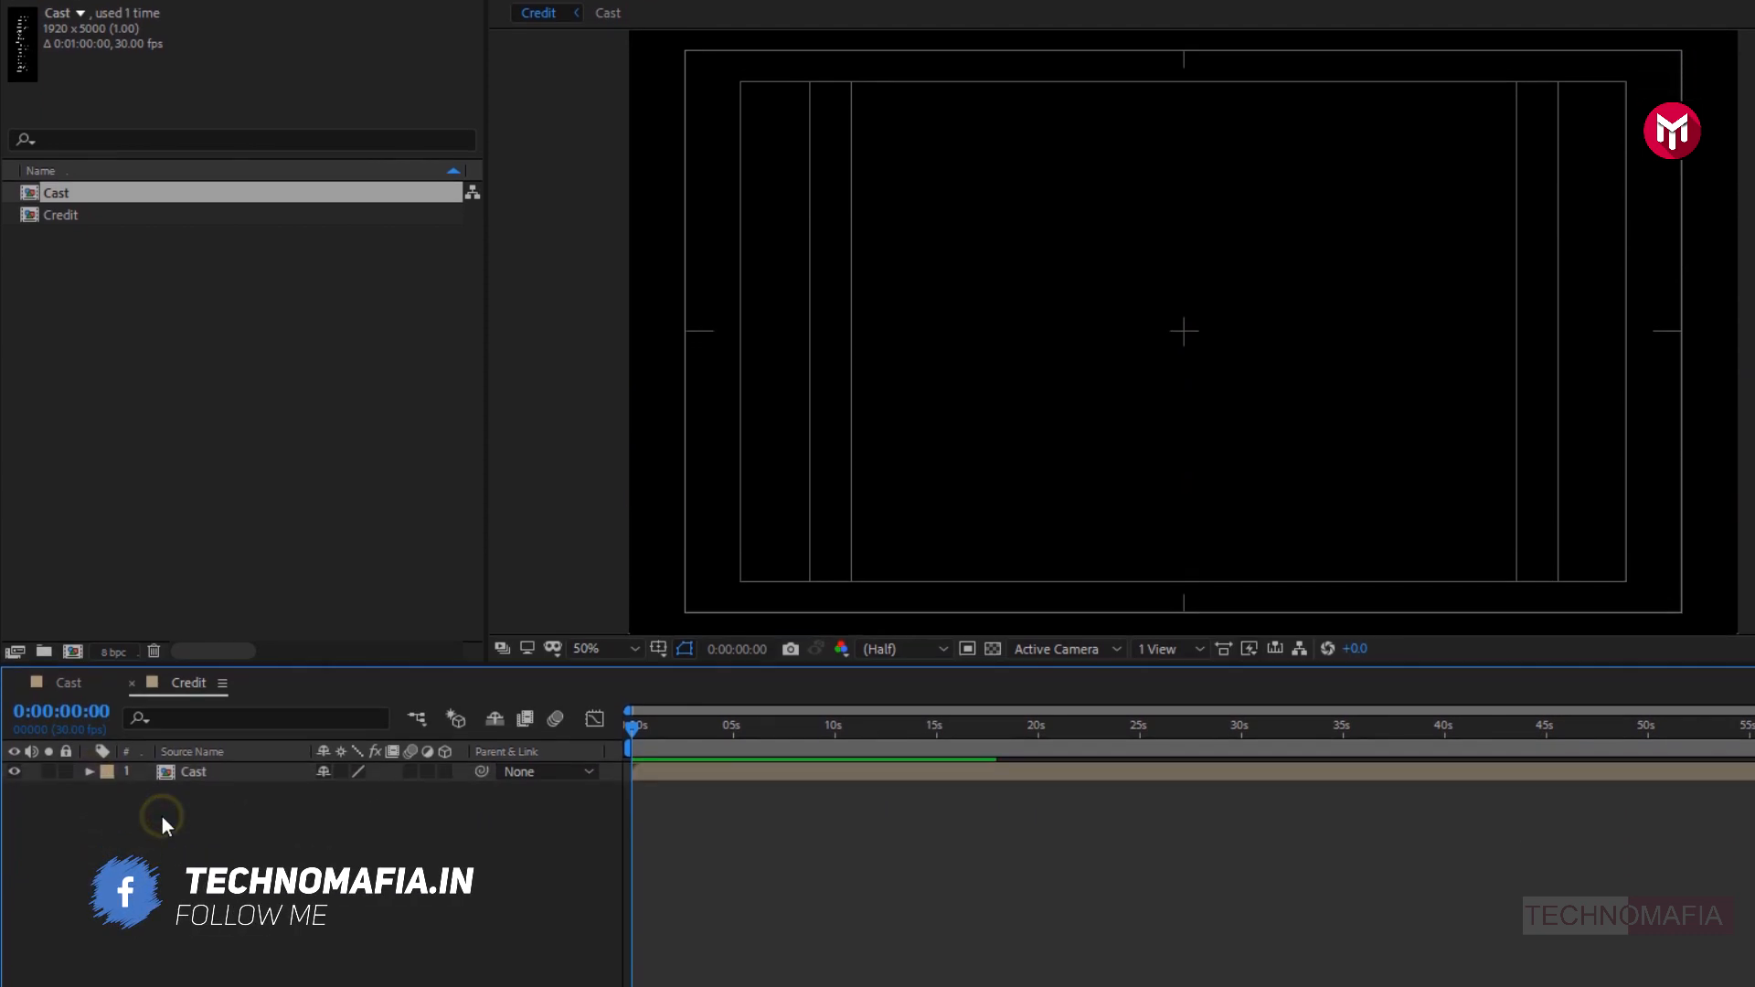
- Add a Null Object layer to the Credit comp
{"action": "right_click", "coordinate": [163, 827]}
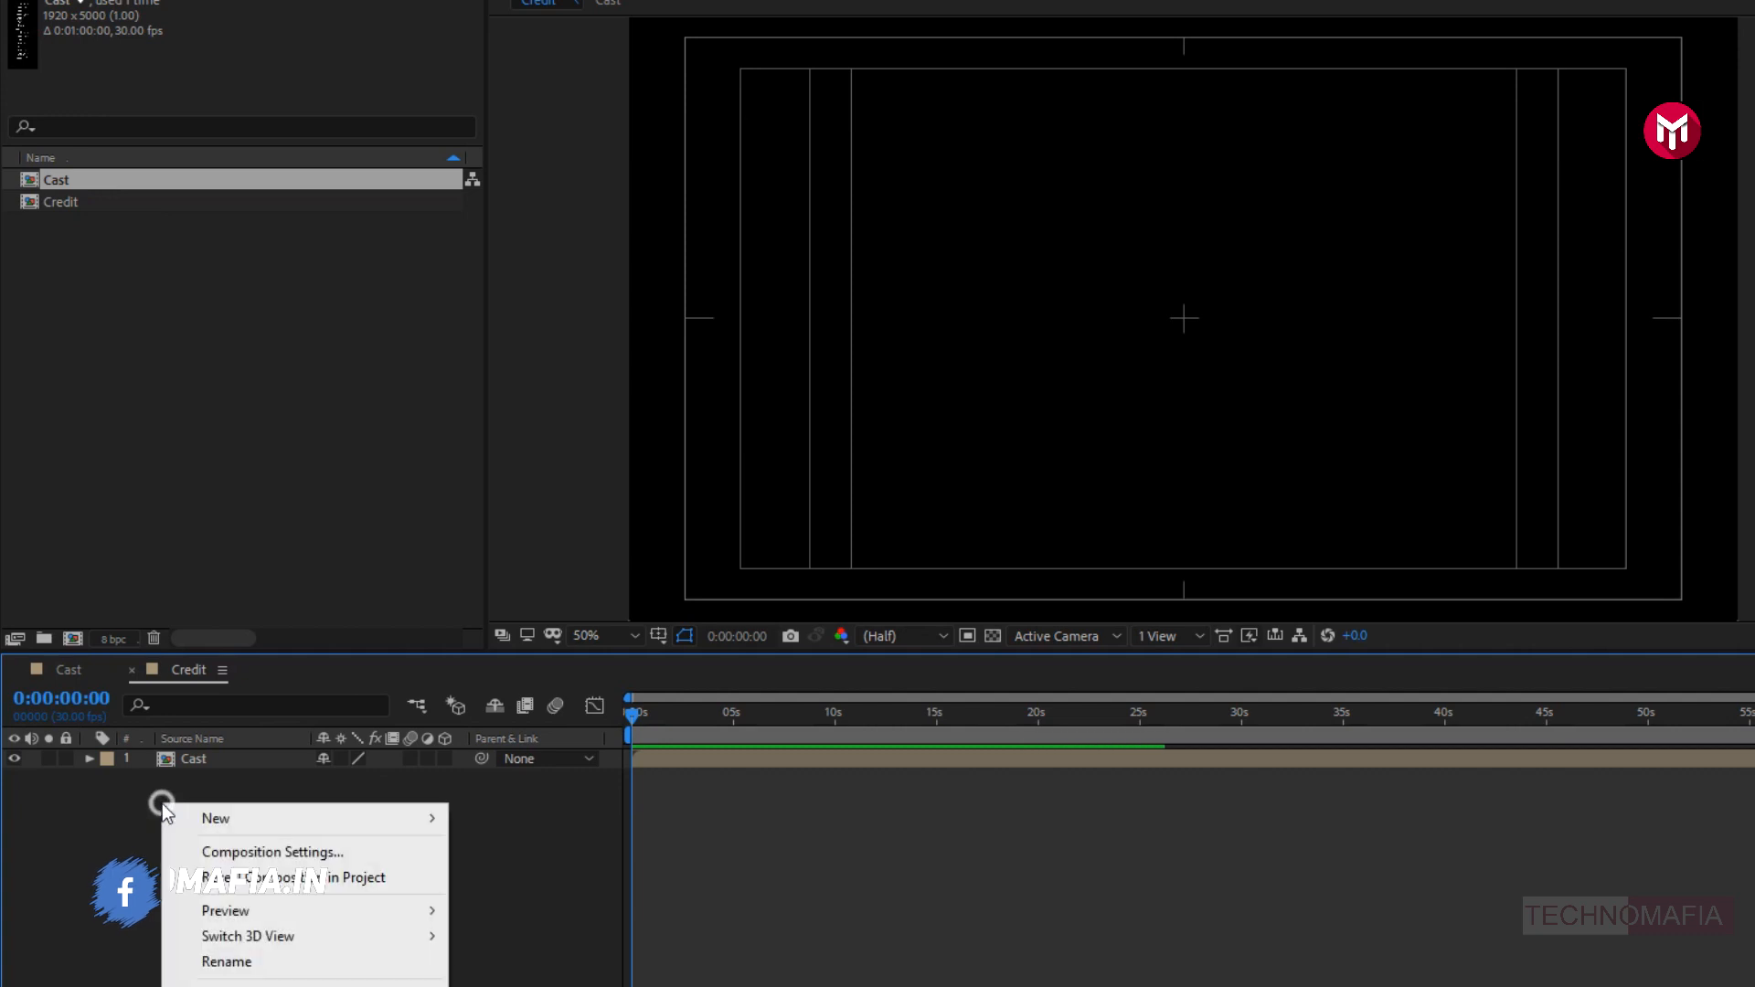
{"action": "mouse_move", "coordinate": [215, 818]}
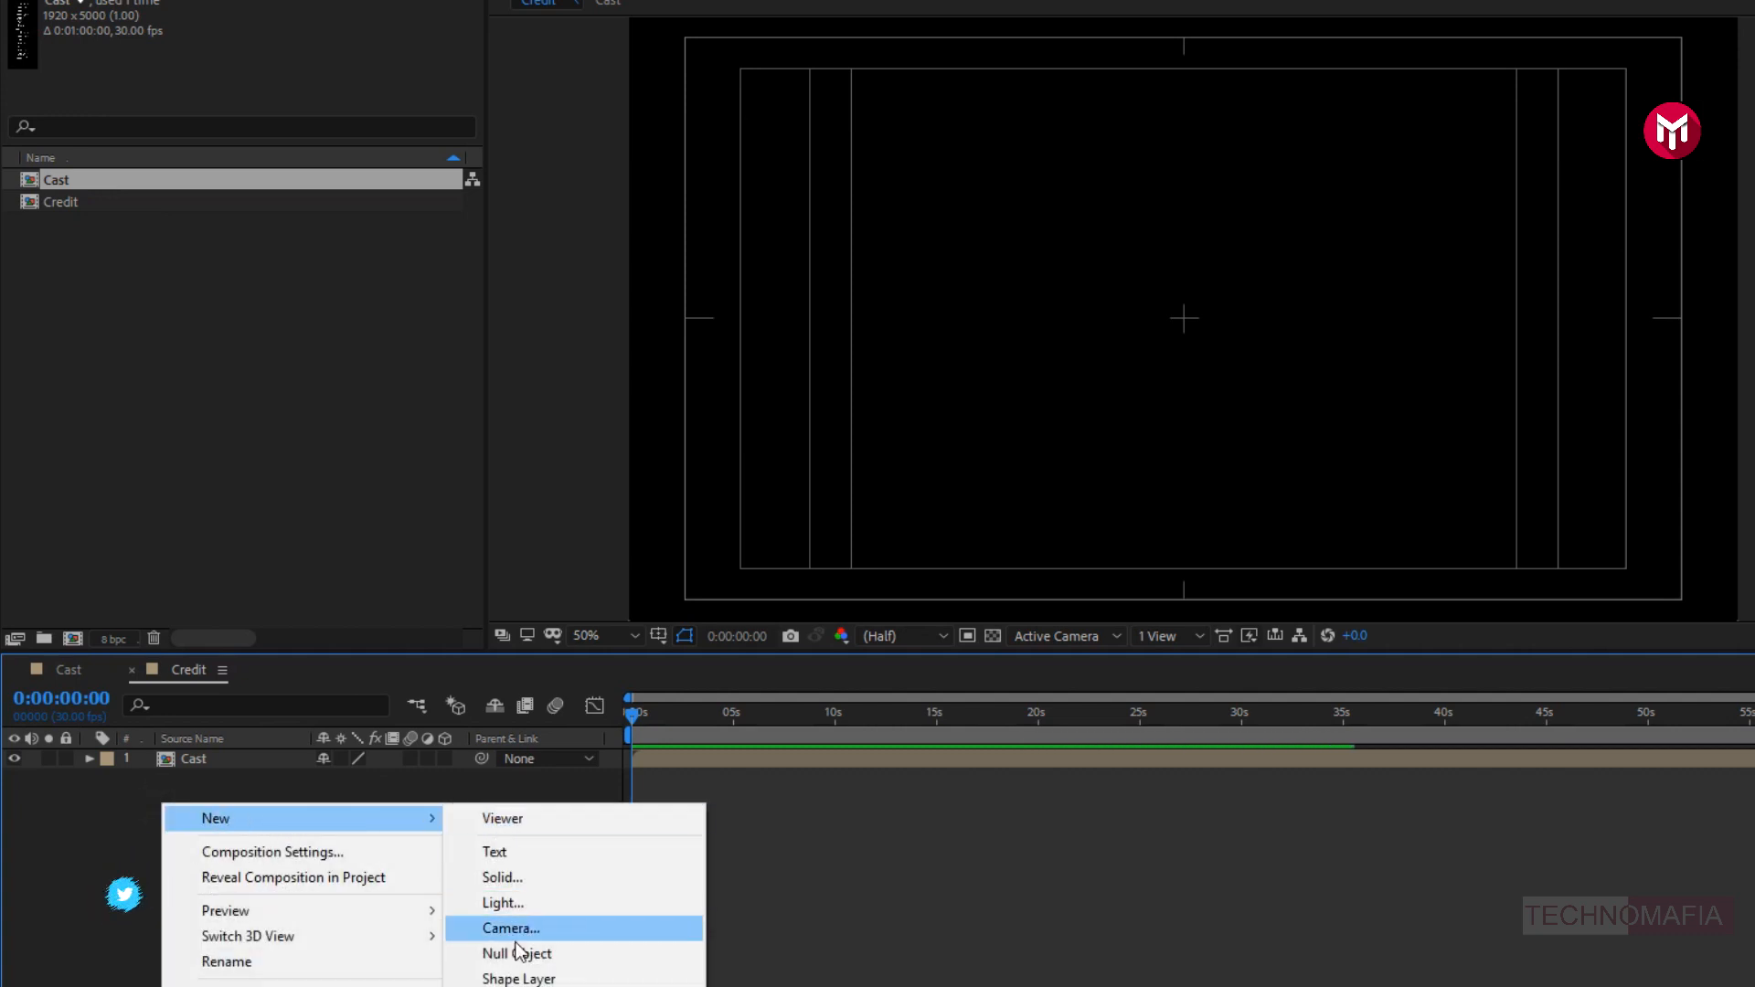
{"action": "left_click", "coordinate": [517, 954]}
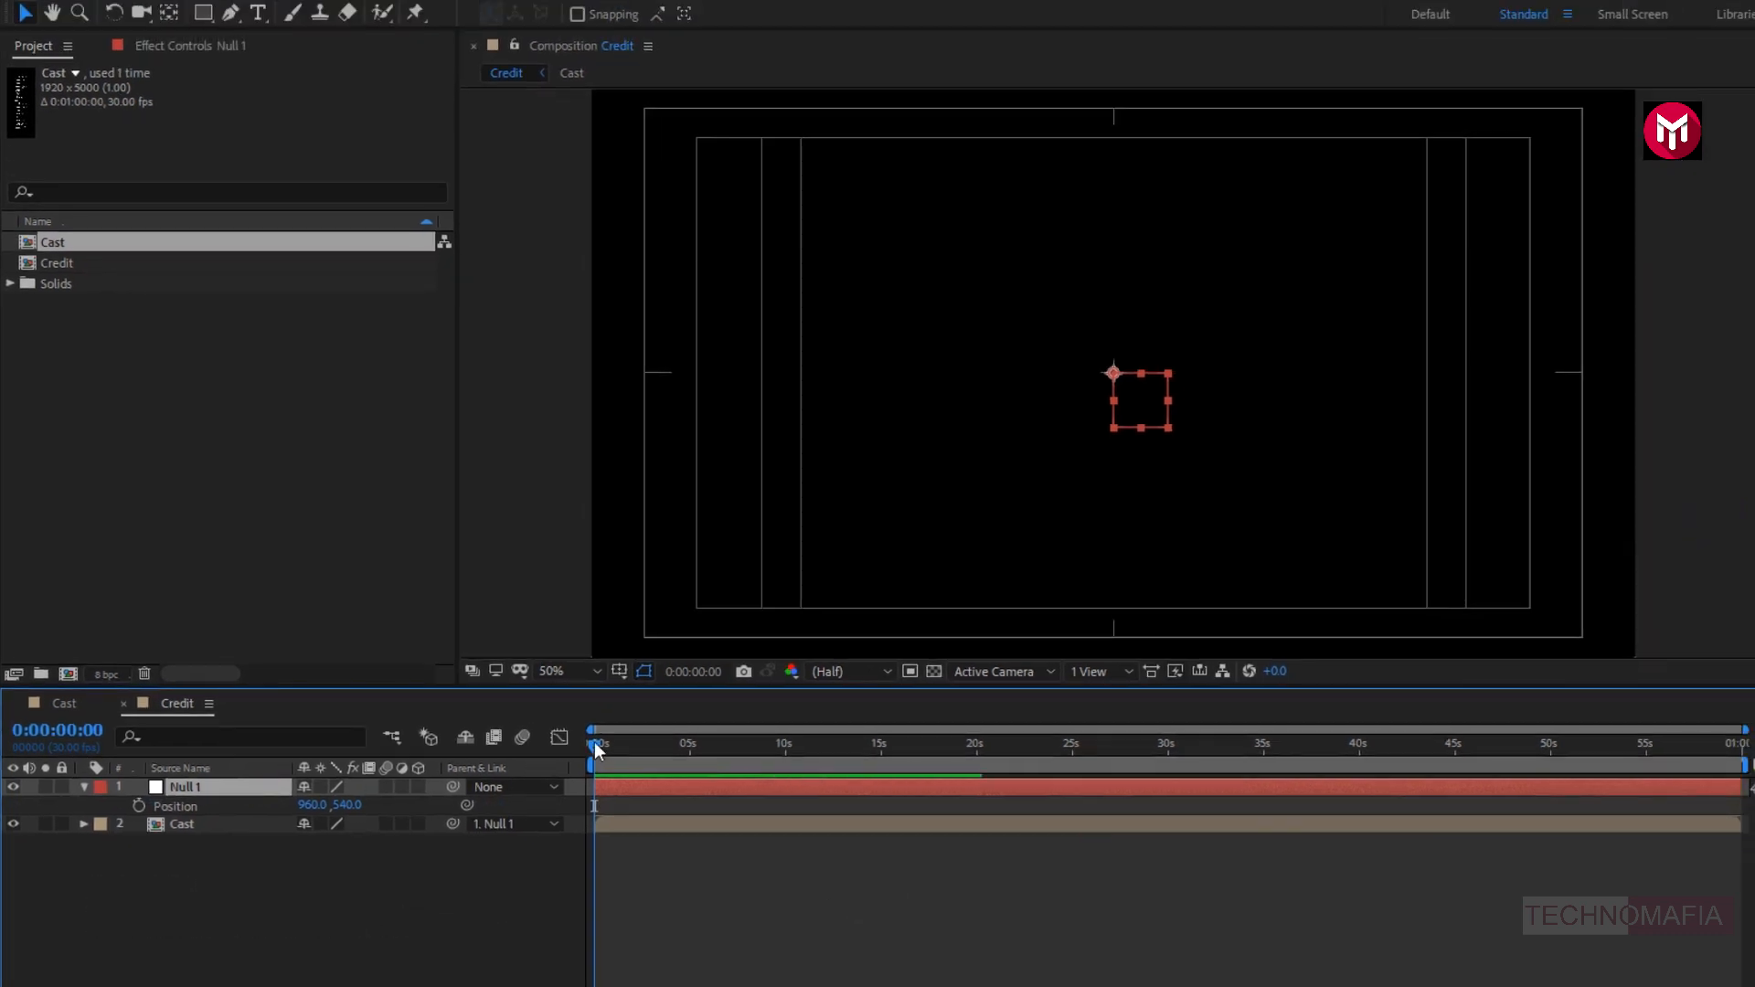
{"action": "mouse_move", "coordinate": [595, 747]}
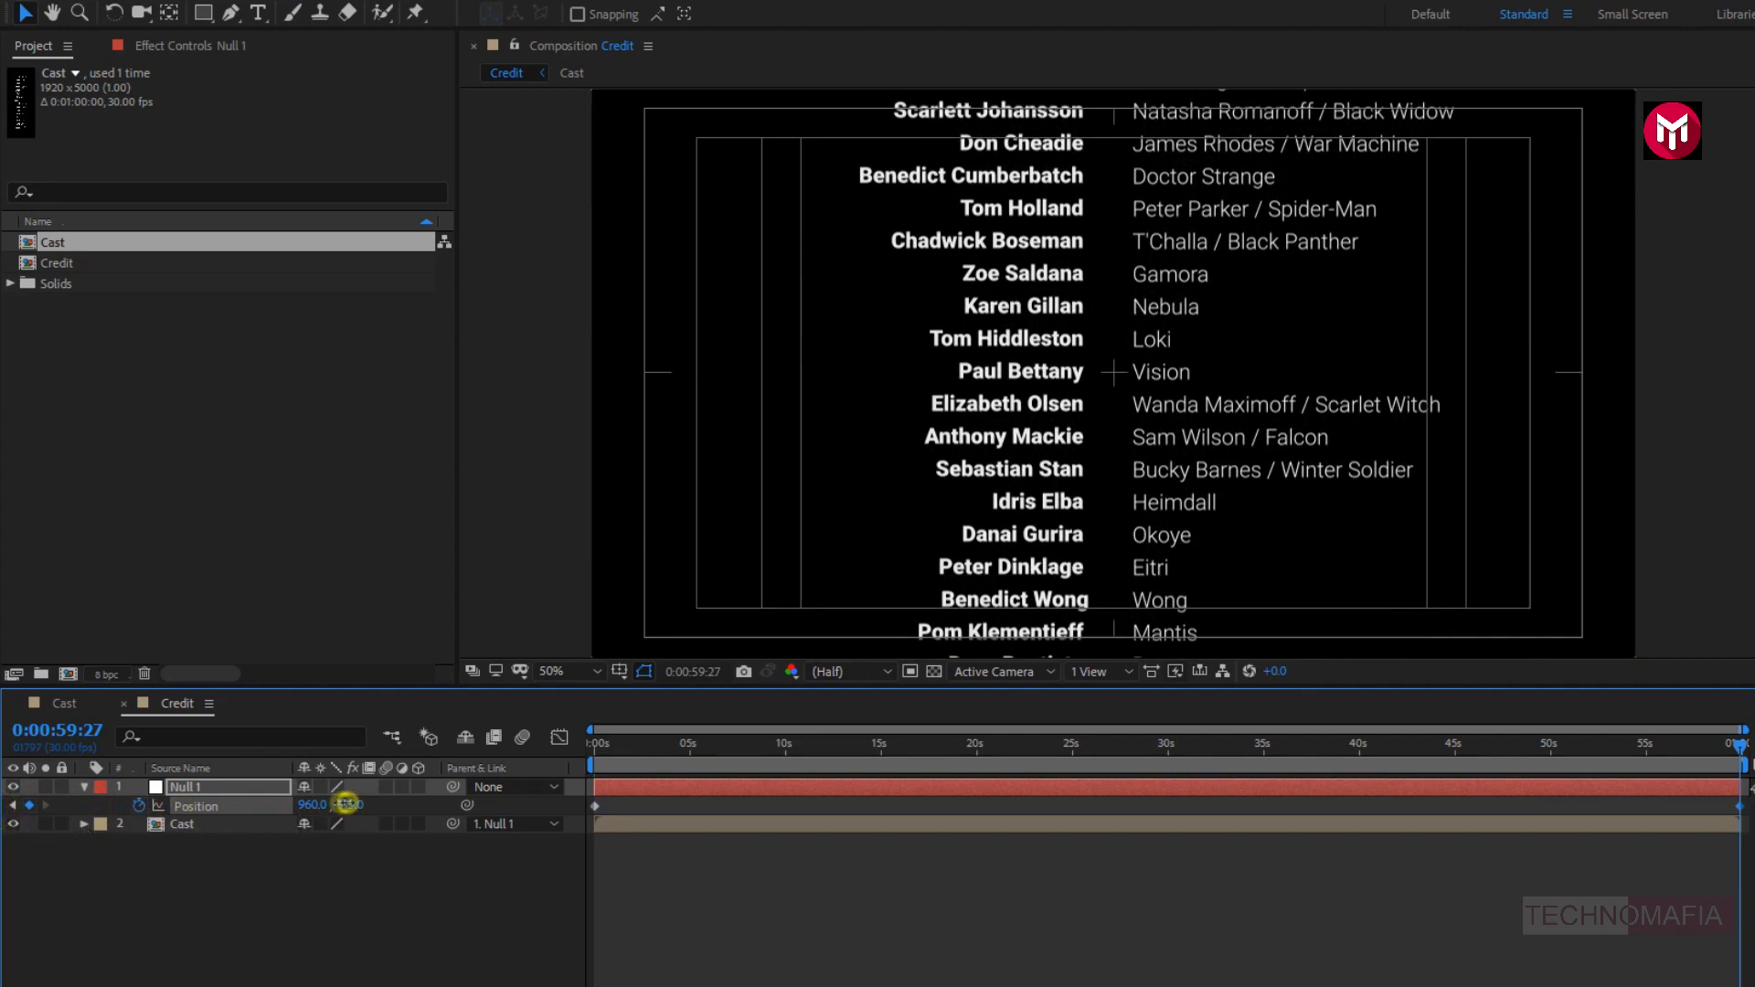
- Scrub Null 1's Y position until the last cast name leaves the frame
{"action": "left_click_drag", "start_coordinate": [348, 803], "coordinate": [355, 803]}
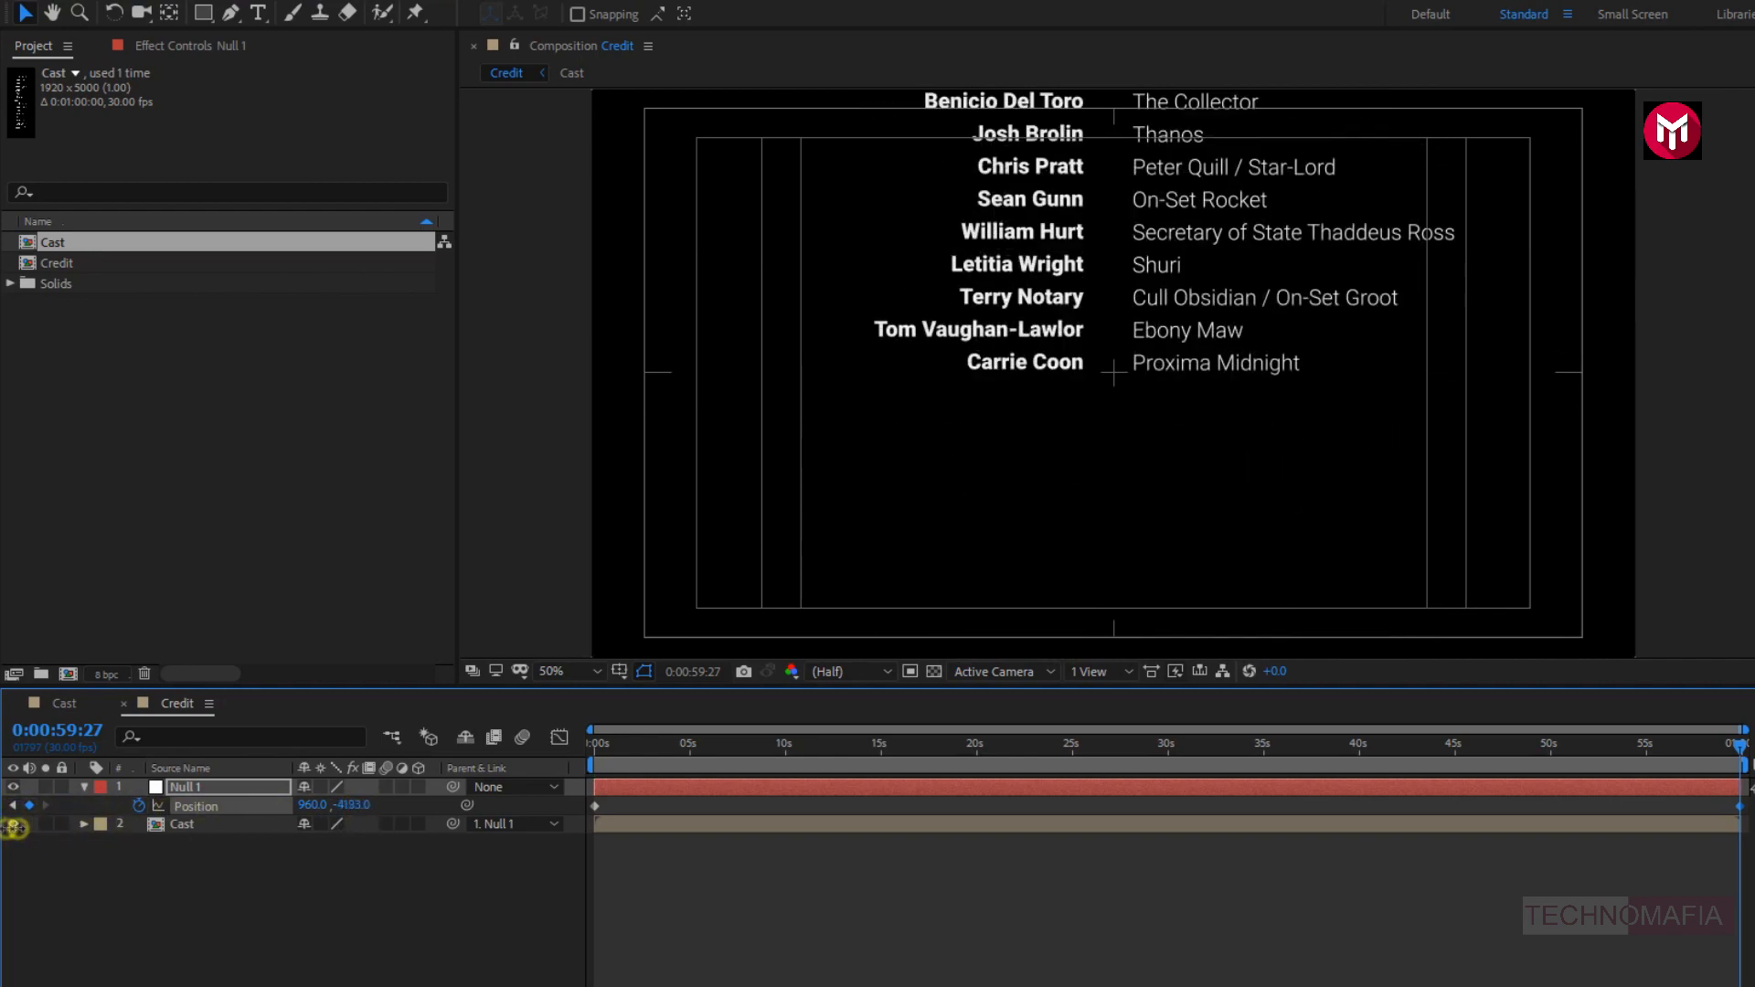
{"action": "left_click_drag", "start_coordinate": [347, 803], "coordinate": [347, 812]}
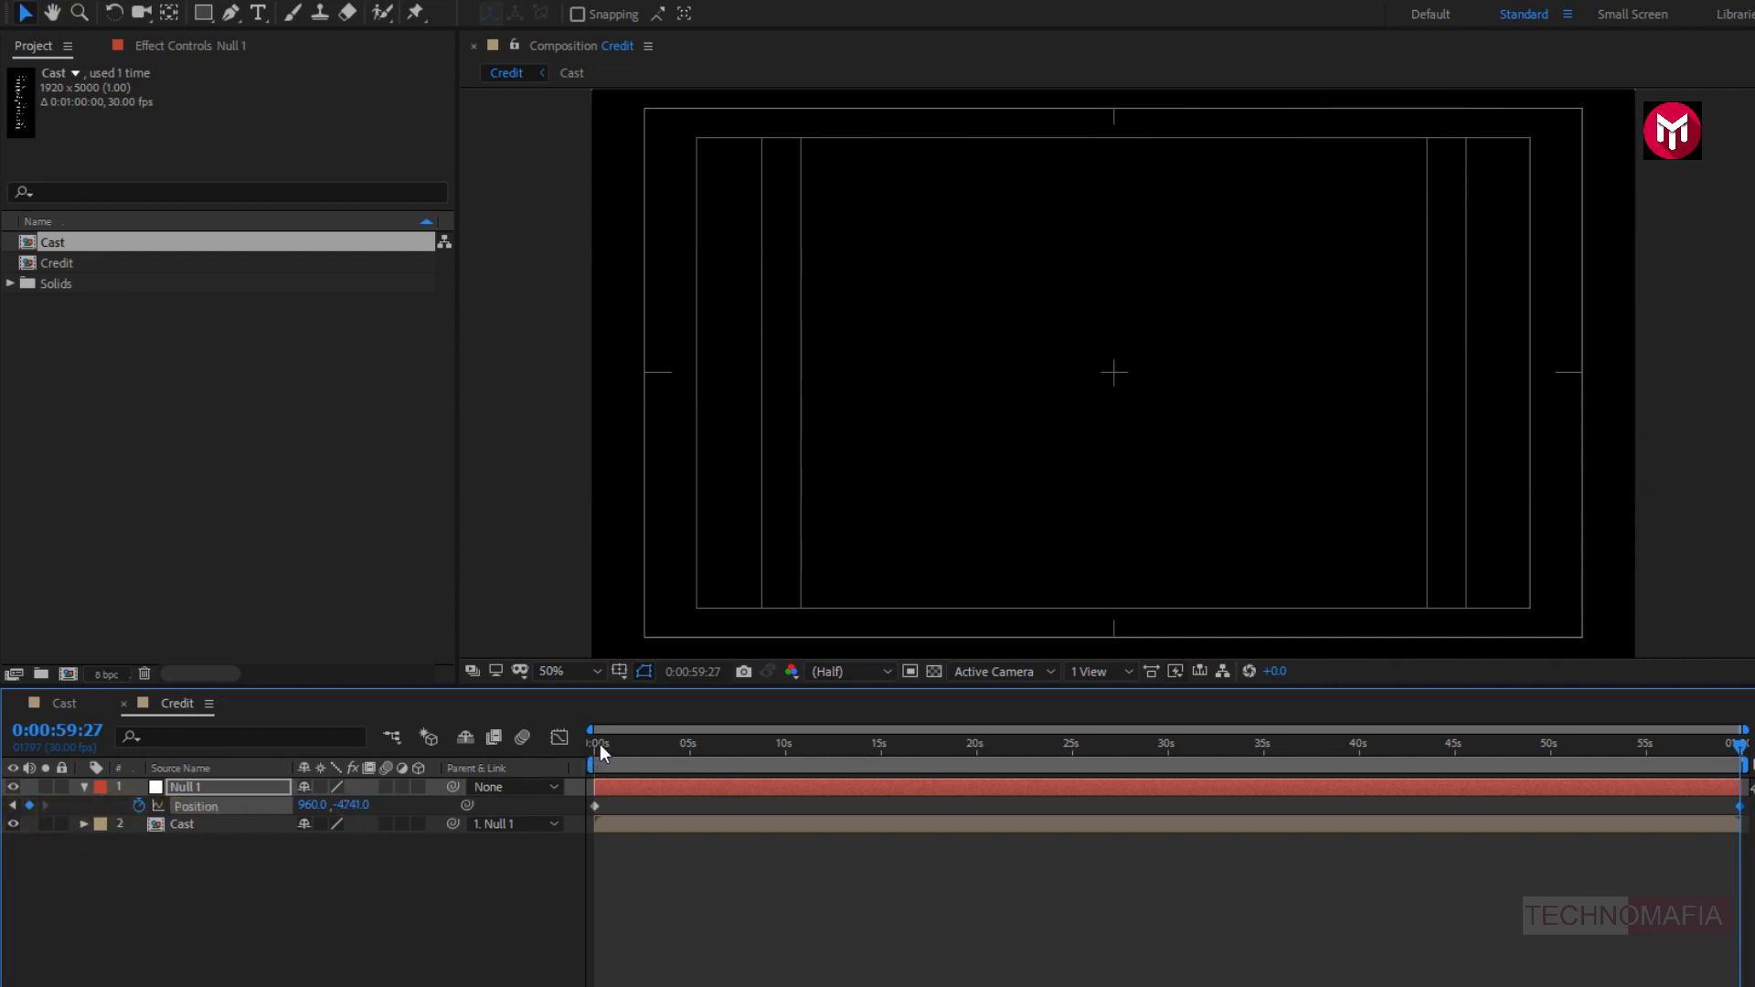
- Move the final Position keyframe to 40s, then scrub from 0s to preview
{"action": "left_click", "coordinate": [595, 743]}
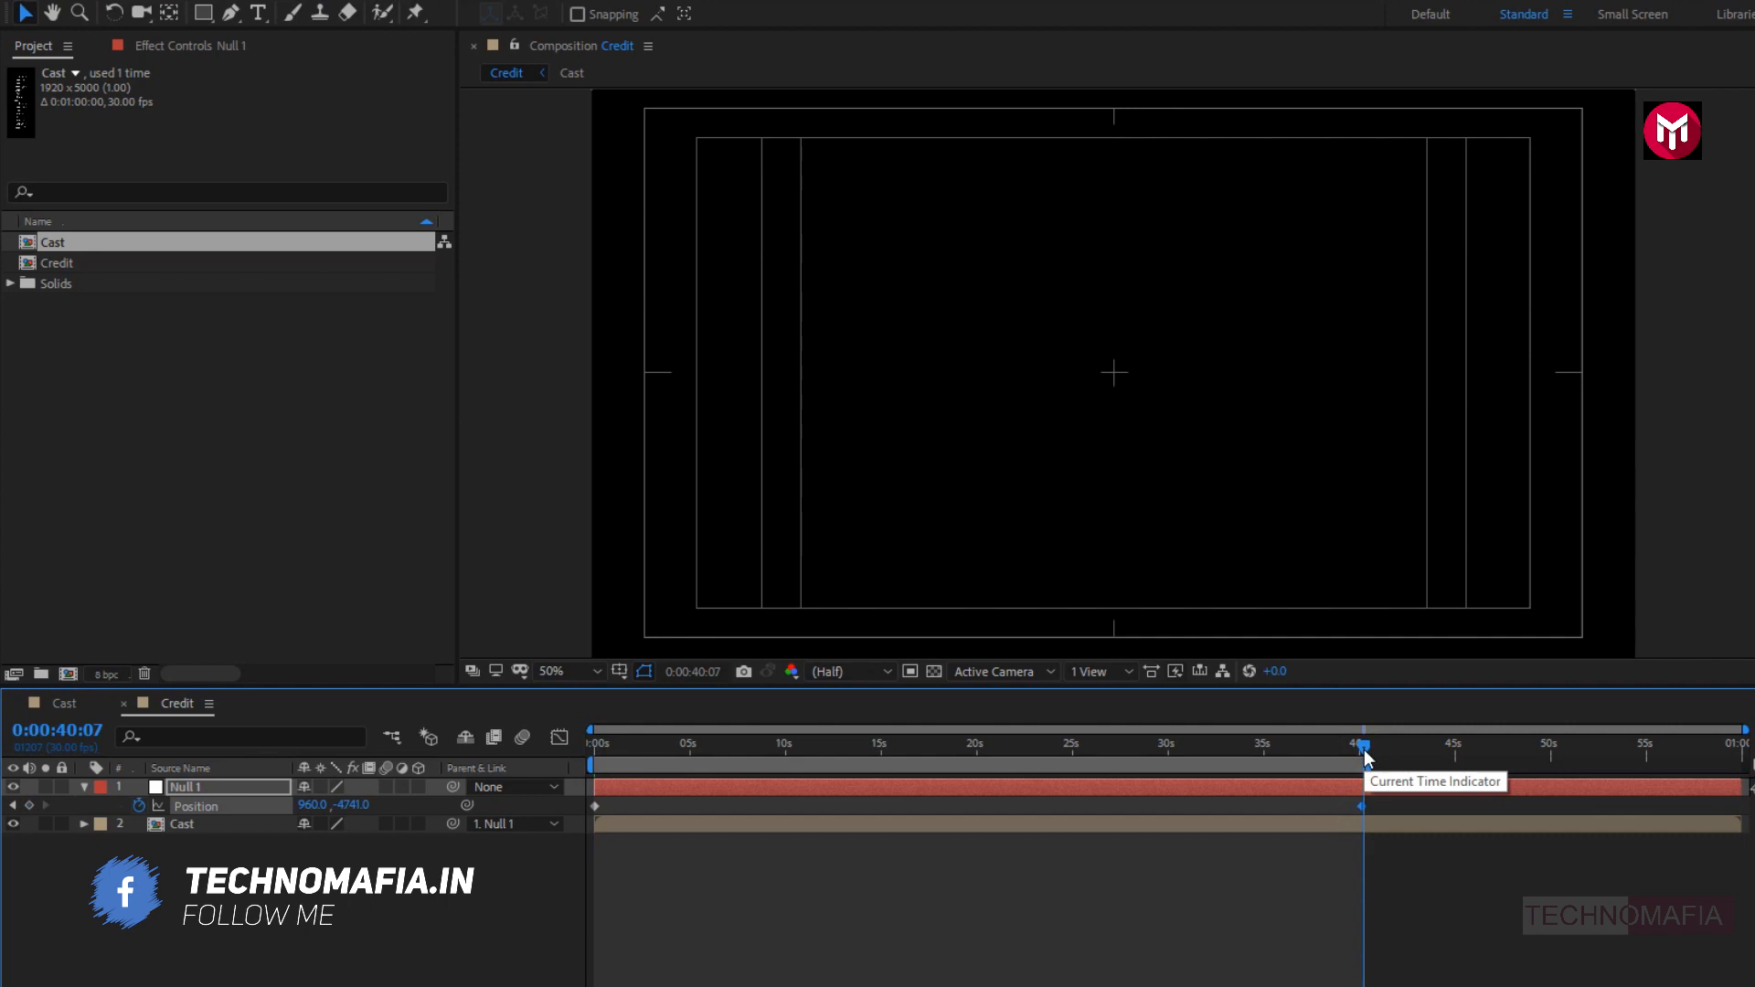
{"action": "mouse_move", "coordinate": [604, 756]}
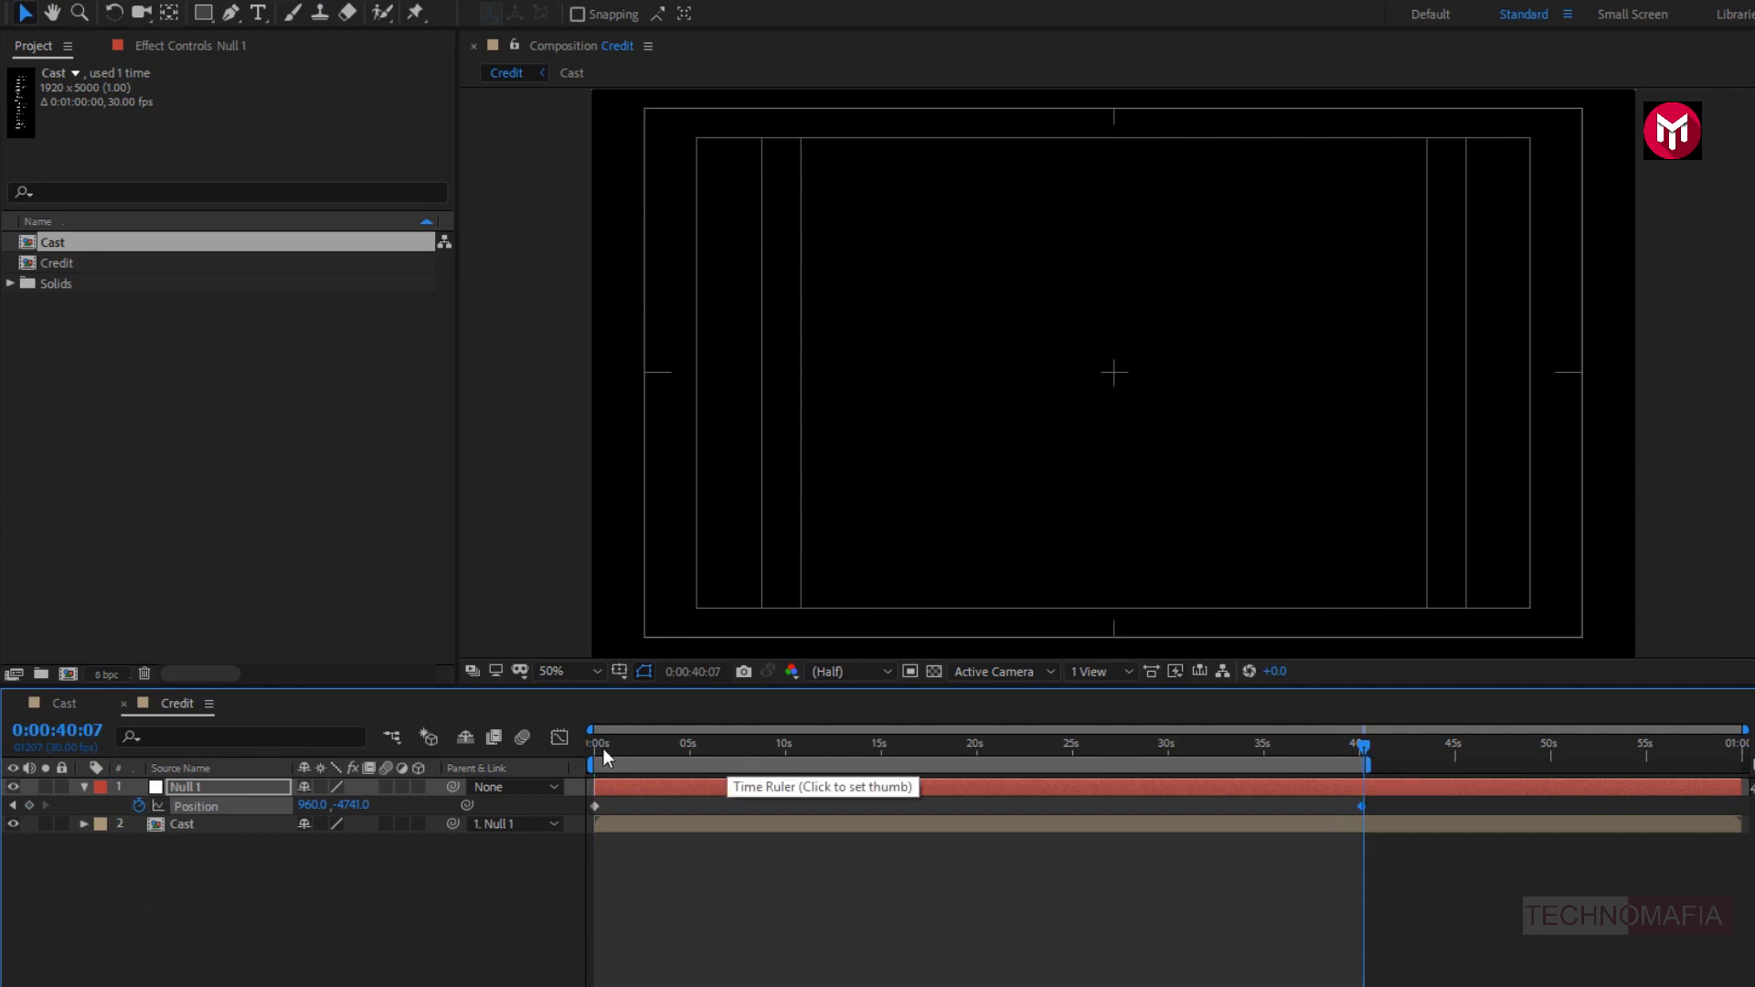
{"action": "left_click", "coordinate": [597, 742]}
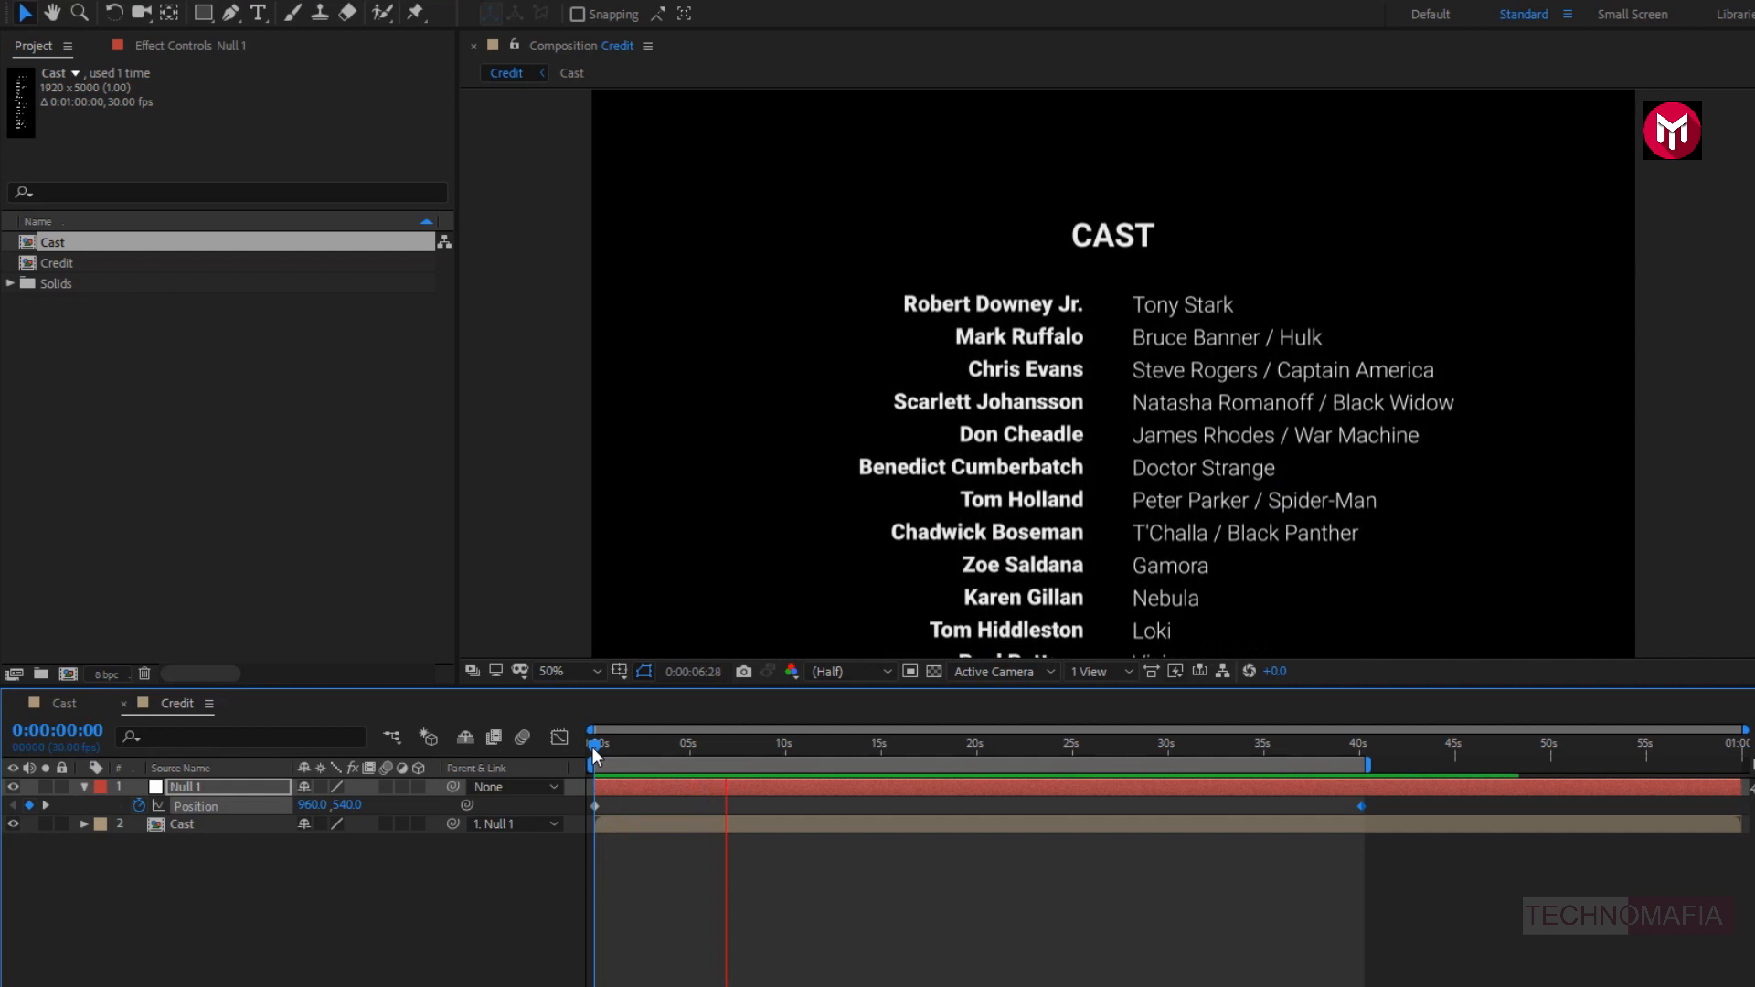
{"action": "left_click_drag", "start_coordinate": [593, 756], "coordinate": [767, 756]}
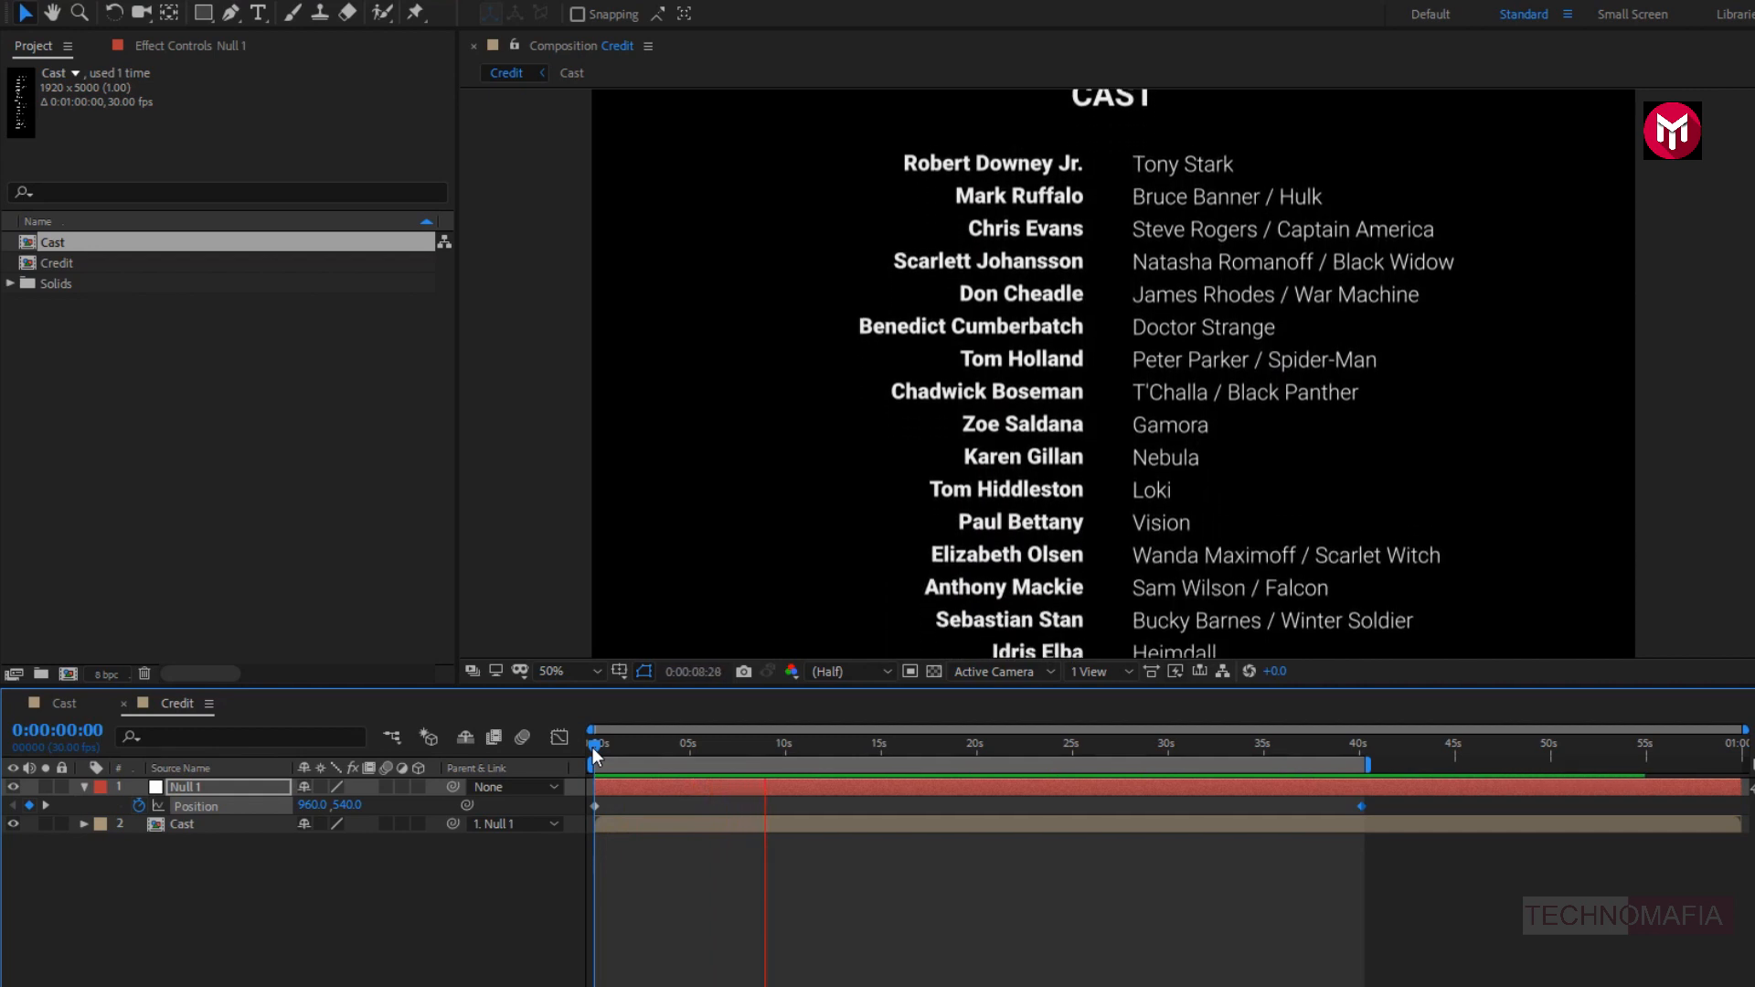